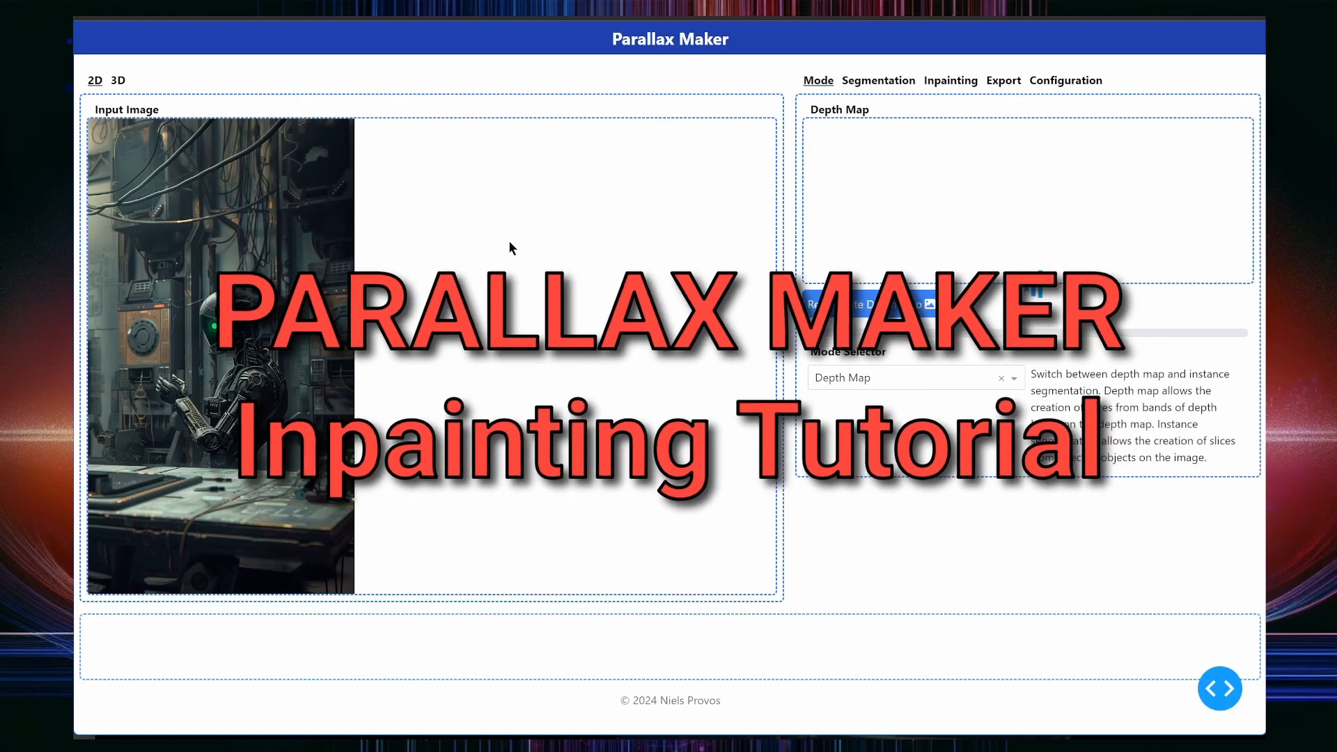
# Step: Regenerate the robot-lab image's depth map from the Mode tab
pyautogui.click(862, 304)
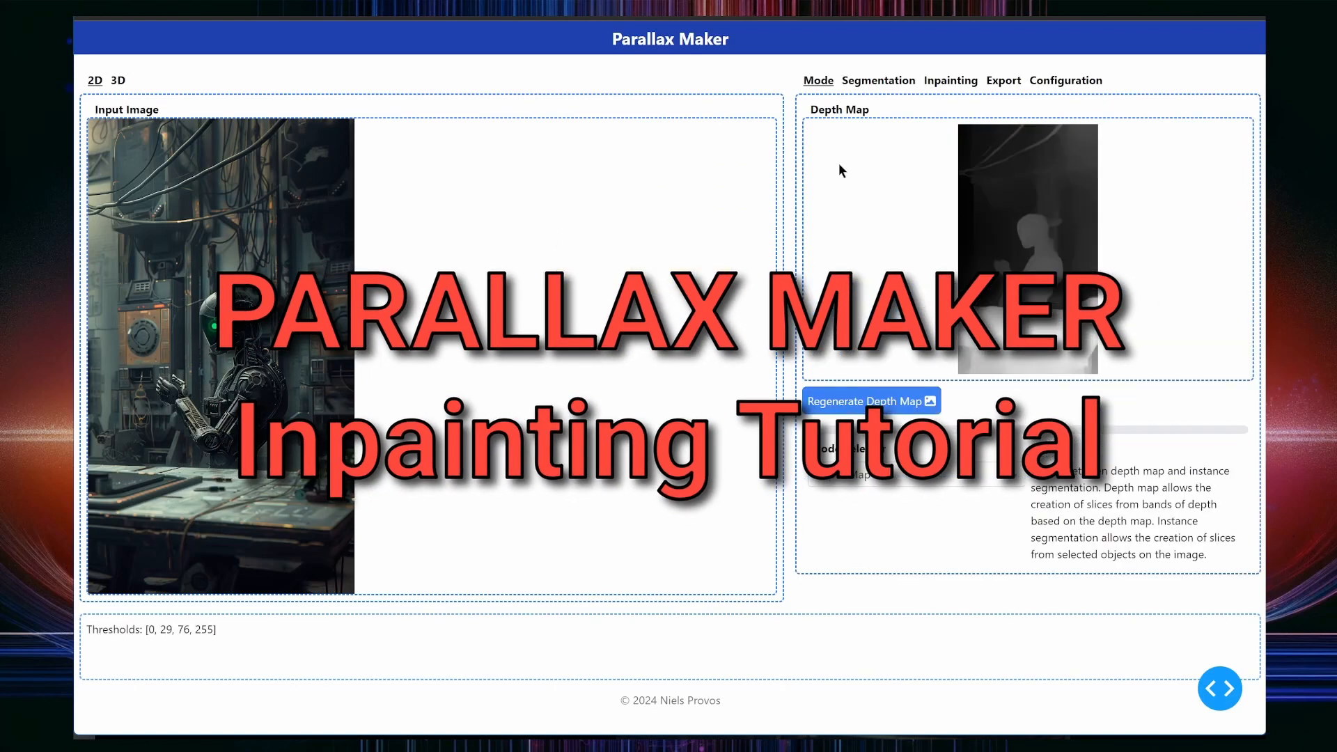
# Step: Mark segmentation points on the workbench, robot and hanging cables
pyautogui.click(878, 80)
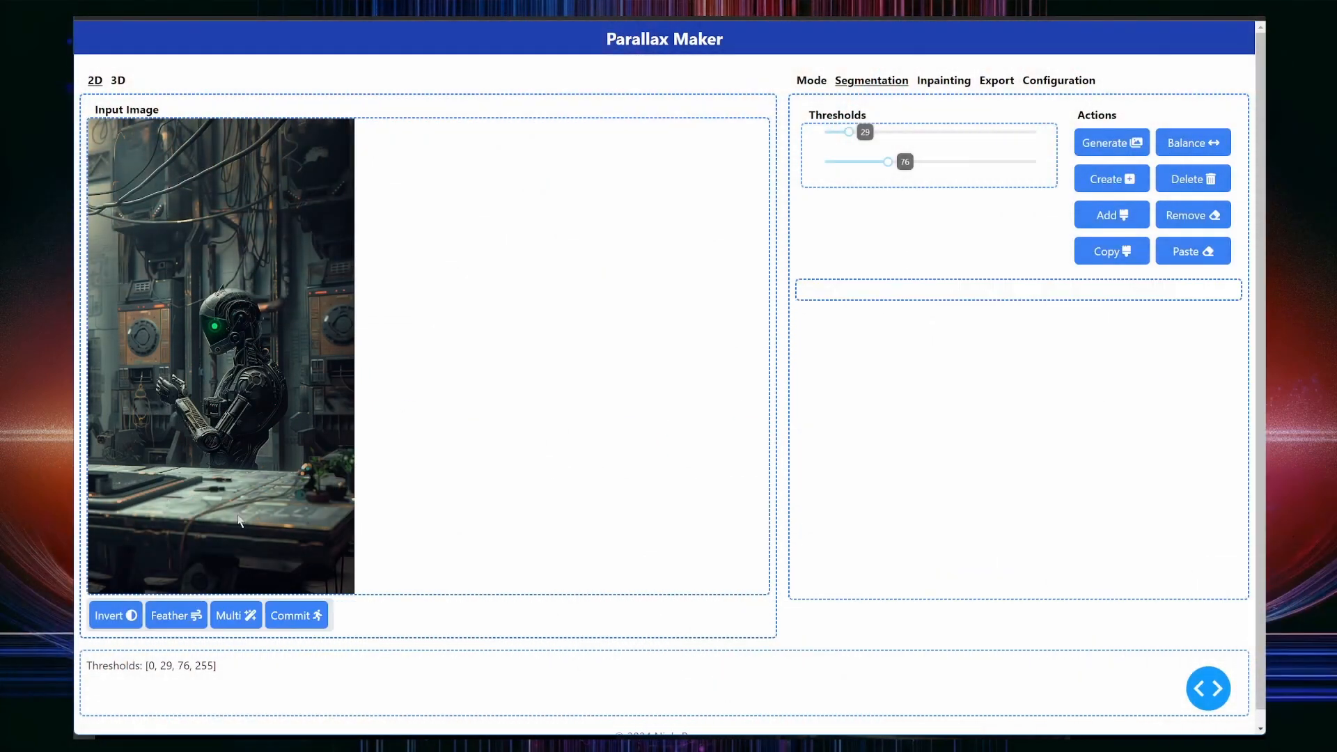
pyautogui.click(235, 615)
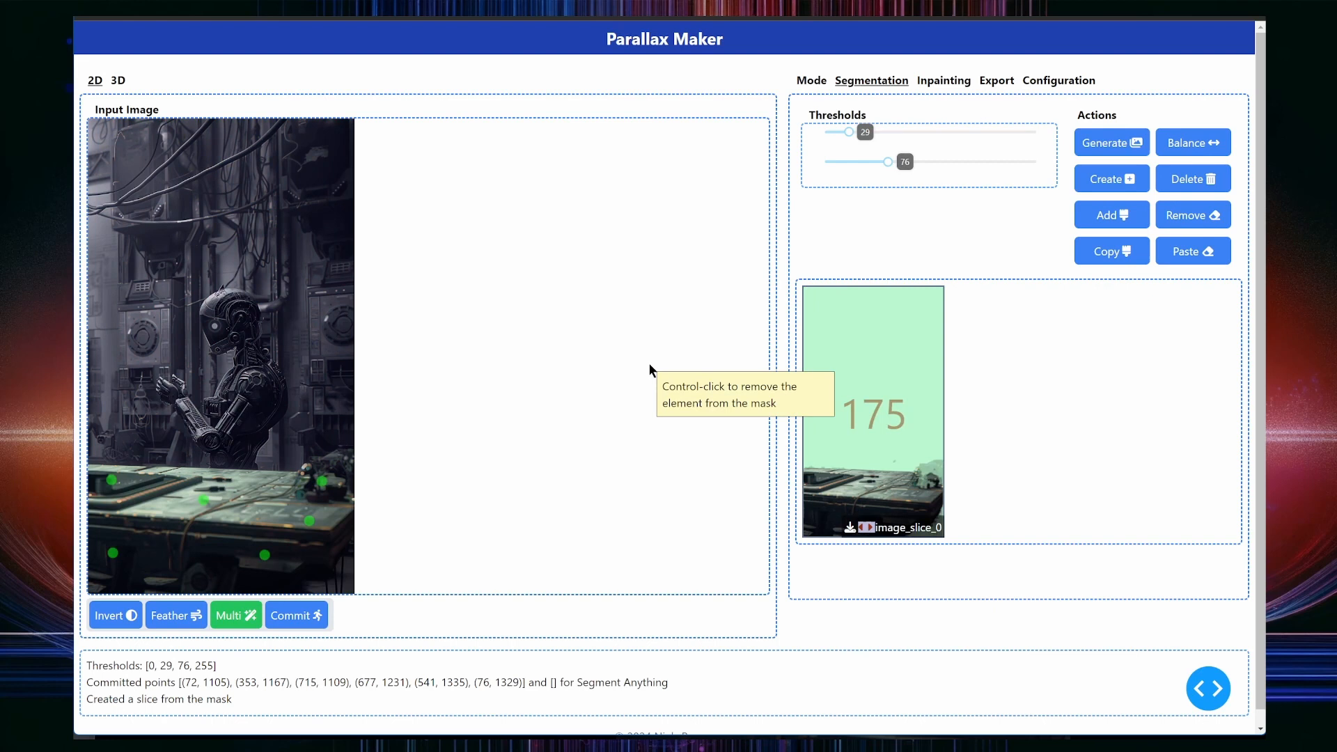
pyautogui.click(214, 331)
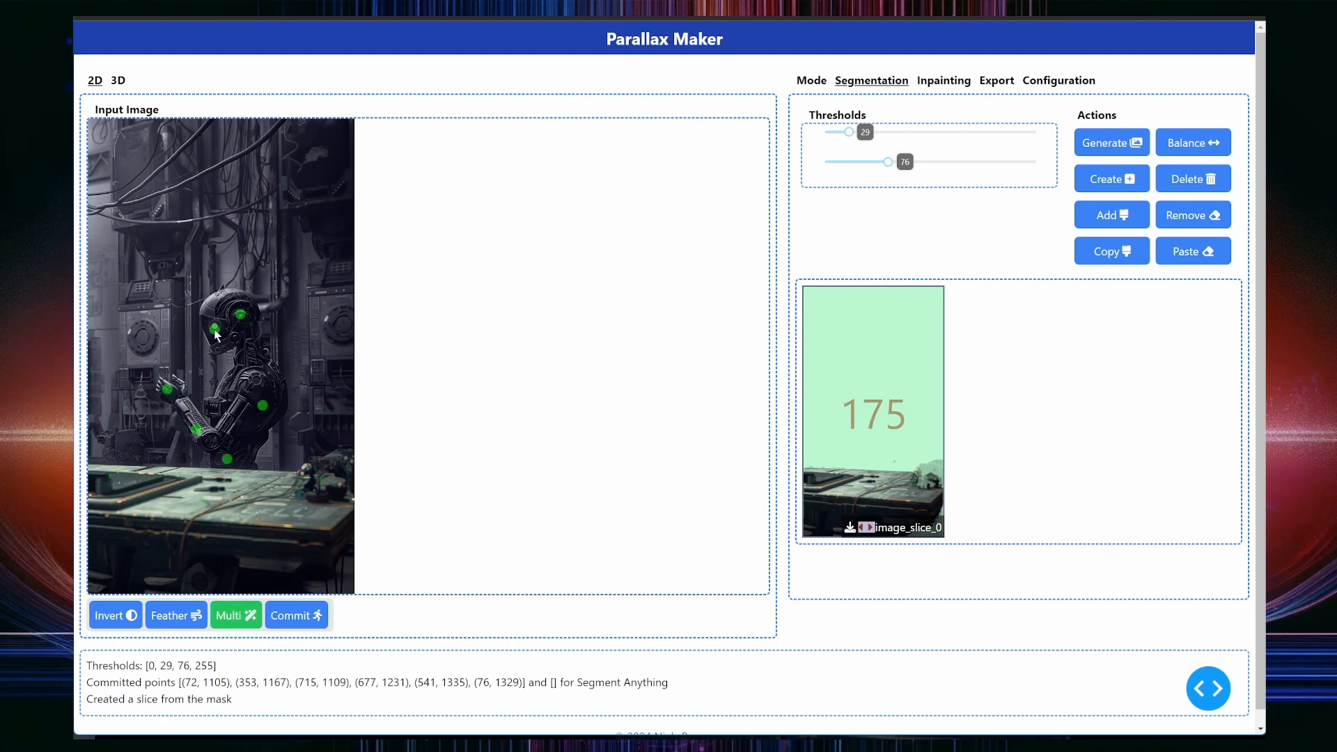
pyautogui.click(217, 339)
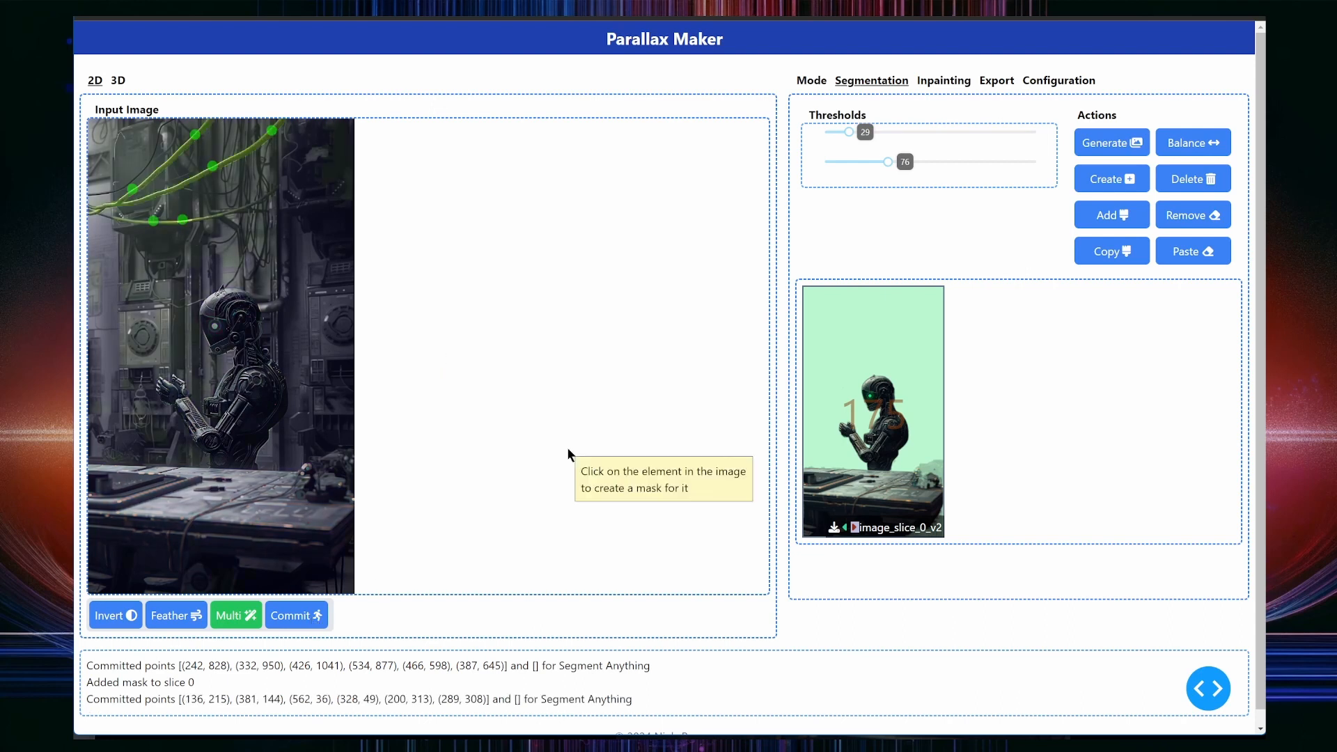
pyautogui.click(213, 262)
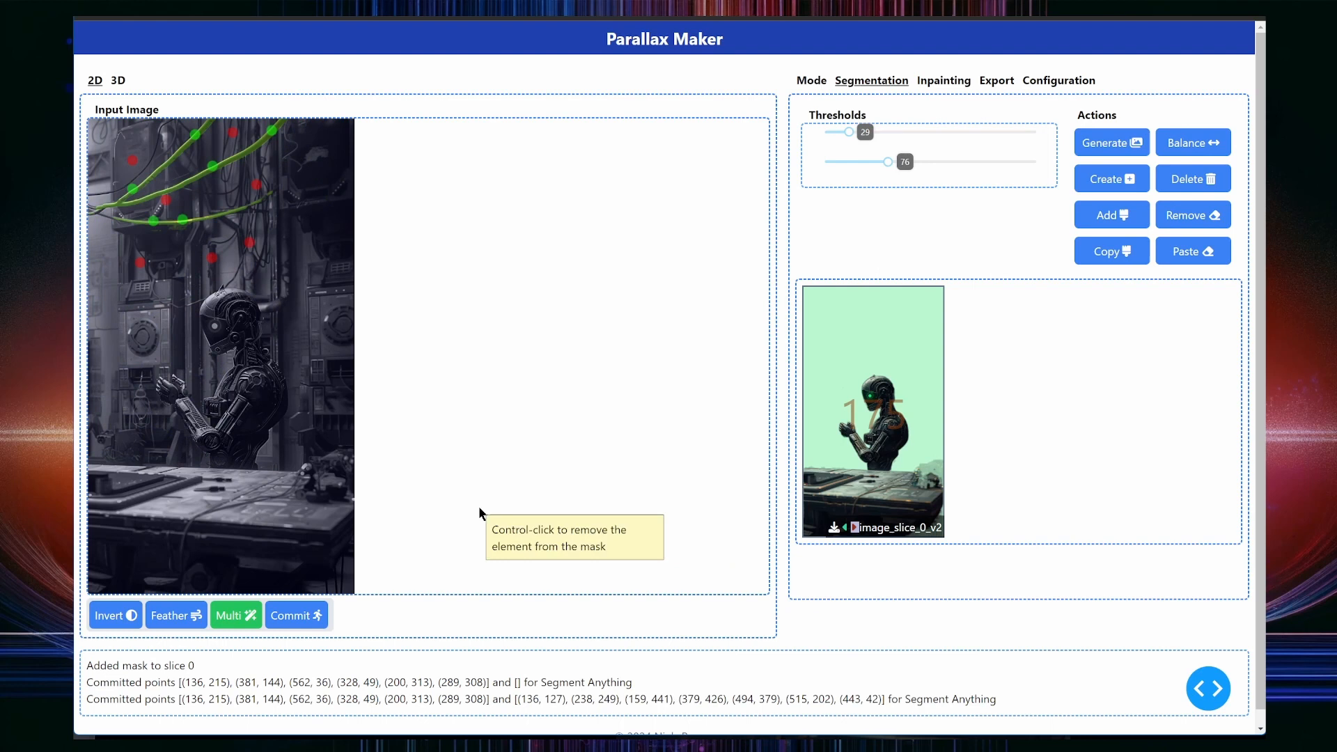
pyautogui.moveTo(95, 215)
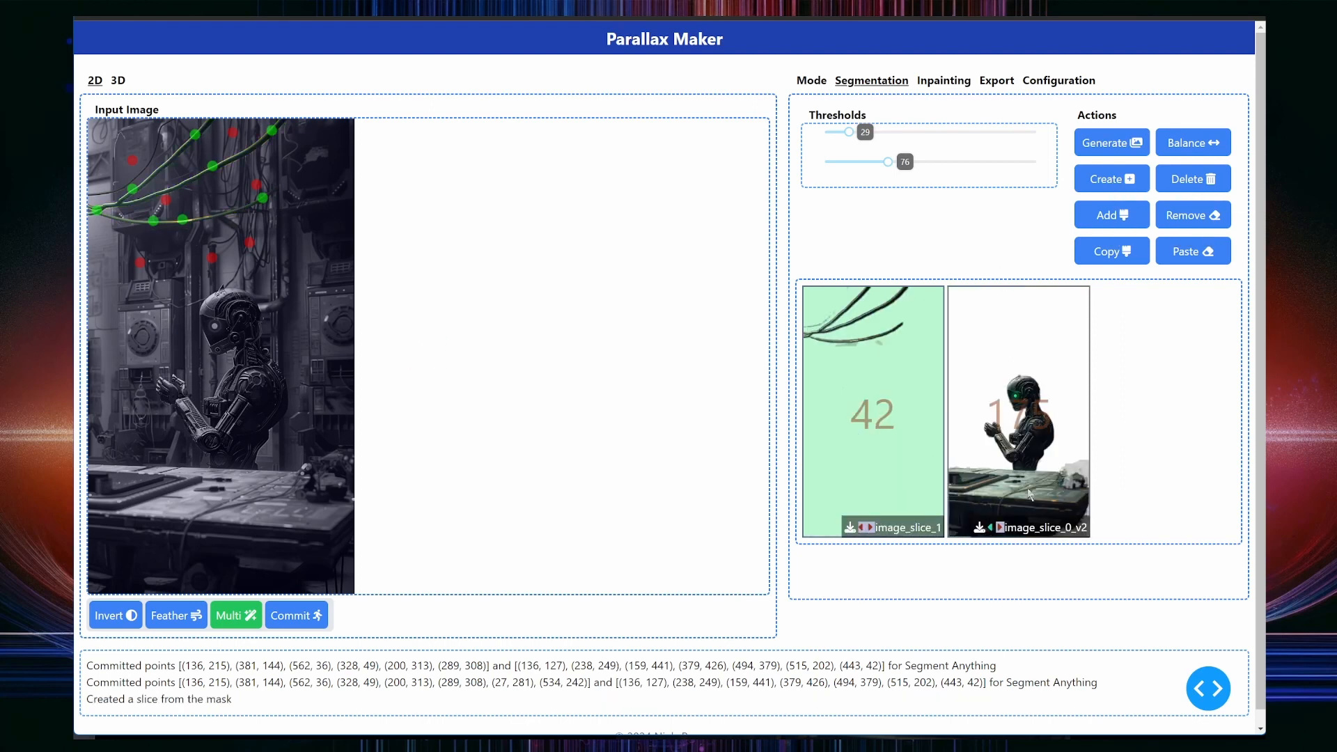
# Step: Create a new robot slice from its mask and select the workbench slice
pyautogui.click(1017, 410)
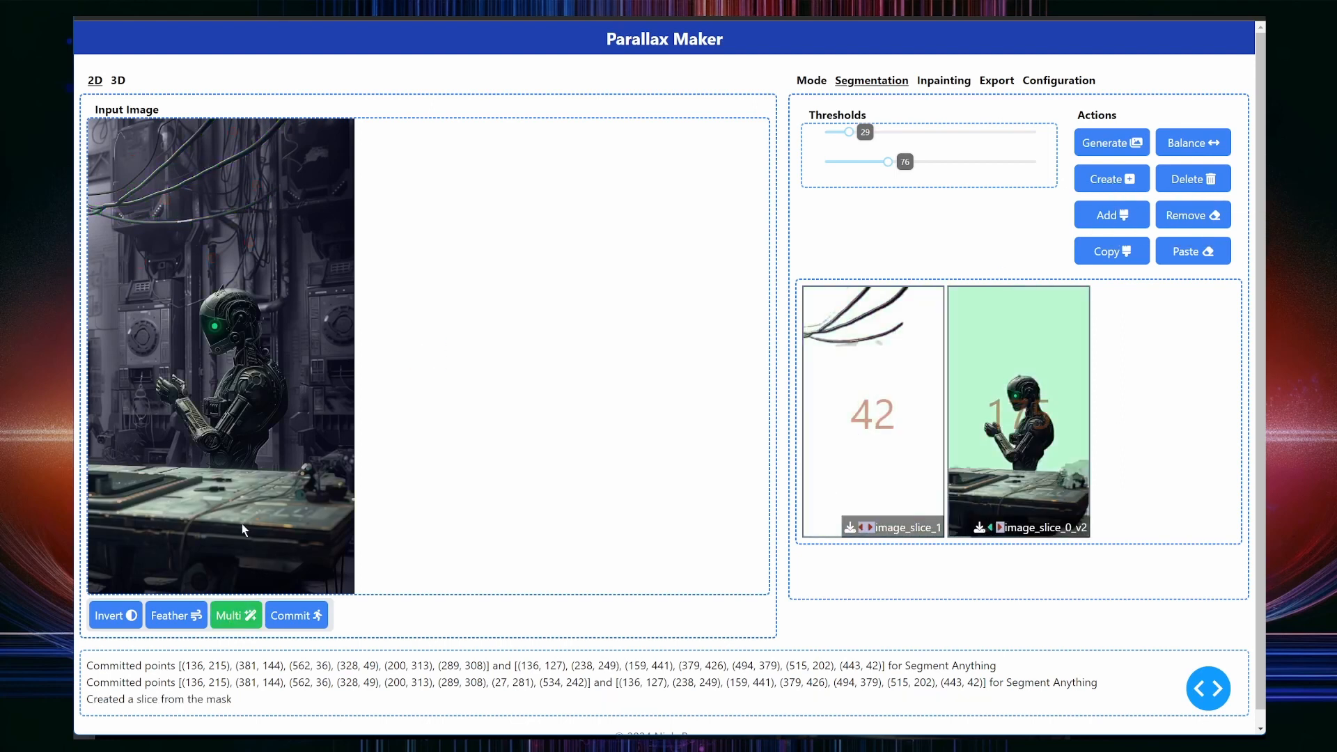
pyautogui.click(210, 444)
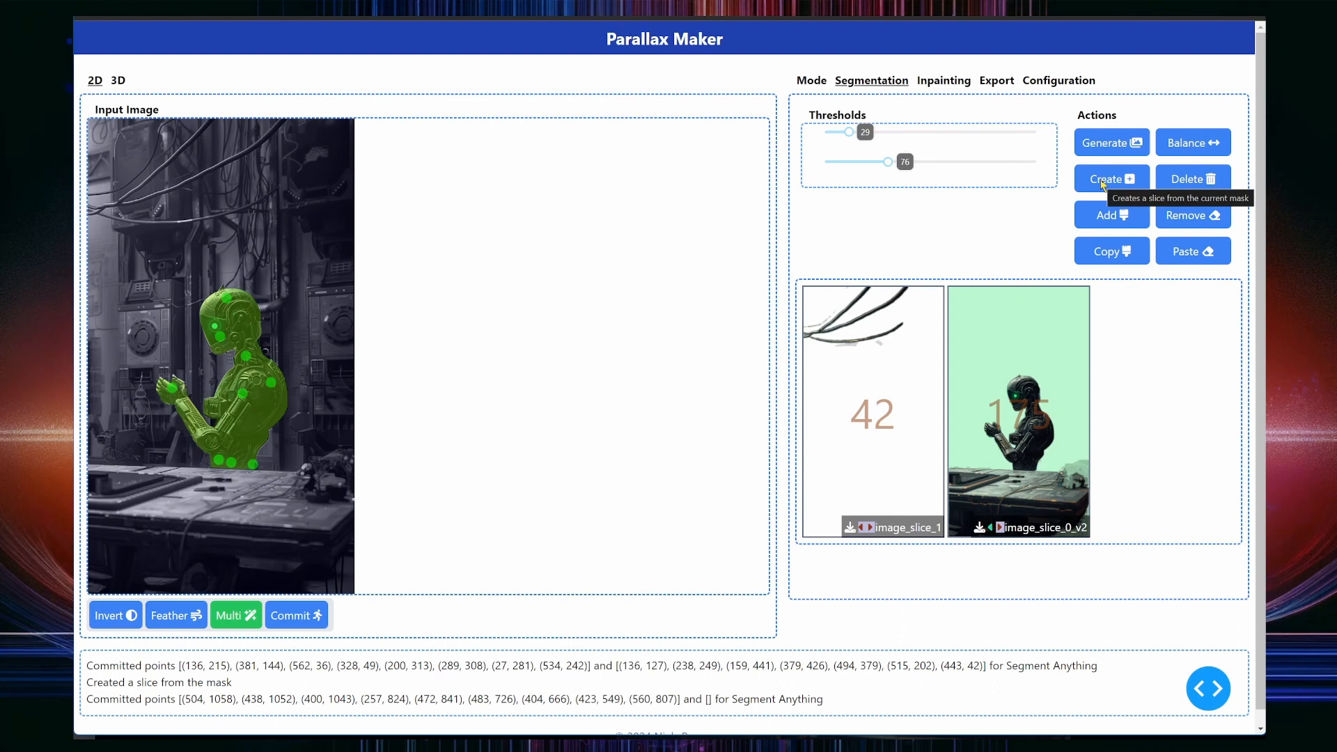
pyautogui.click(1112, 179)
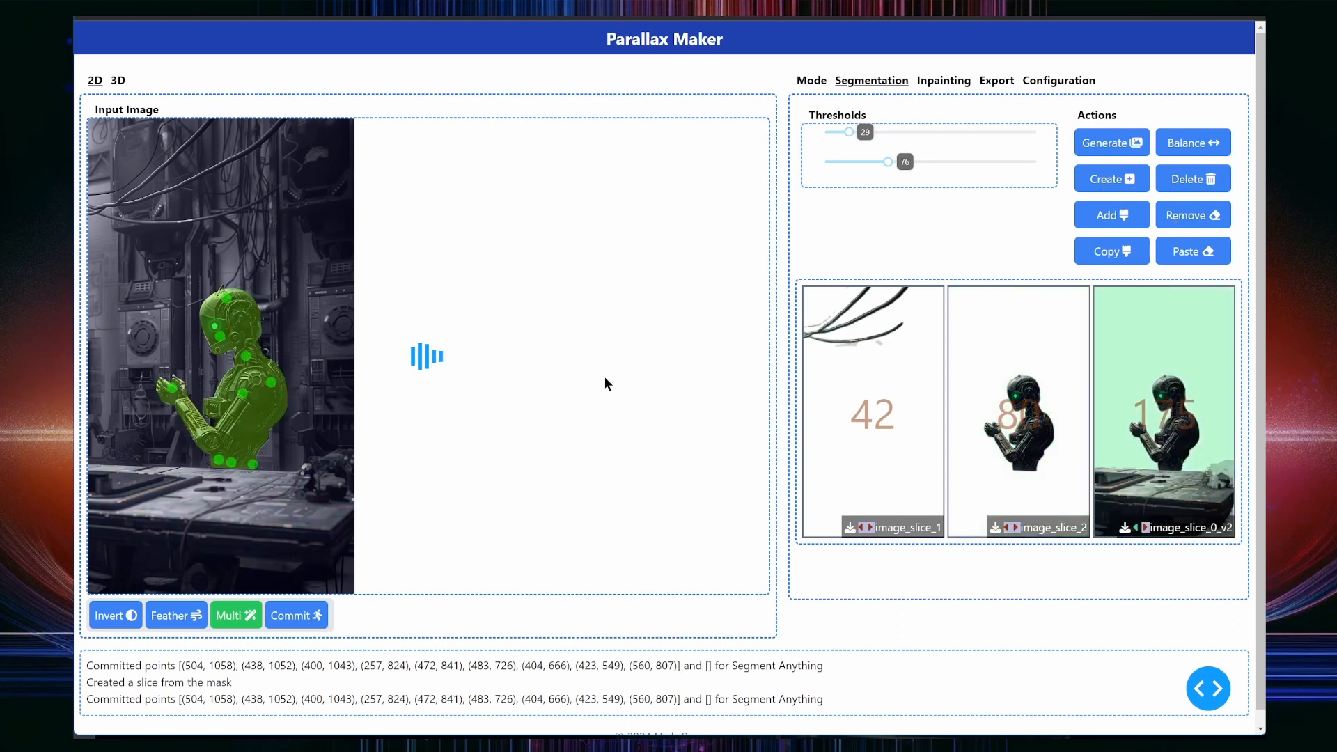
pyautogui.click(944, 80)
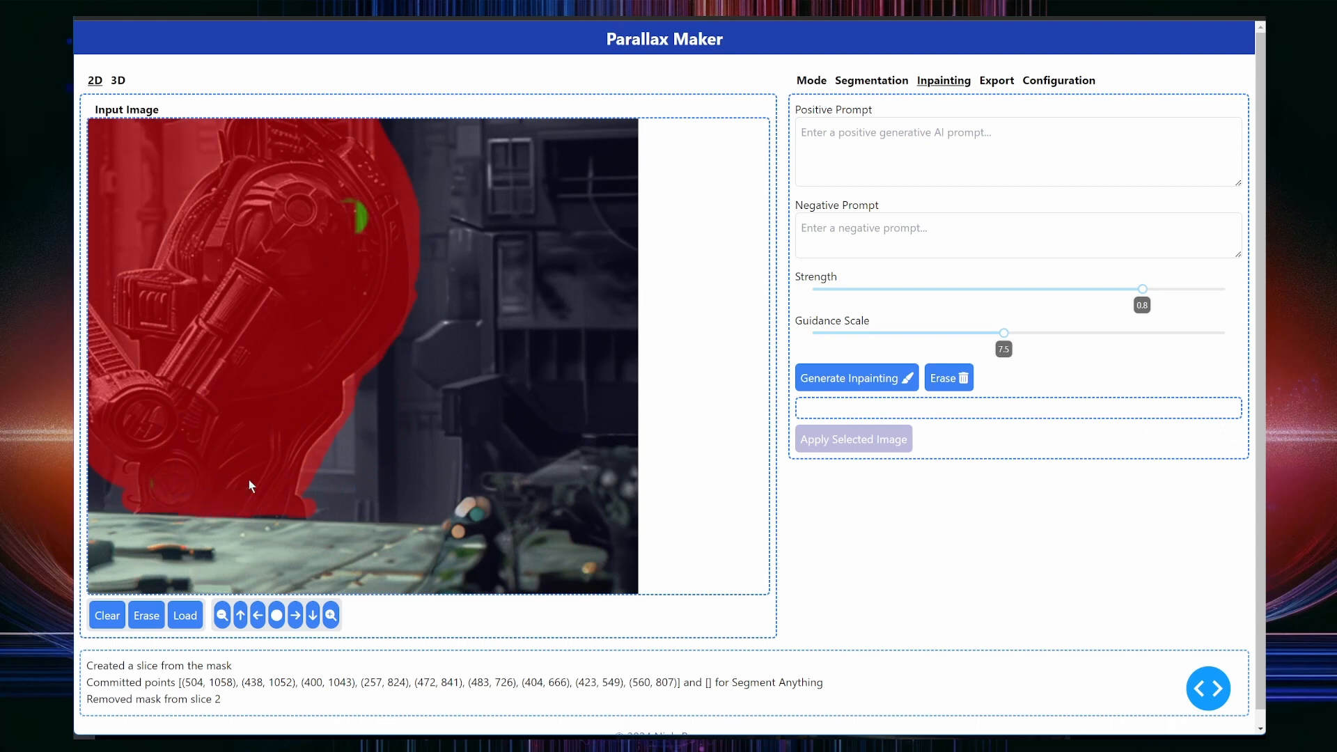
# Step: Erase the robot area from the workbench slice and return to Segmentation
pyautogui.click(947, 378)
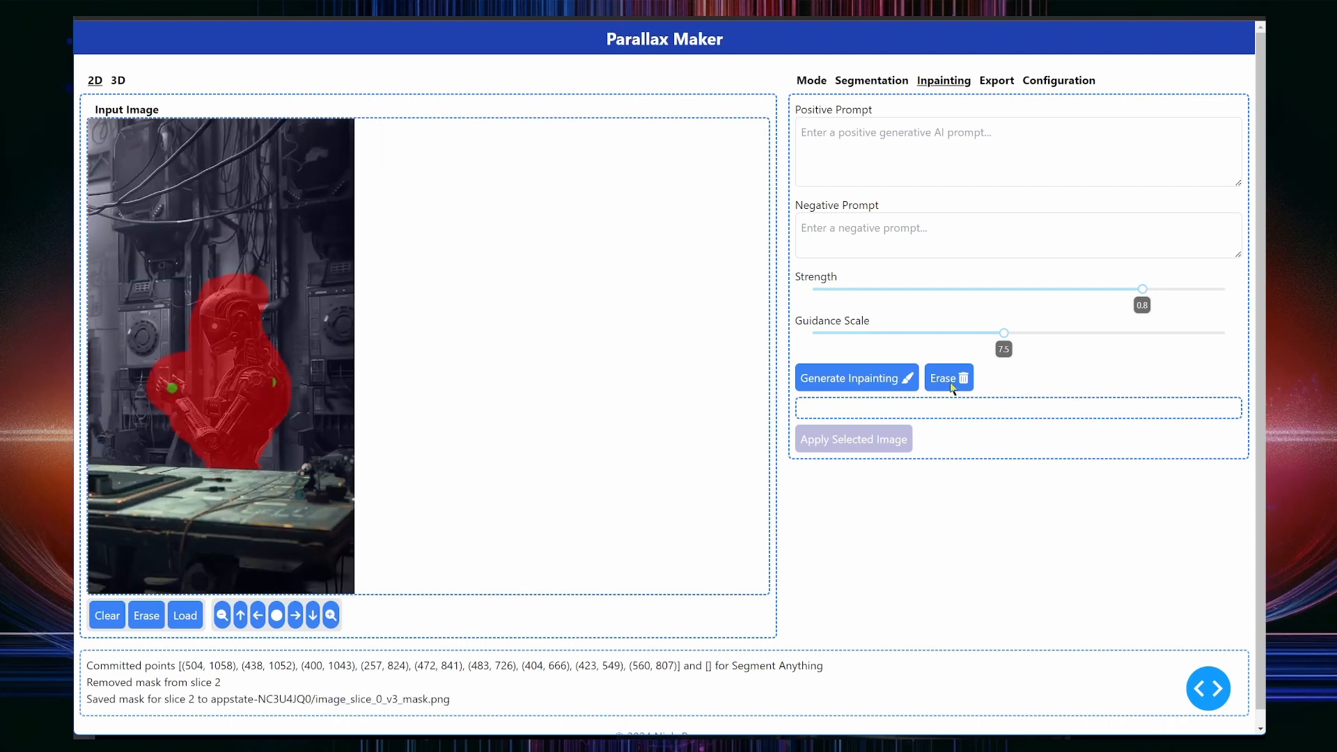
pyautogui.click(871, 81)
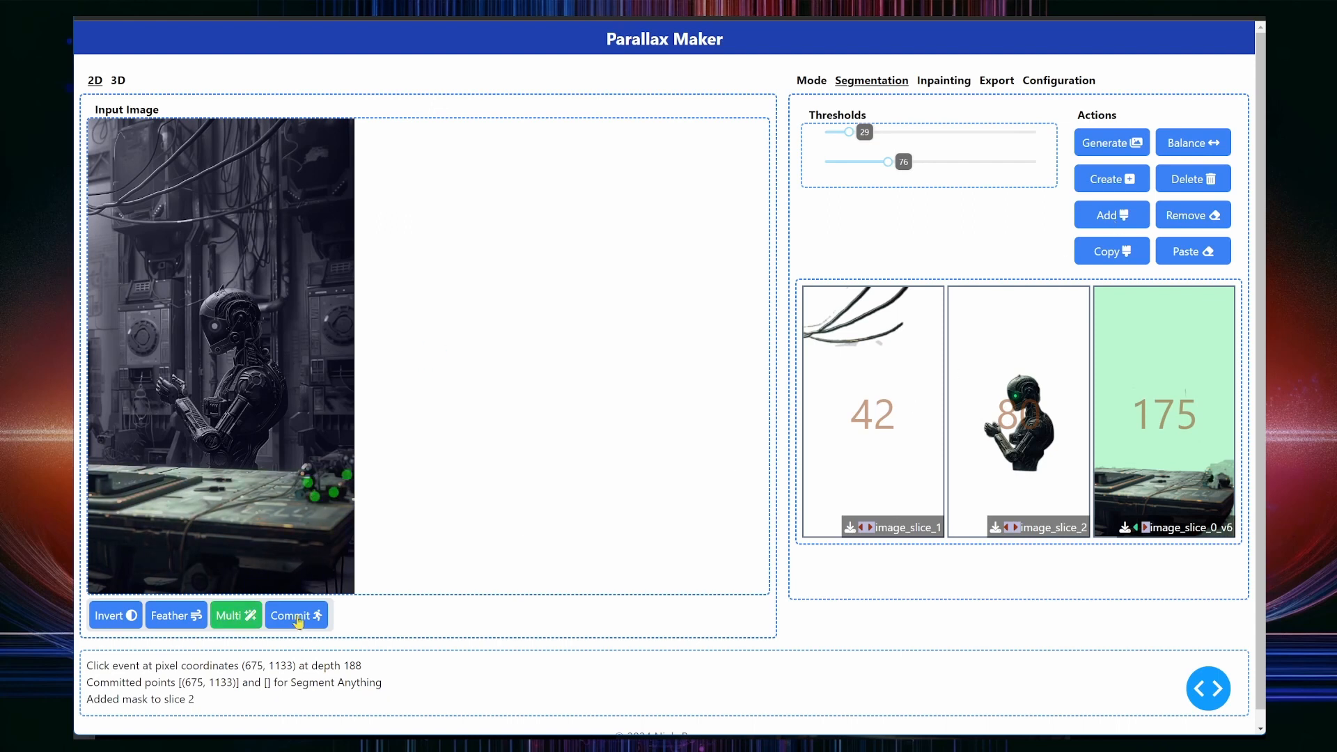
# Step: Add the small plant to the workbench slice, then mark and commit the wall mask
pyautogui.click(296, 615)
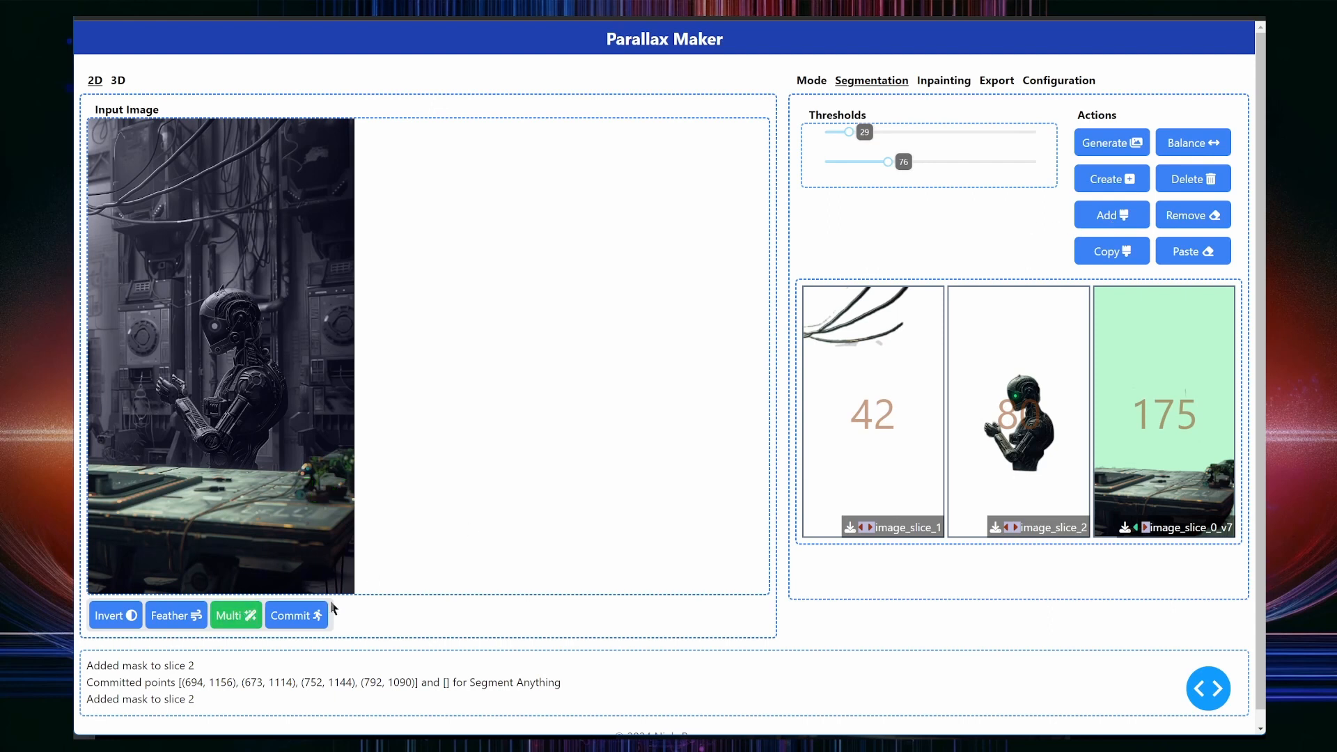
pyautogui.click(179, 177)
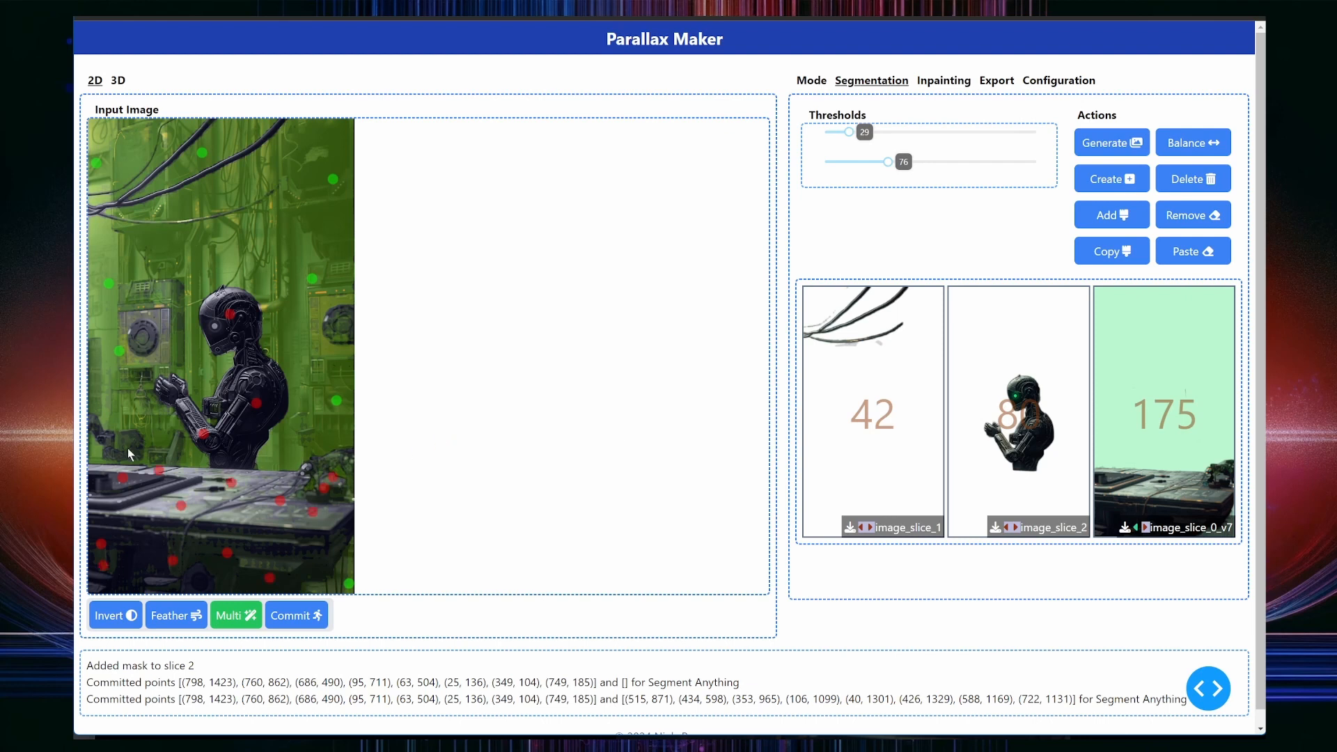
pyautogui.click(296, 615)
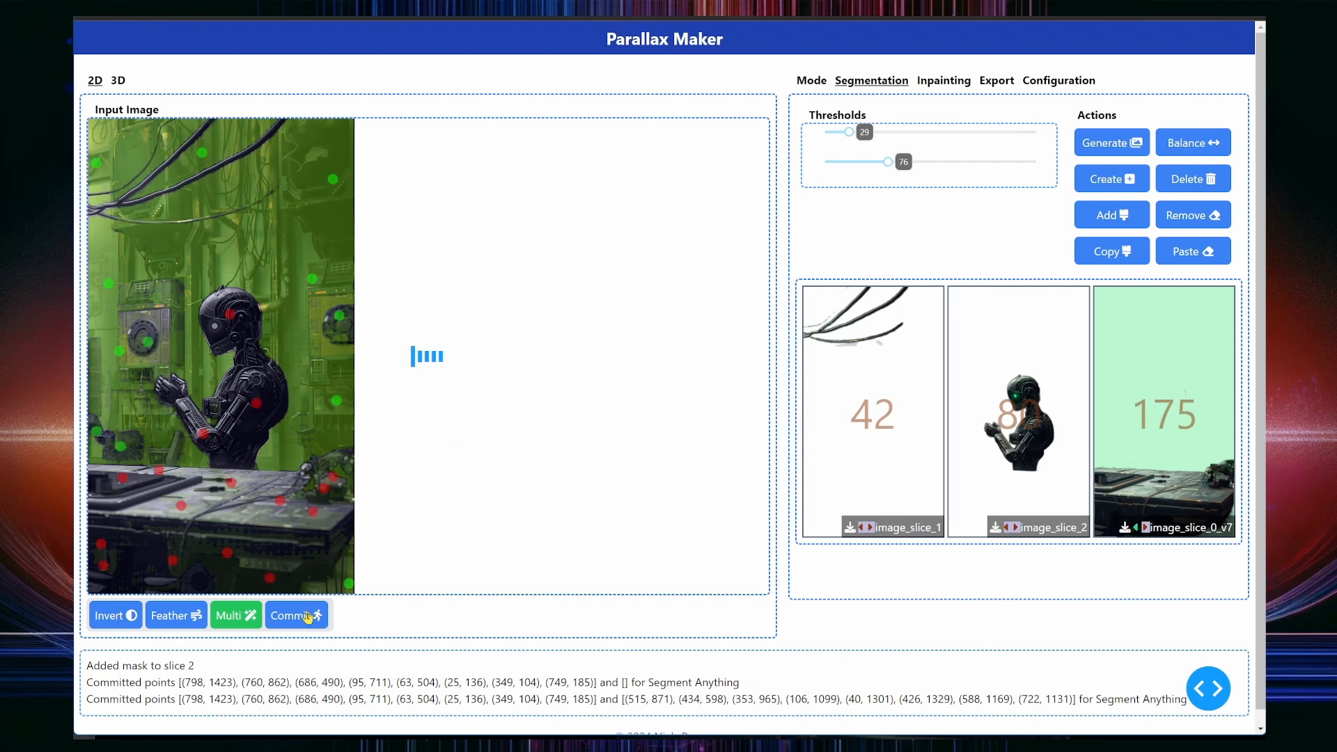
pyautogui.click(296, 615)
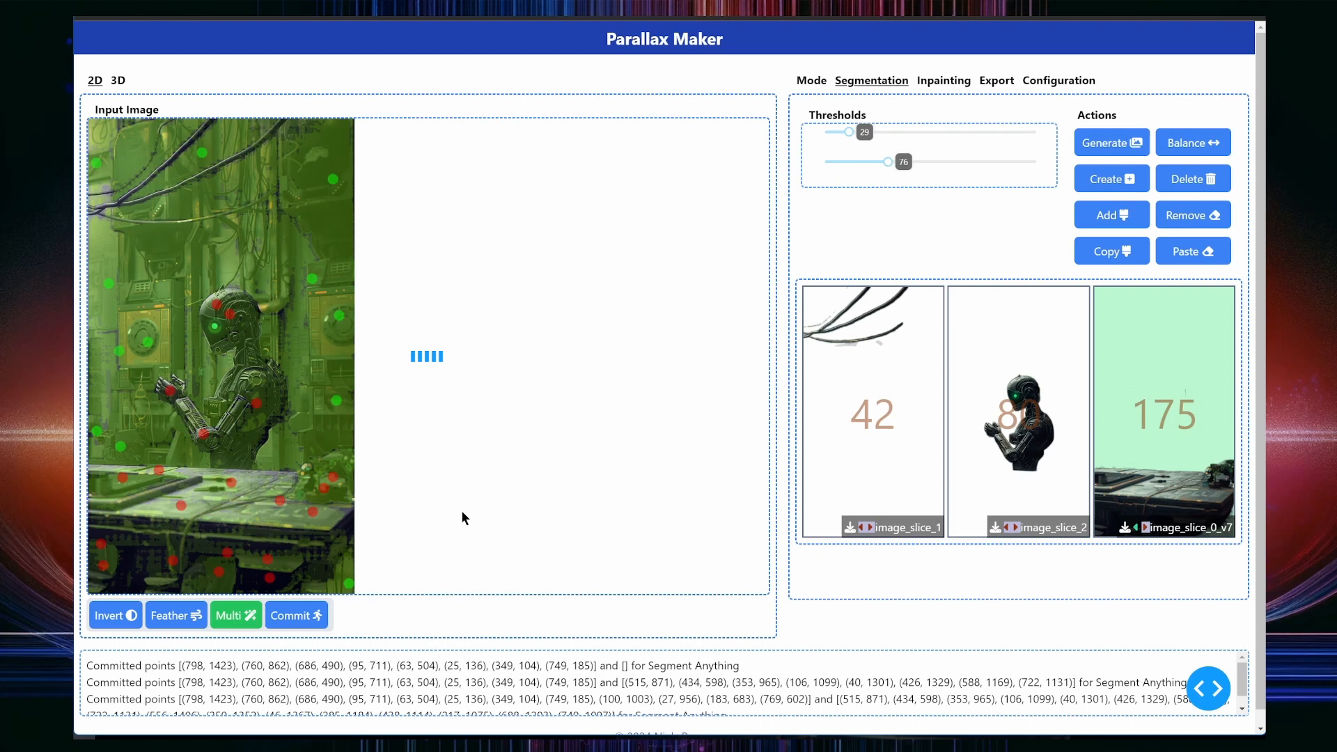
# Step: Switch the Mode Selector to Depth Map slicing and mark the back wall
pyautogui.click(816, 80)
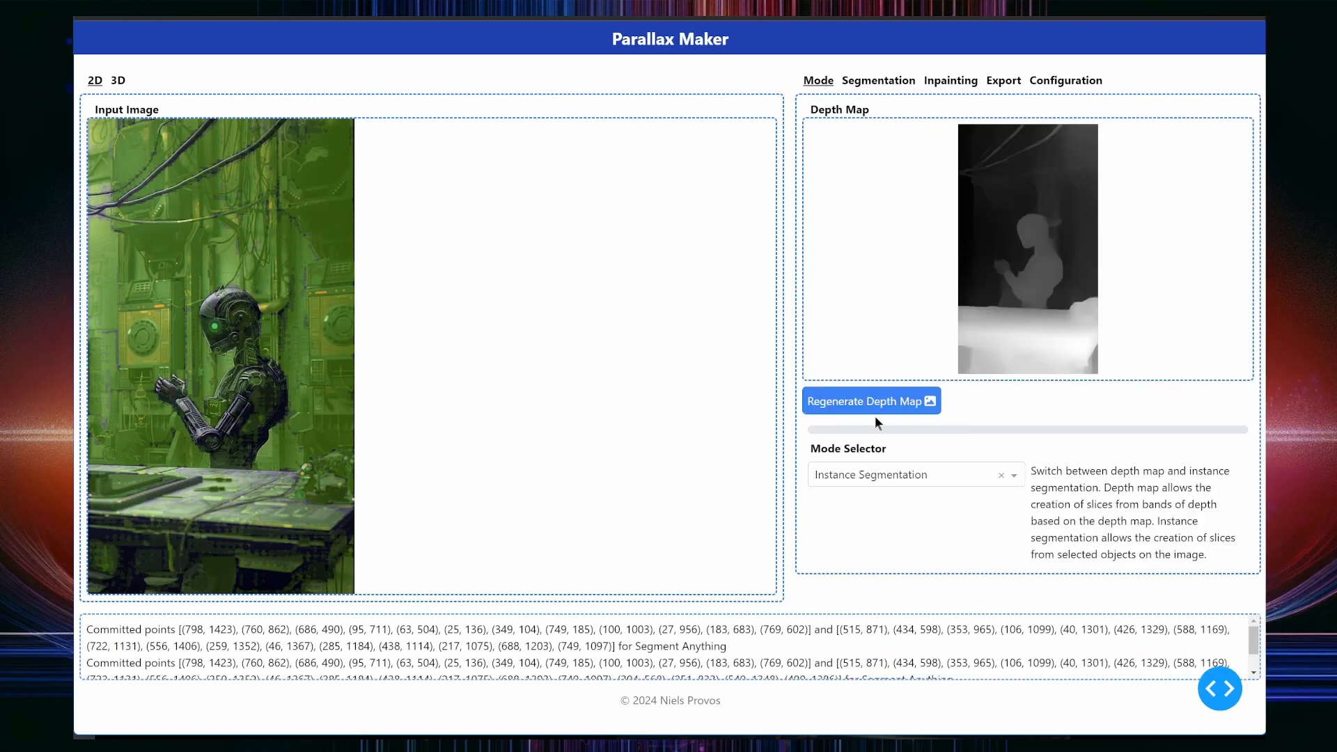
pyautogui.click(915, 474)
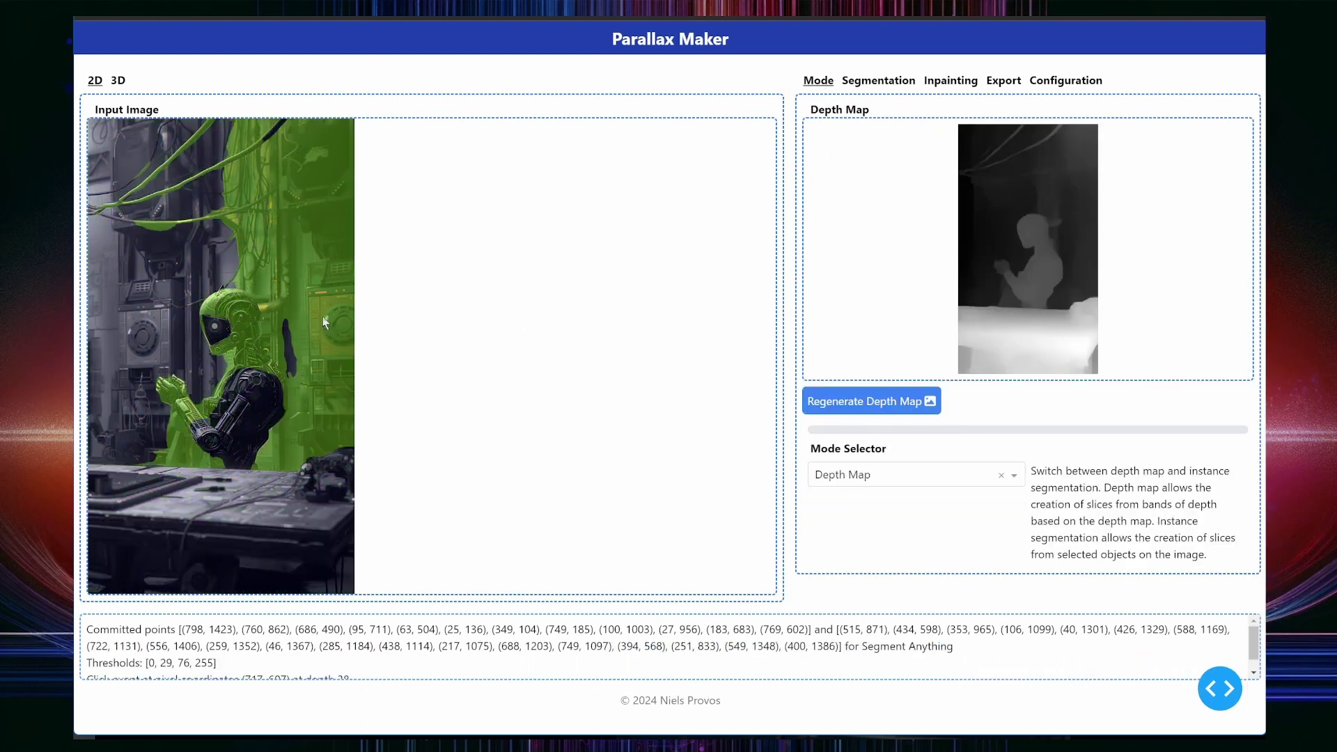
pyautogui.click(878, 80)
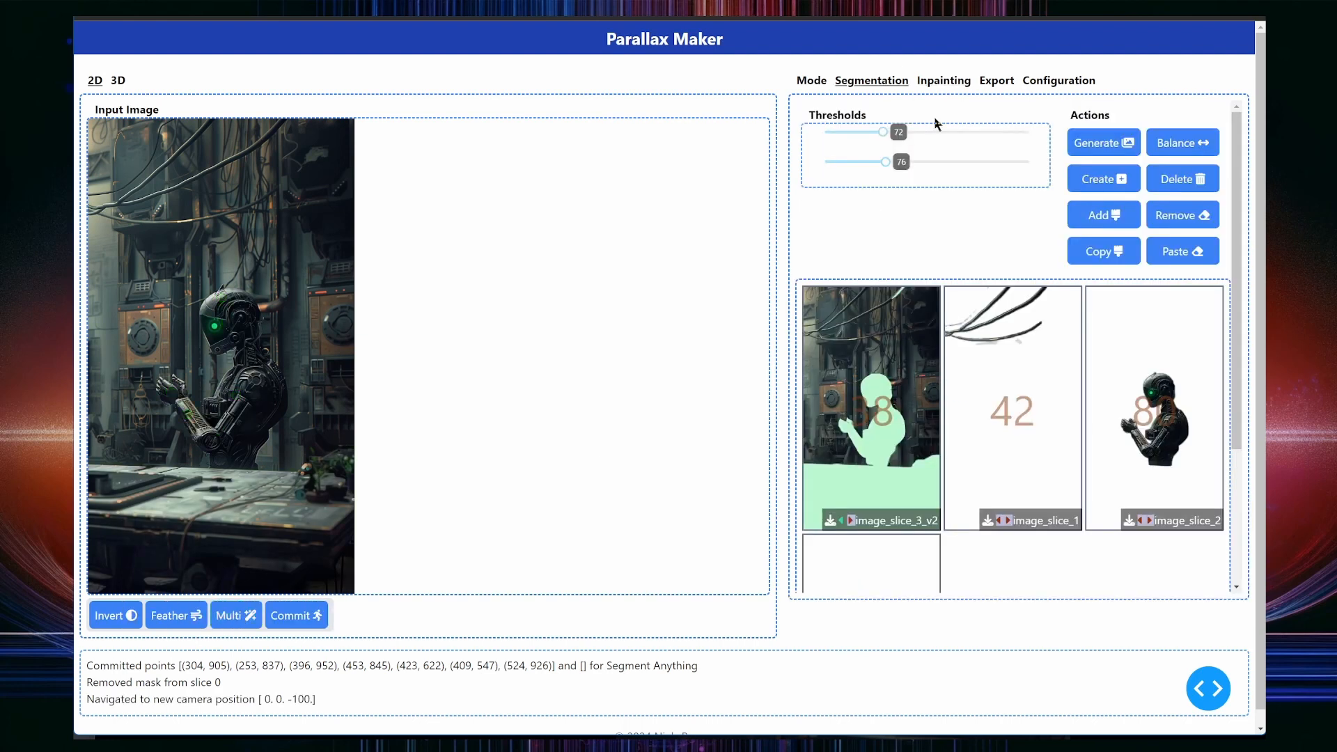
# Step: Set the inpainting model to ComfyUI, load its workflow, and select the wall slice
pyautogui.click(943, 80)
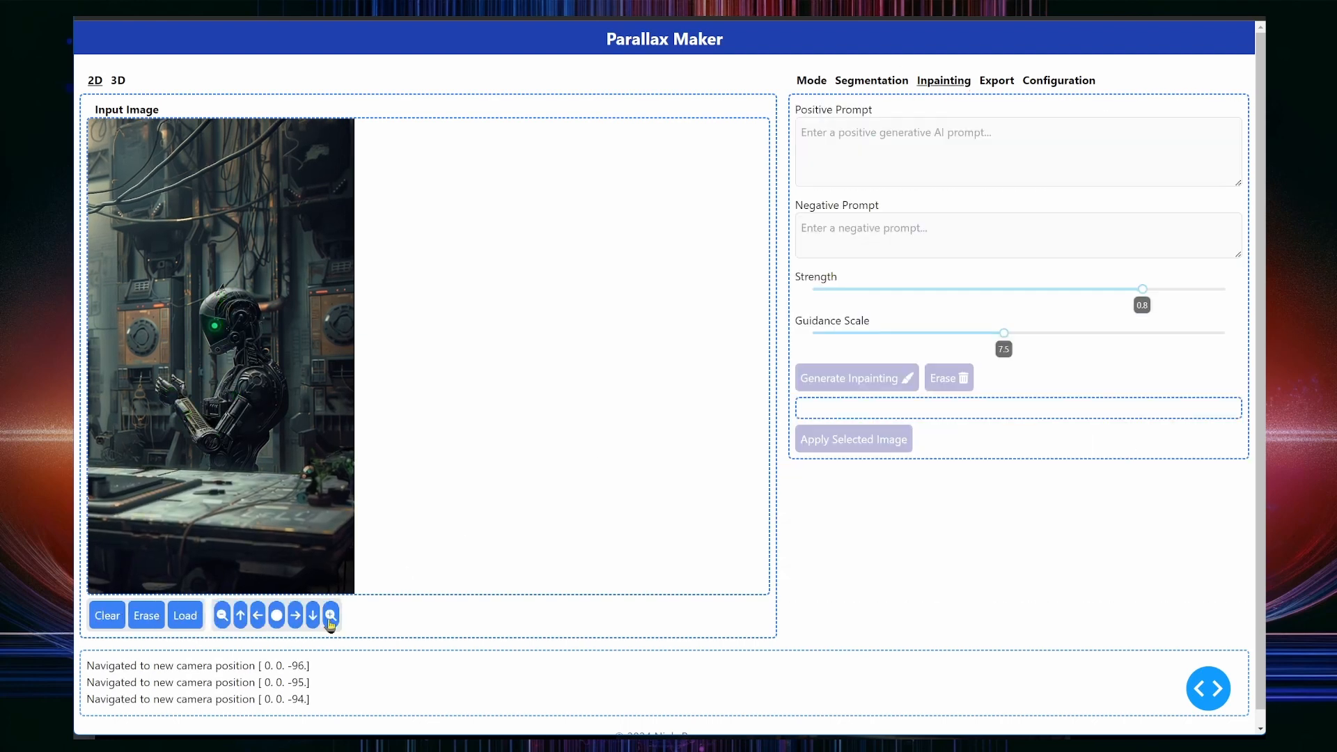
pyautogui.click(1064, 80)
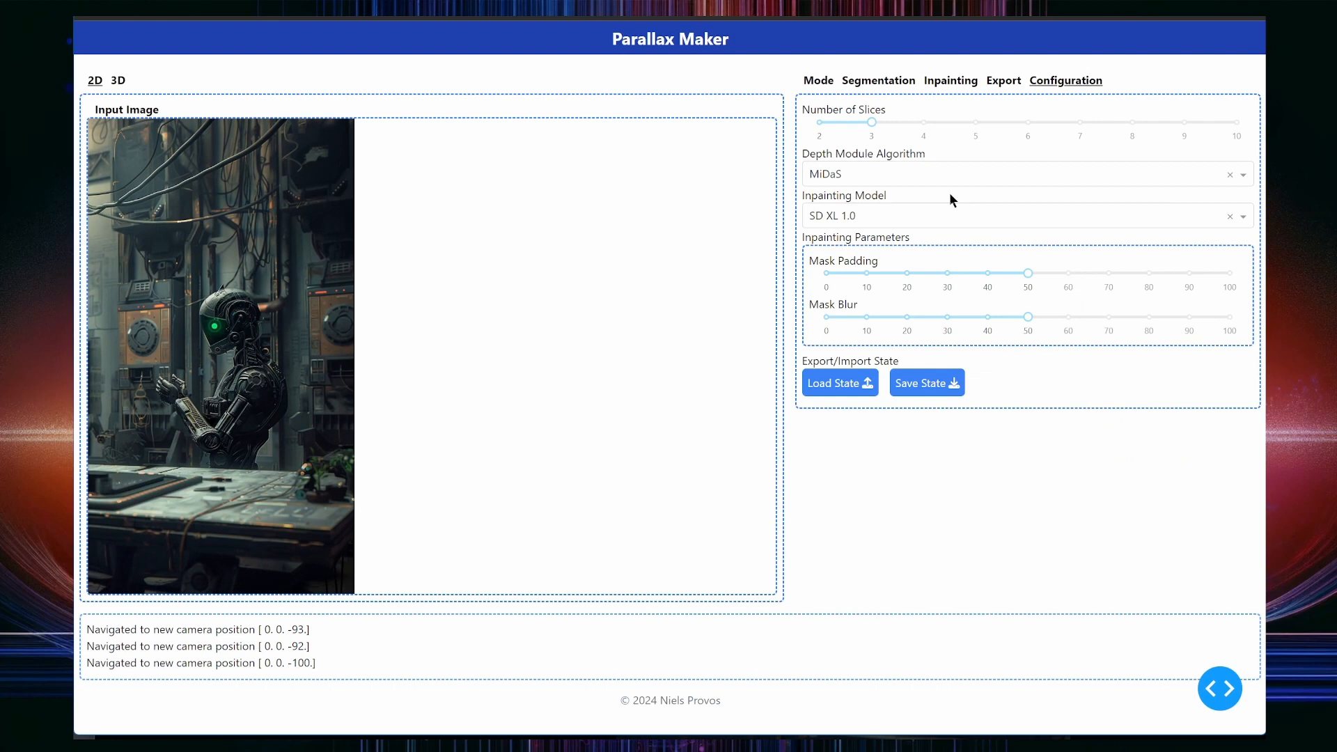
pyautogui.click(1023, 215)
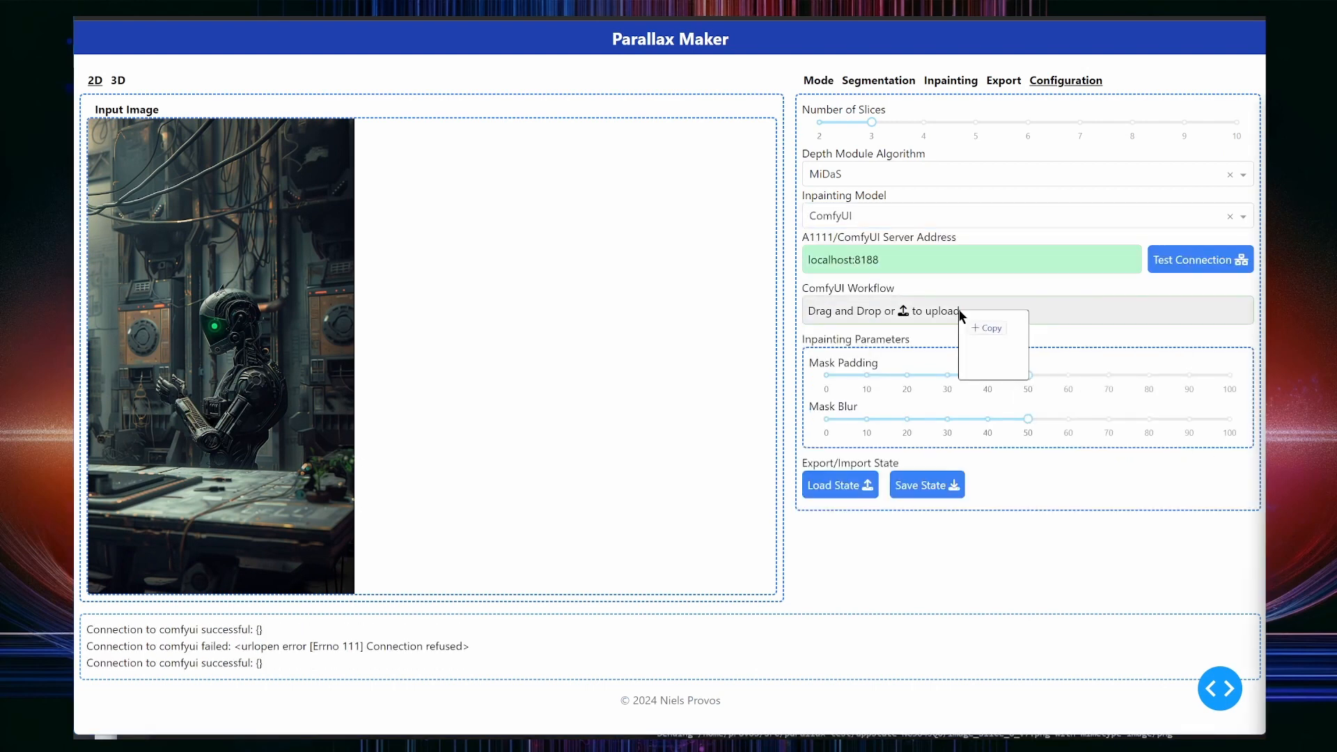
pyautogui.click(878, 80)
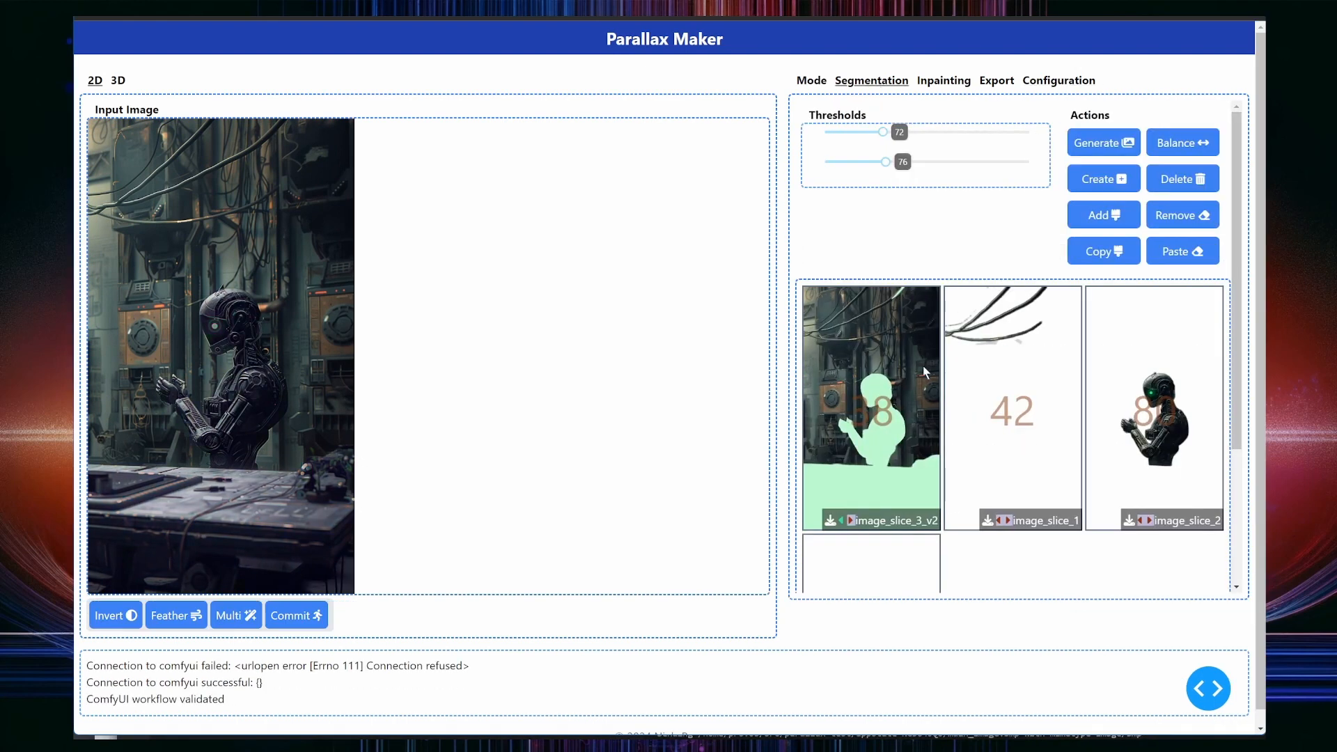
pyautogui.click(944, 80)
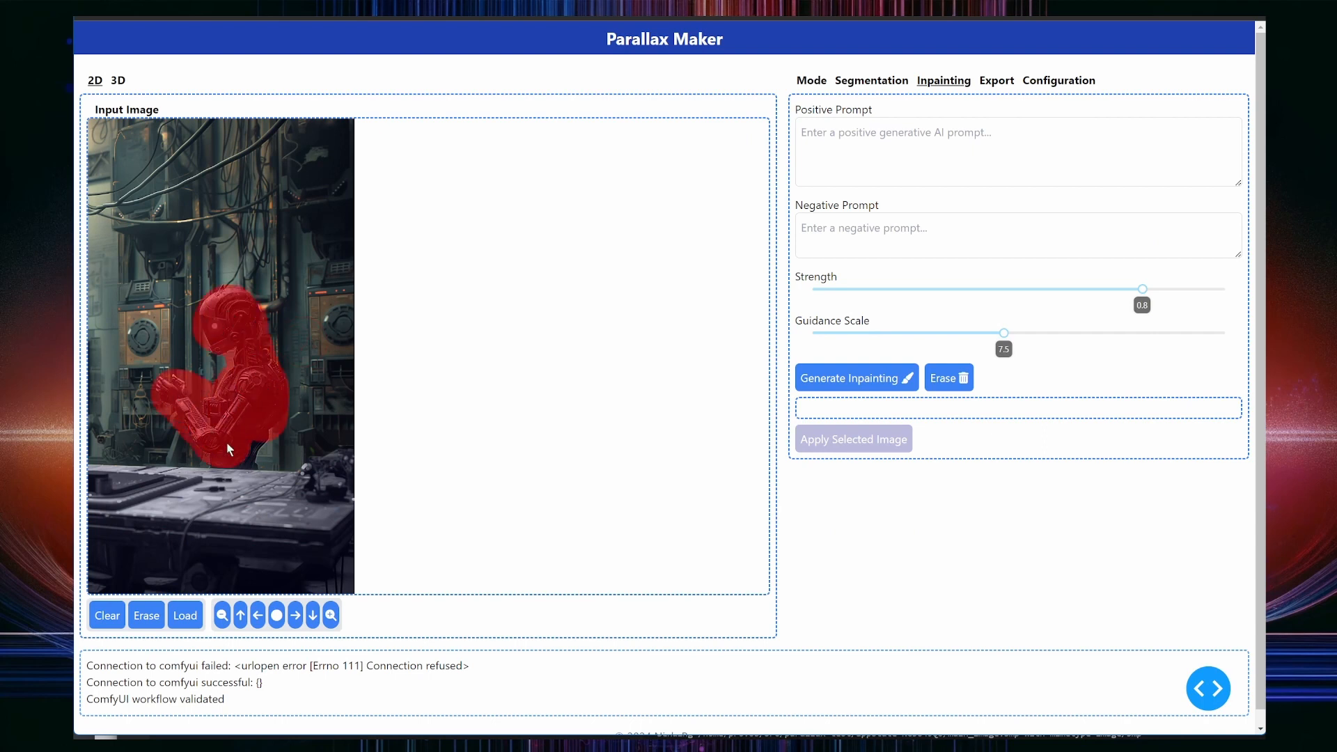
# Step: Write a positive prompt for a dystopian sci-fi lab with strange machines
pyautogui.click(1017, 152)
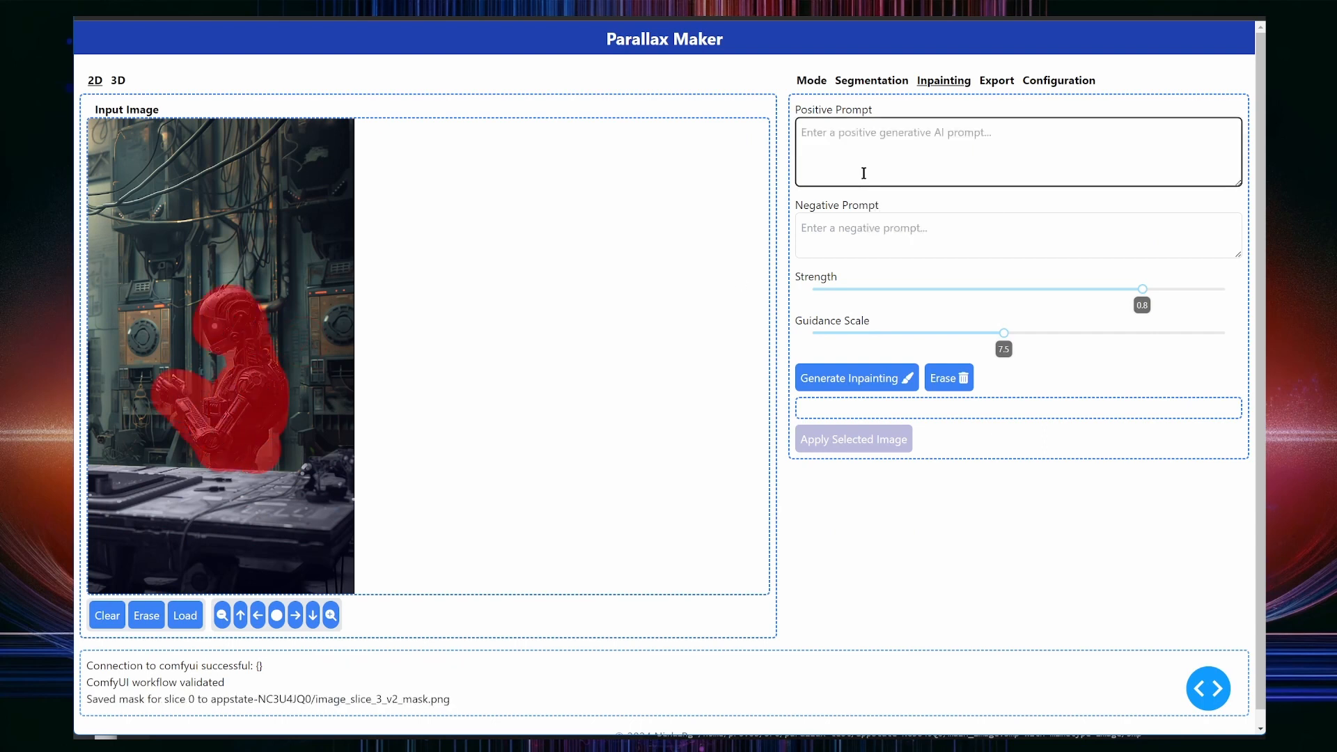
pyautogui.write('photo of a dystopian sci-fi')
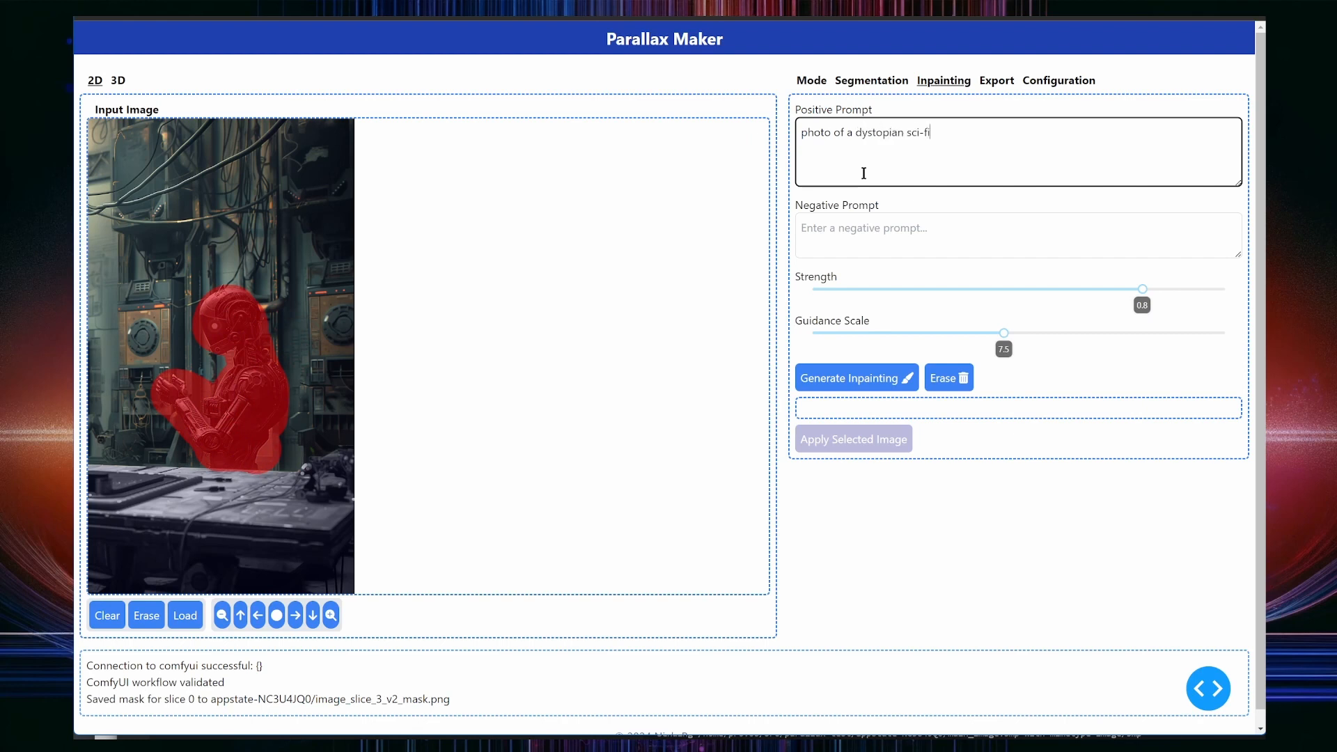
pyautogui.write('labratory wall')
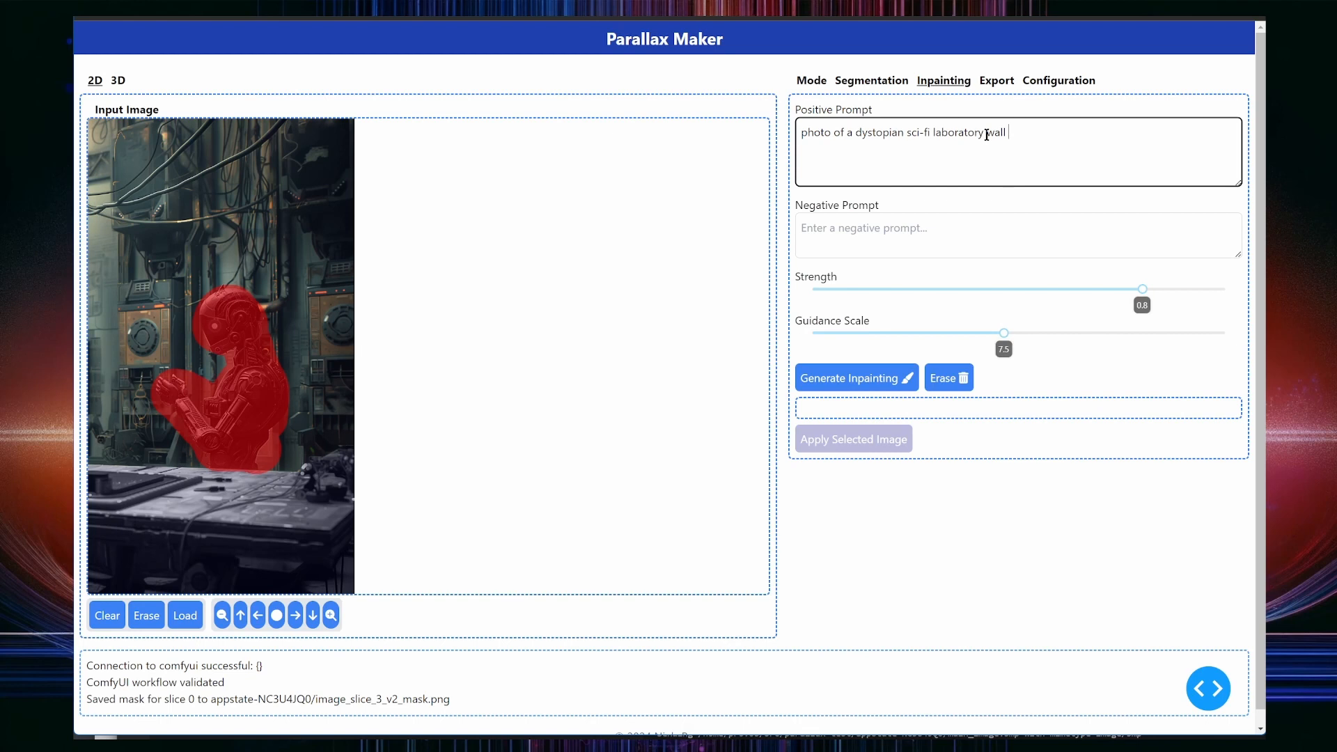
pyautogui.write('with strange machines and cables;')
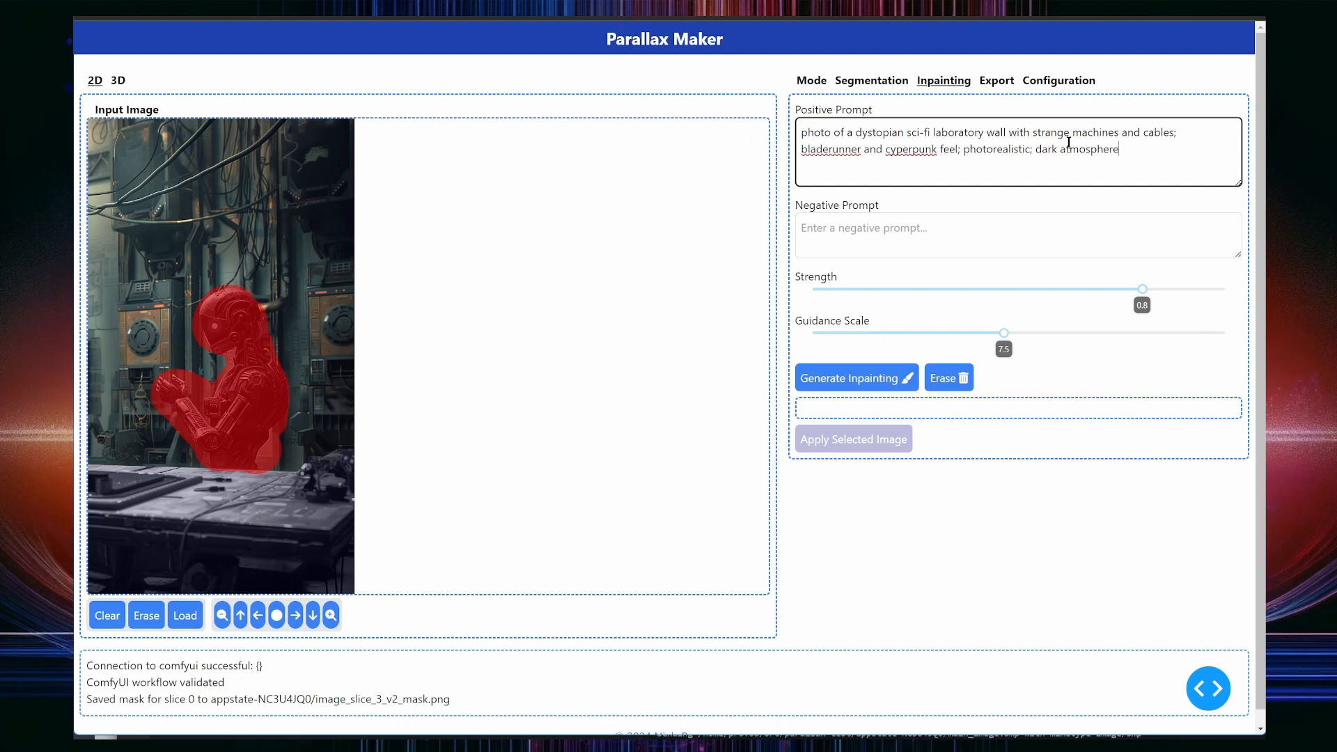
# Step: Generate three wall inpaintings and choose the first result
pyautogui.click(850, 378)
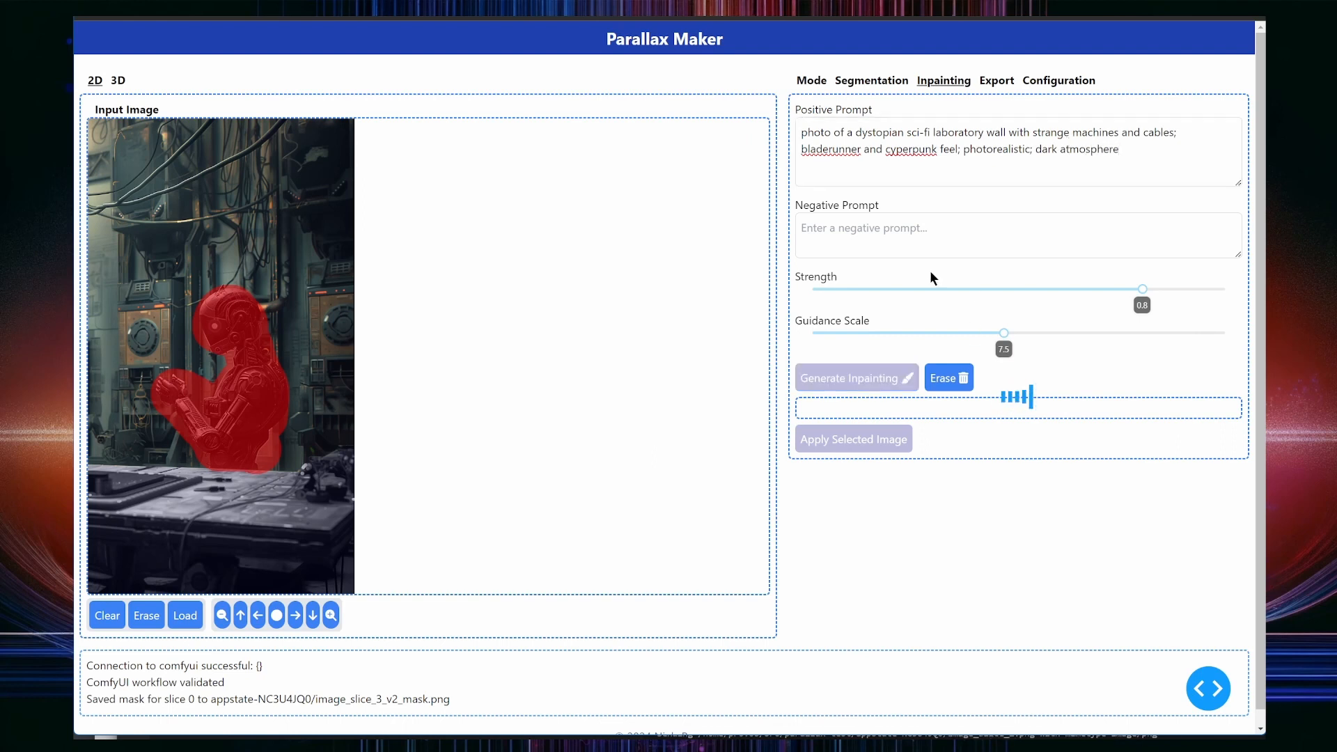
pyautogui.moveTo(910, 303)
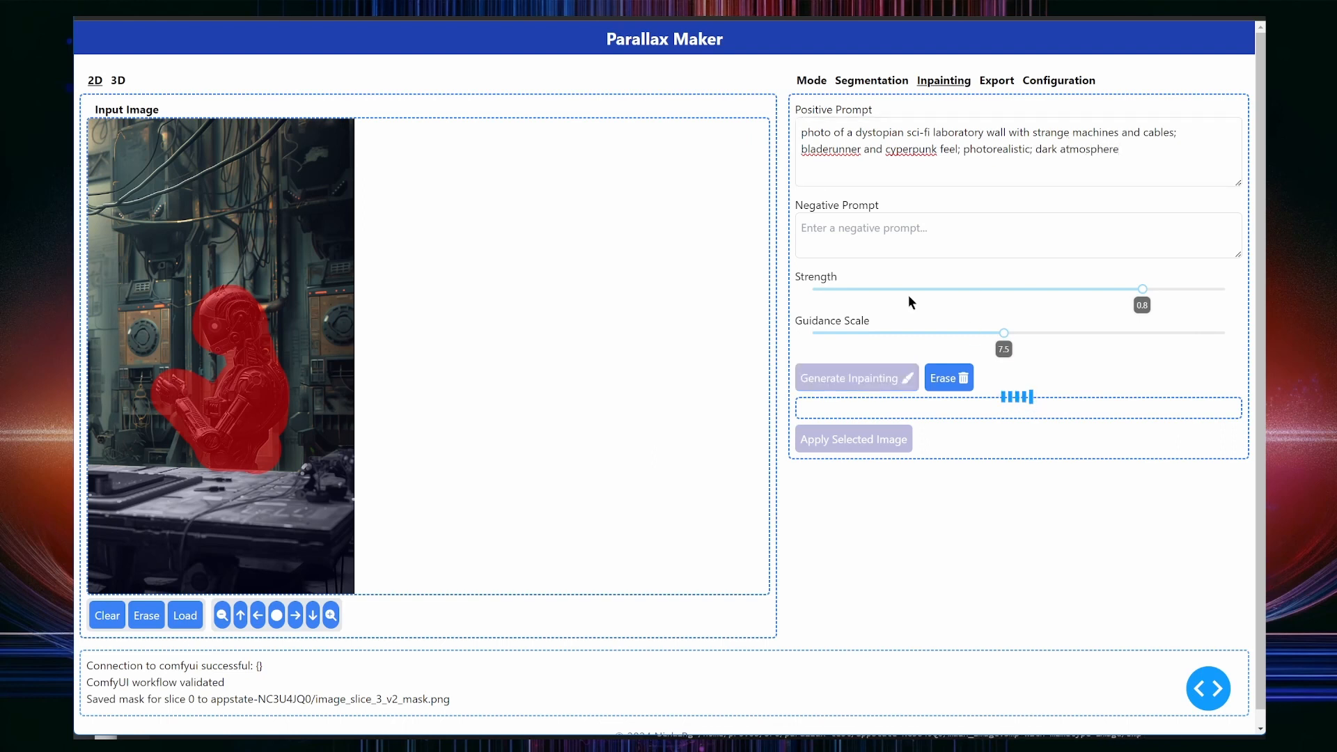
pyautogui.click(855, 377)
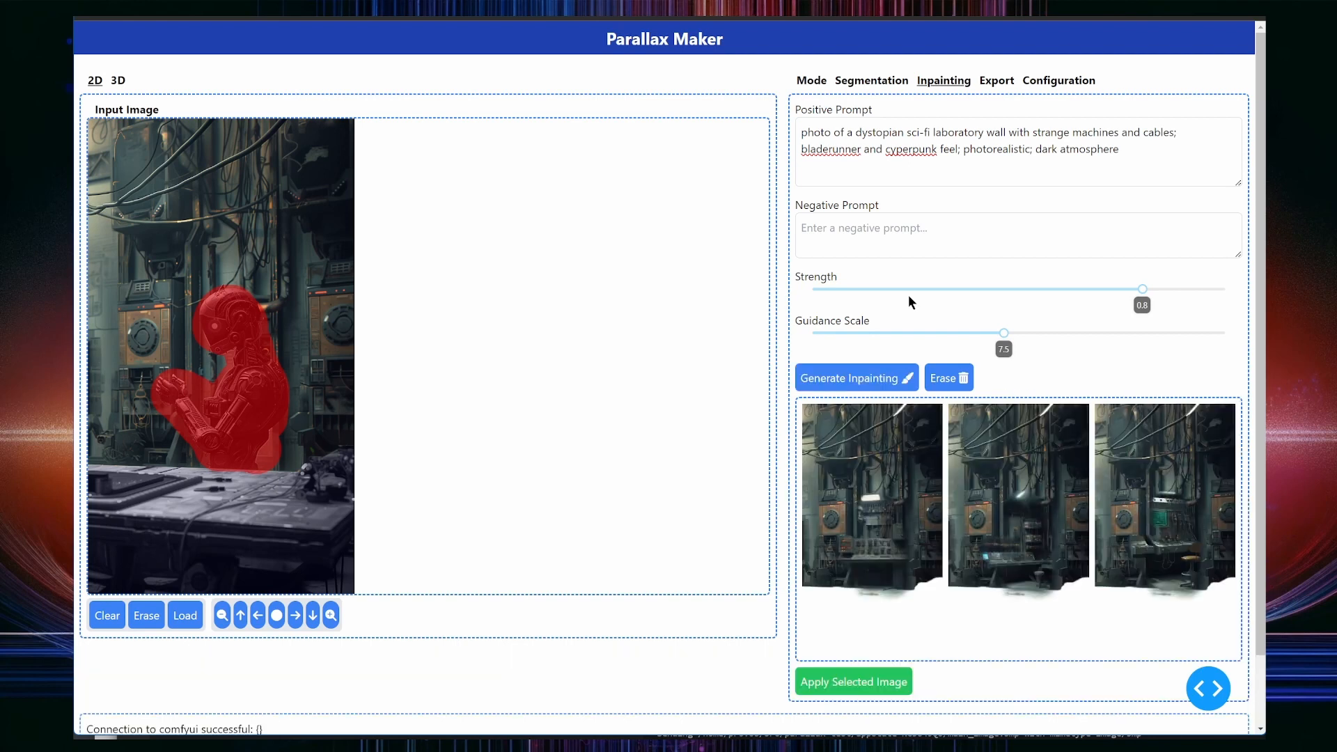
pyautogui.click(870, 494)
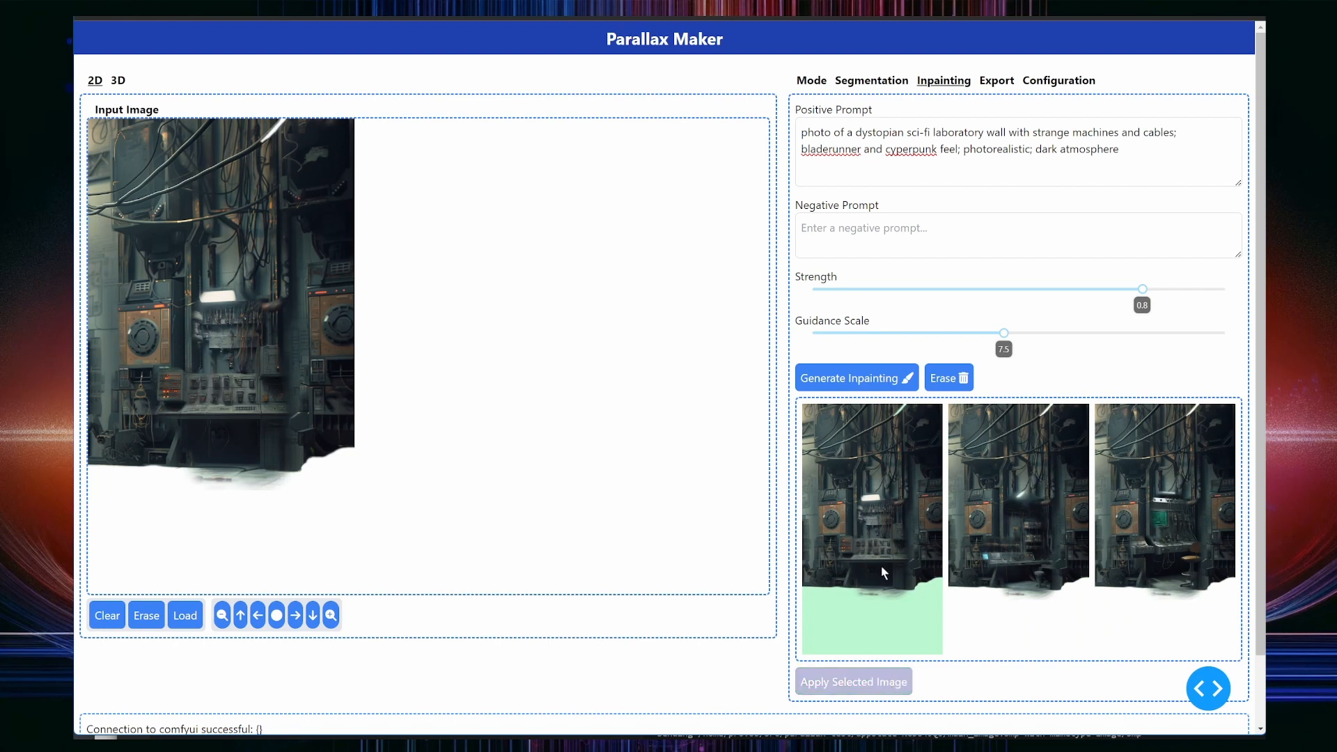
# Step: Preview the layered composite with the camera shifted twice to the left
pyautogui.click(852, 681)
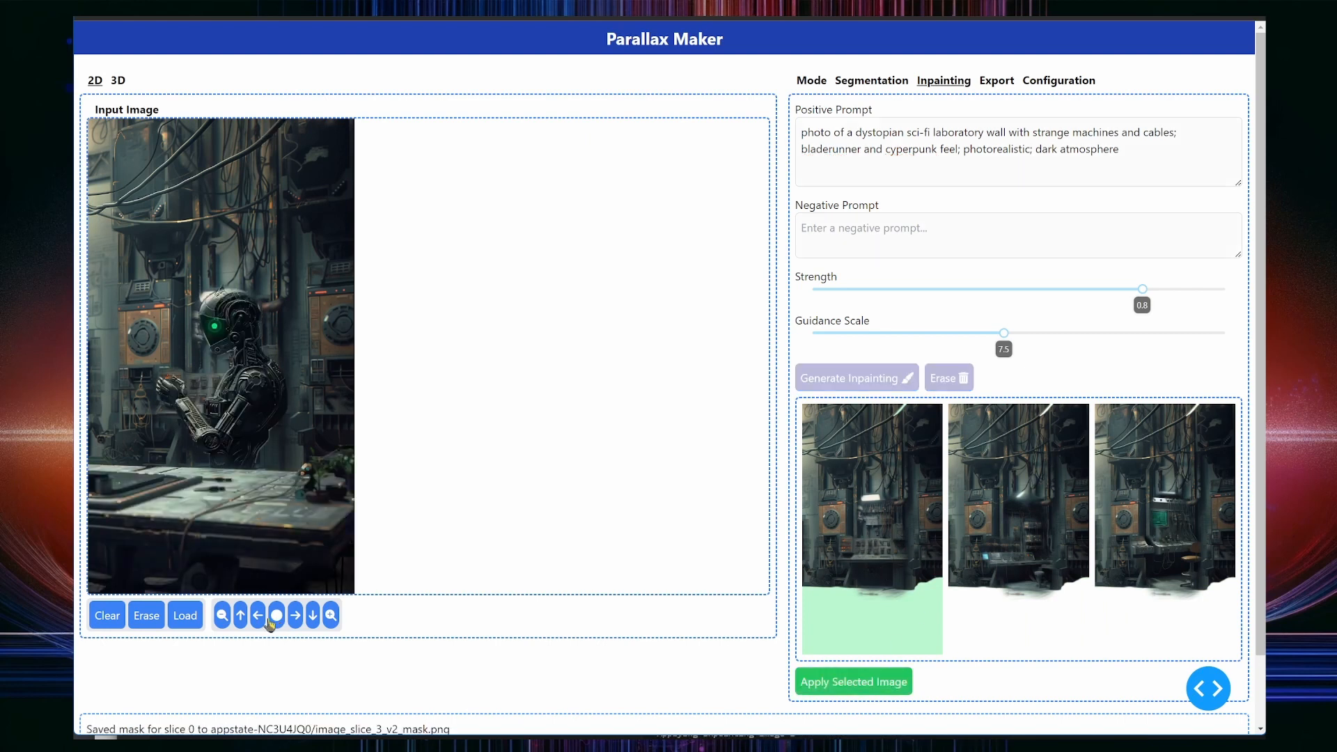
pyautogui.click(258, 615)
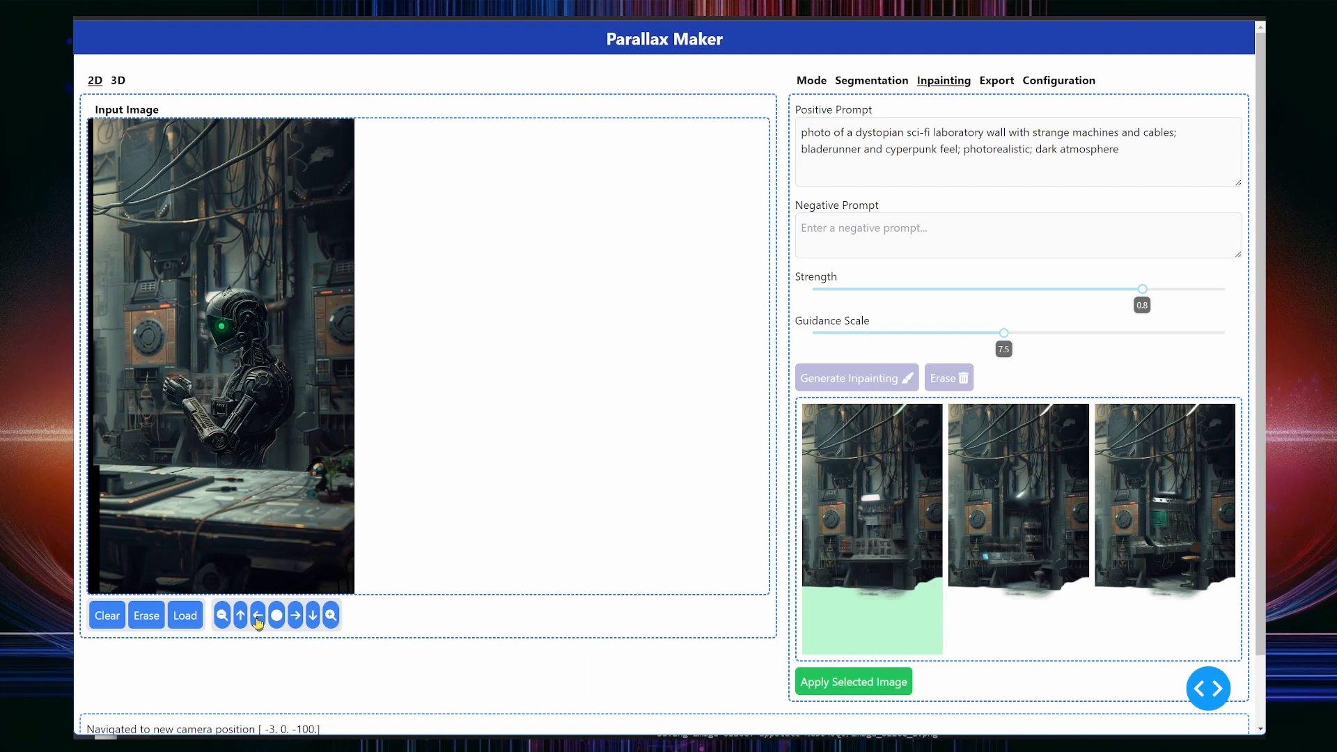
pyautogui.click(258, 614)
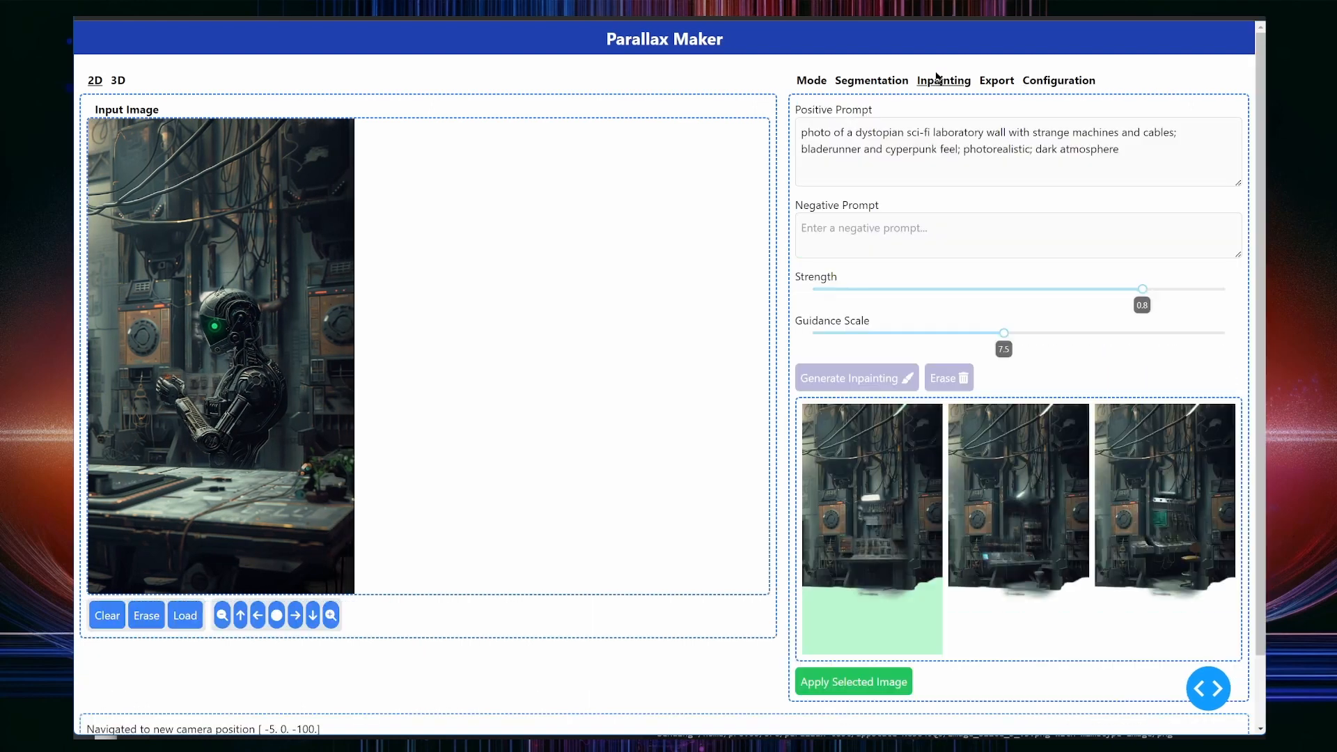
# Step: Apply a new inpainted image to the wall slice and move the camera closer
pyautogui.click(870, 81)
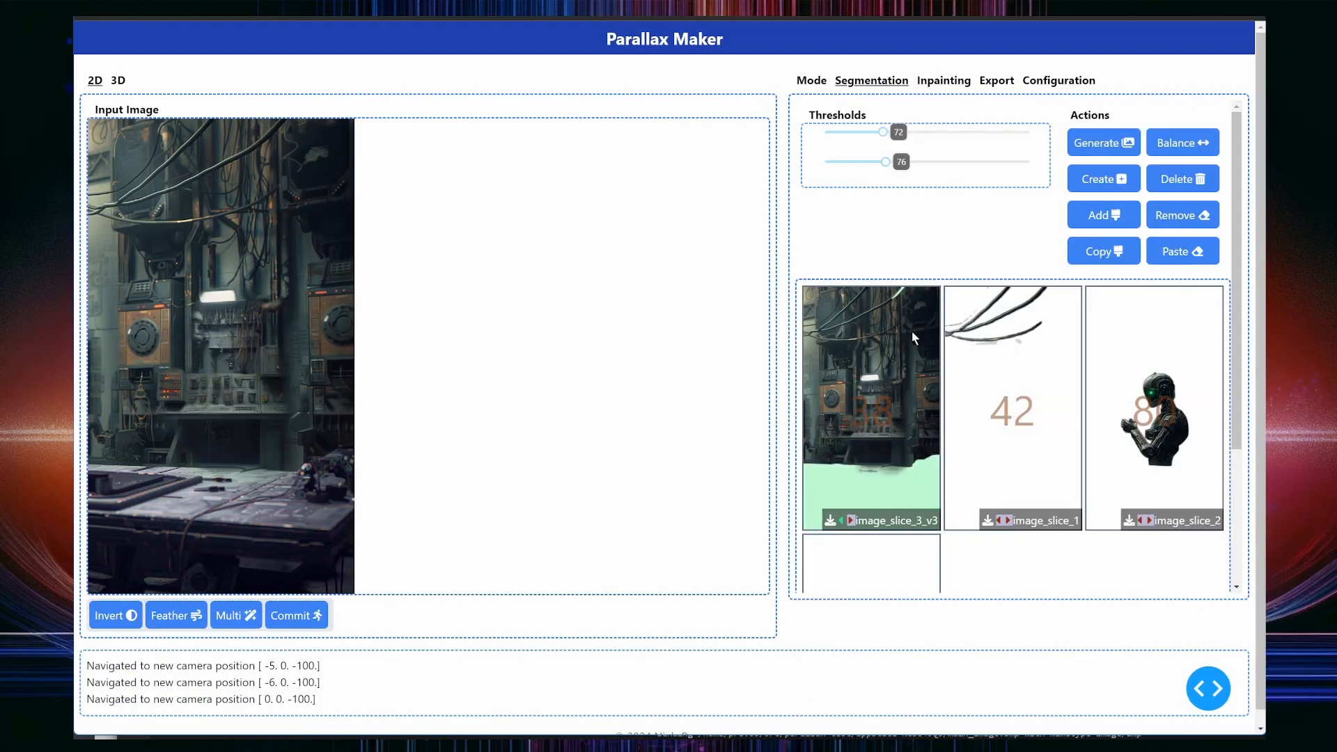
pyautogui.click(942, 80)
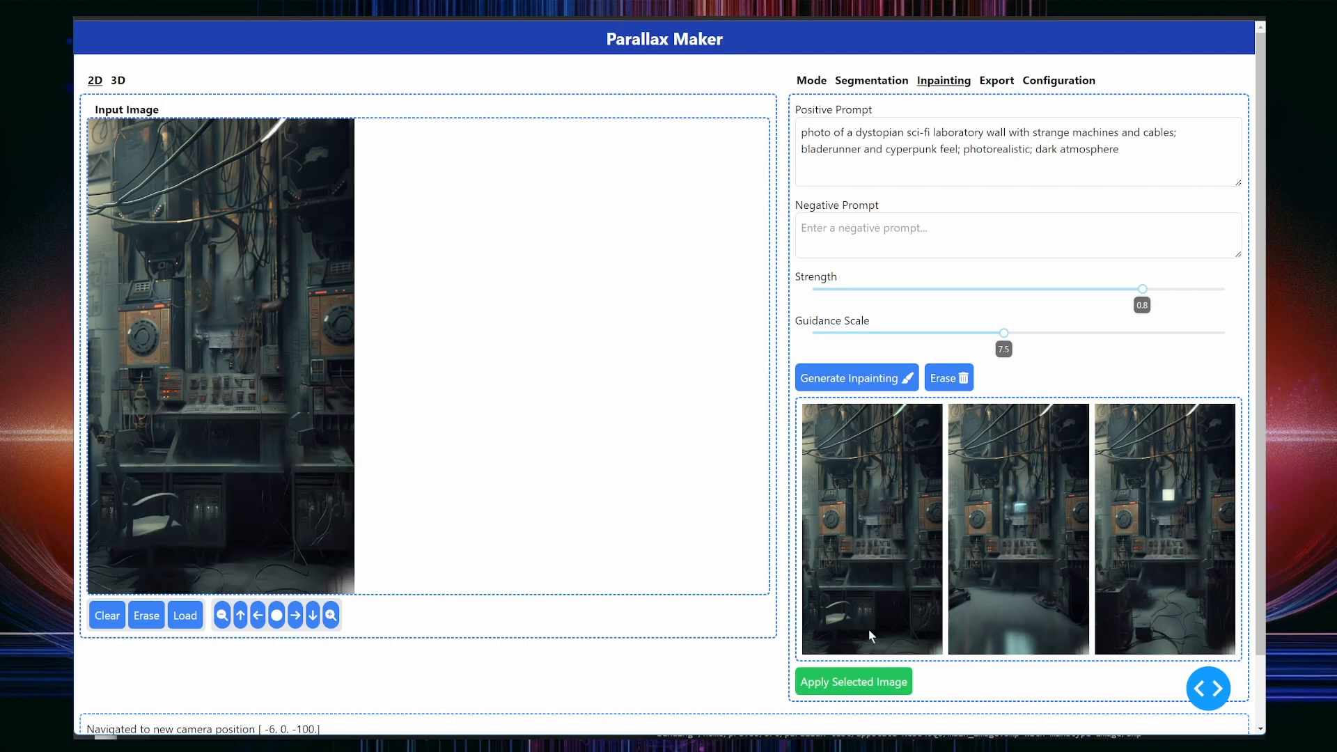
pyautogui.moveTo(1013, 611)
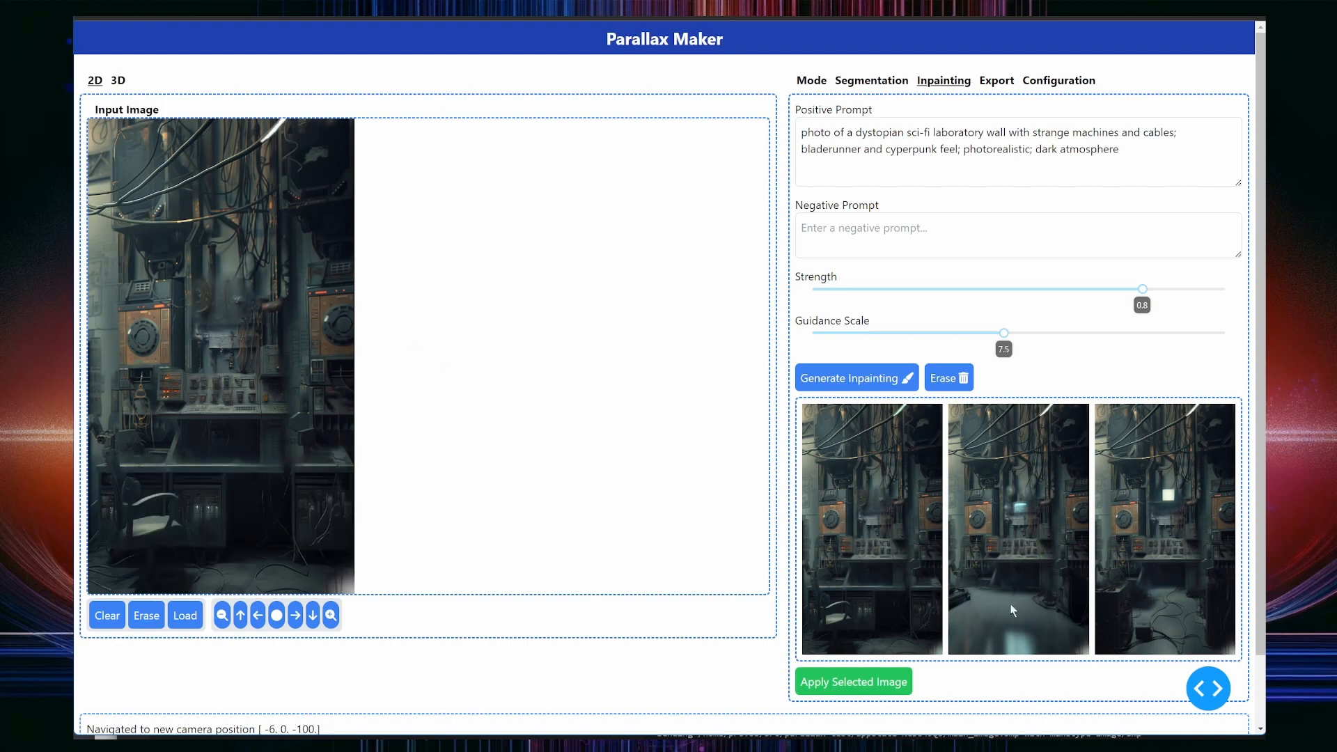
pyautogui.moveTo(863, 681)
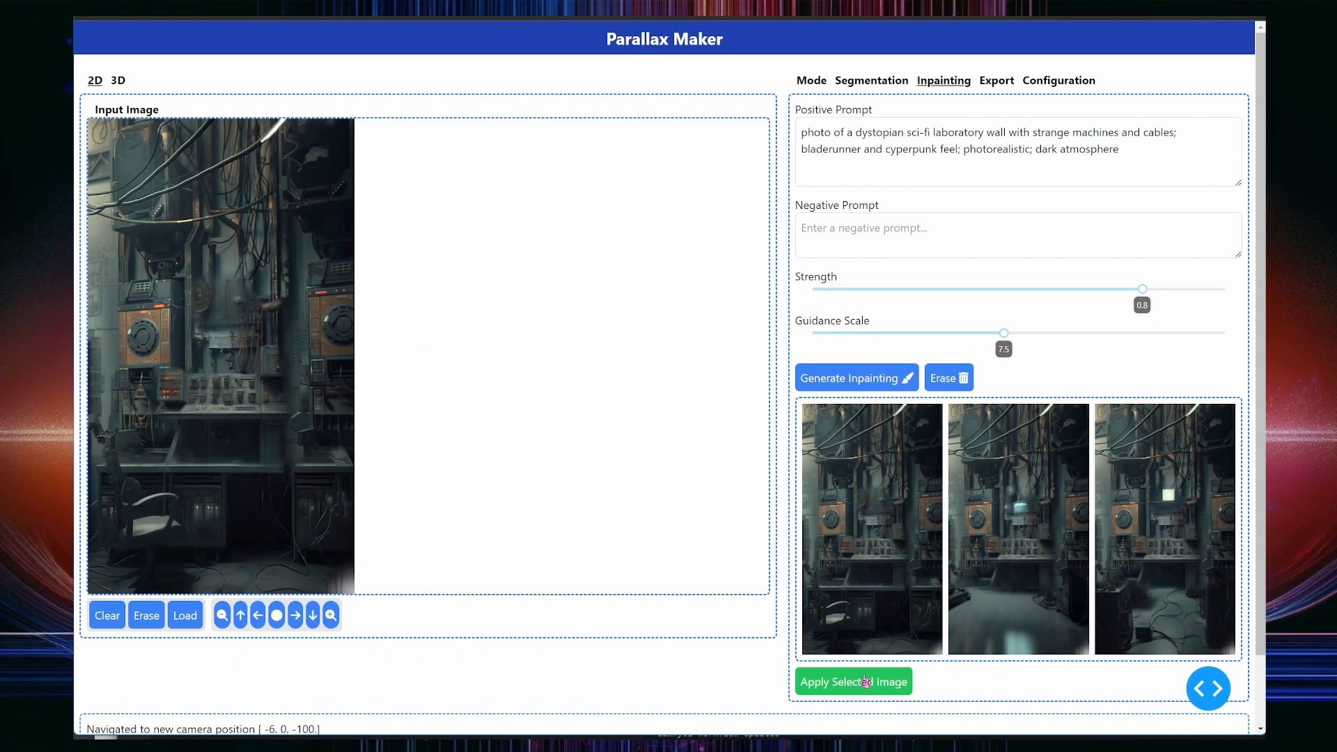
pyautogui.click(854, 681)
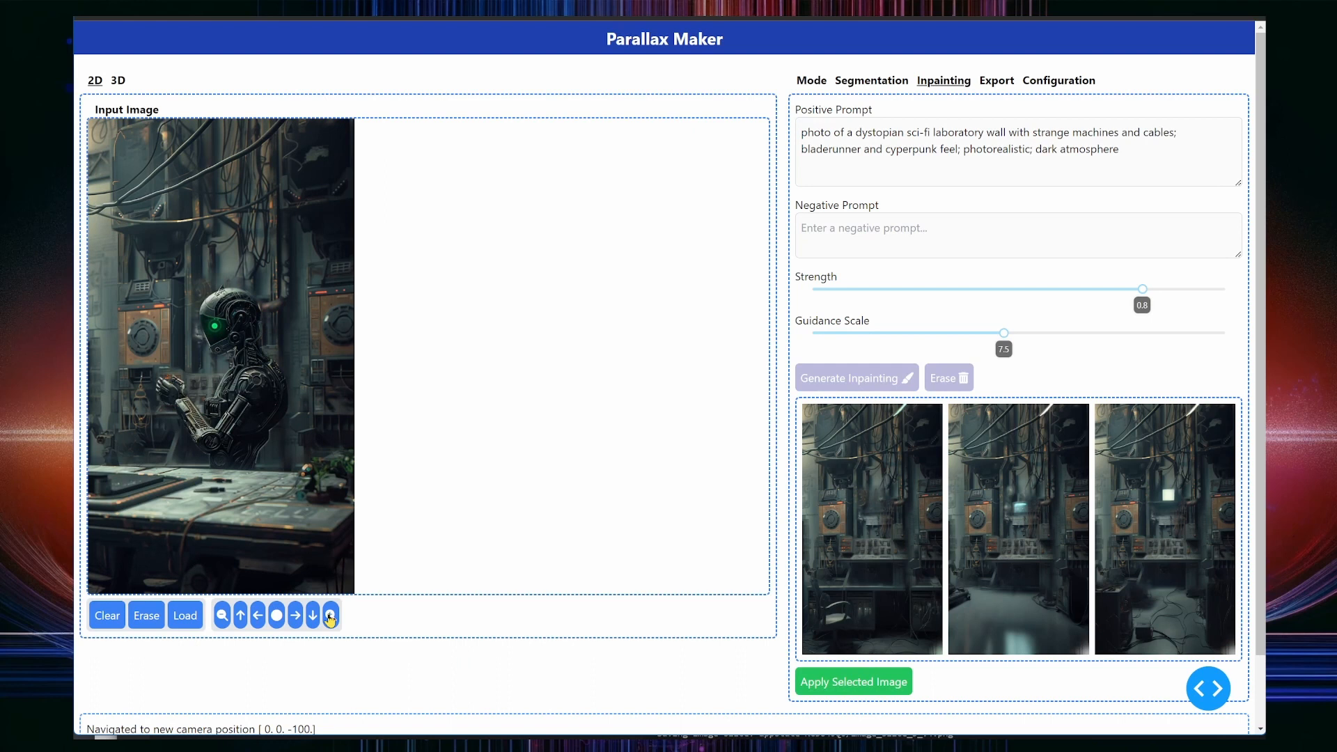
pyautogui.click(313, 615)
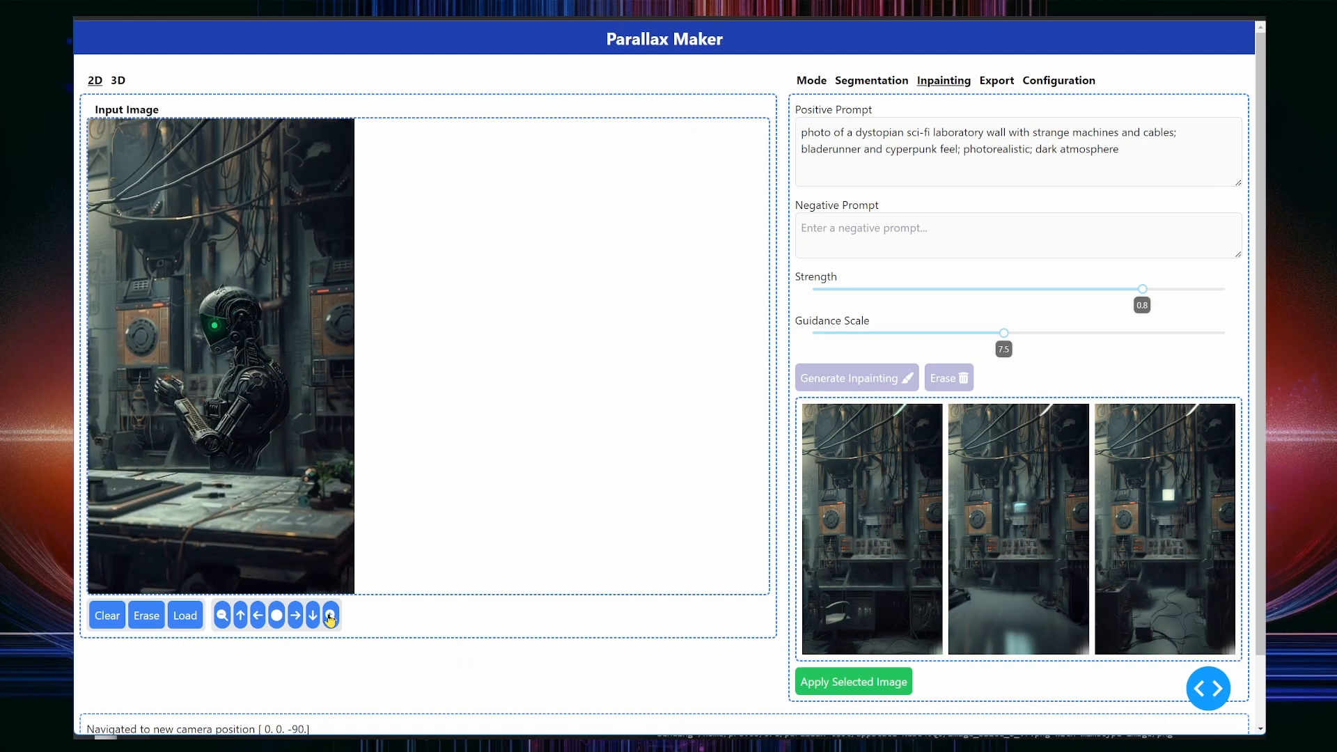
pyautogui.click(1002, 80)
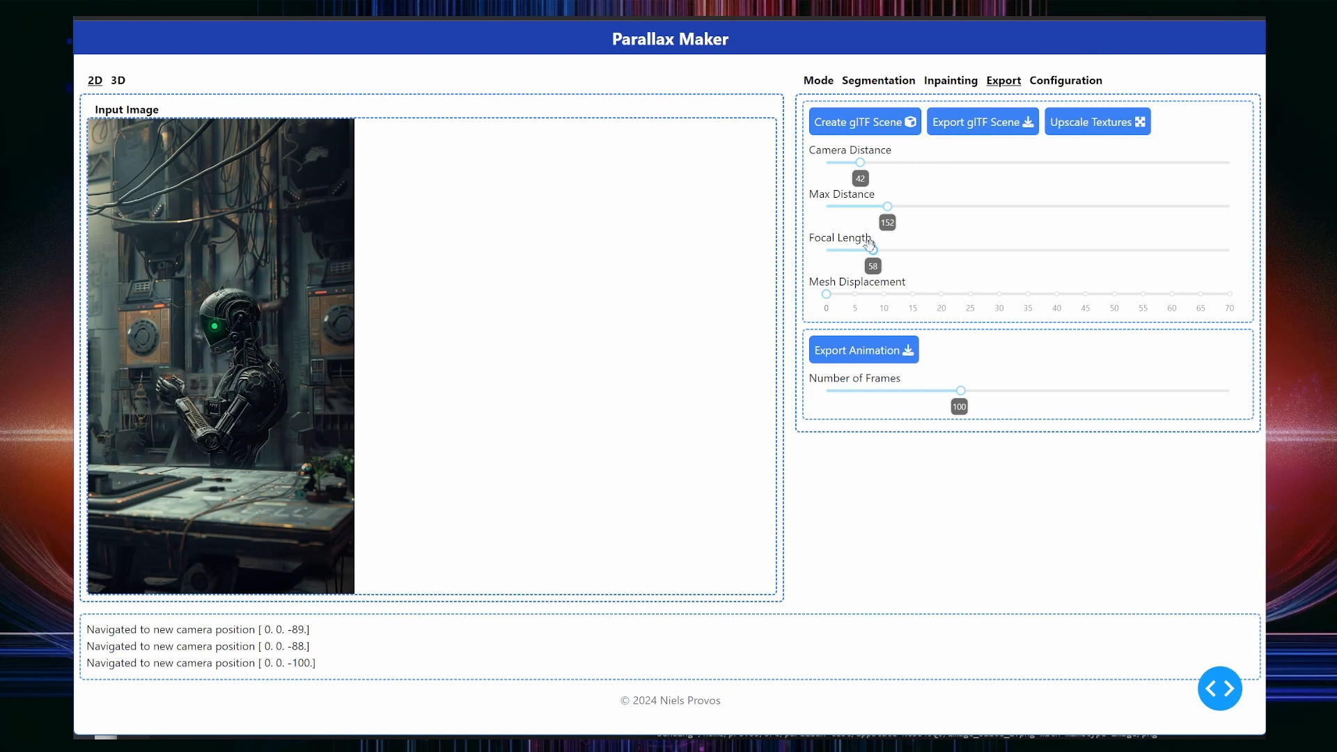
# Step: Toggle the preview to the 3D view showing the separate depth planes
pyautogui.click(119, 80)
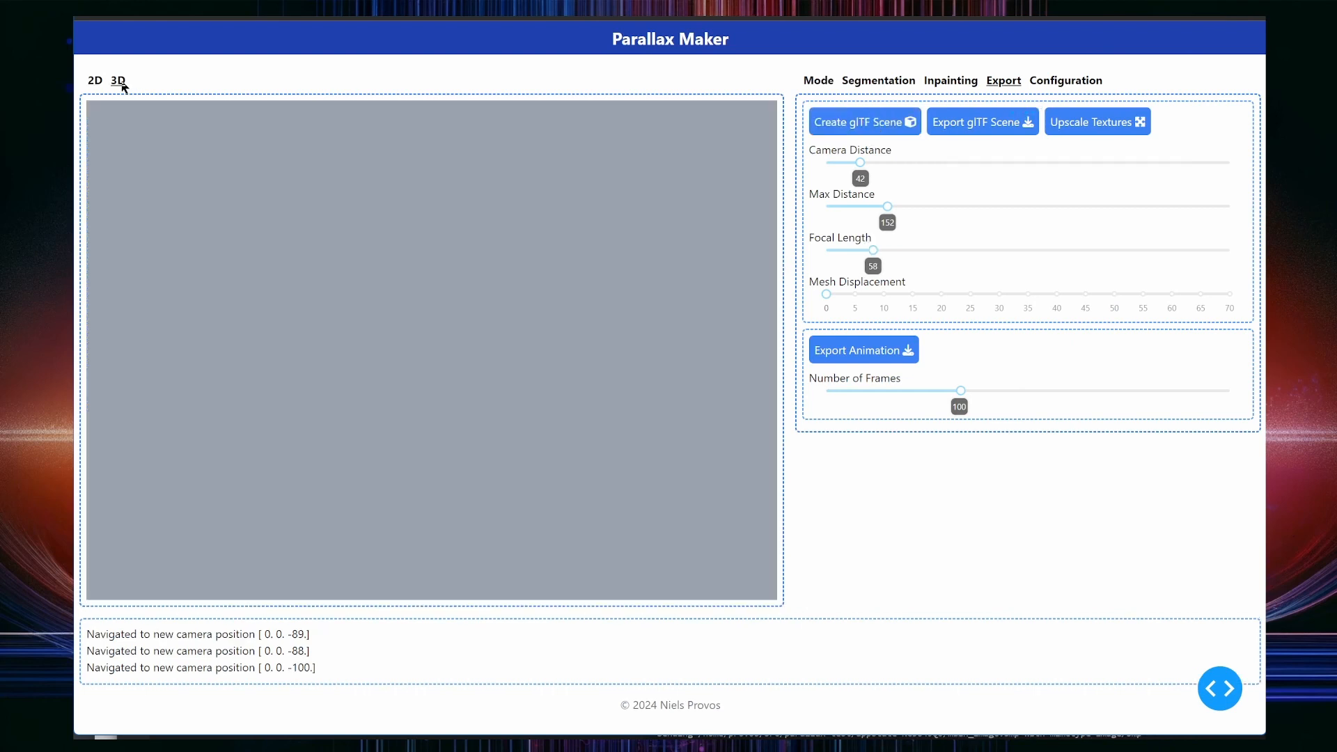
pyautogui.click(117, 80)
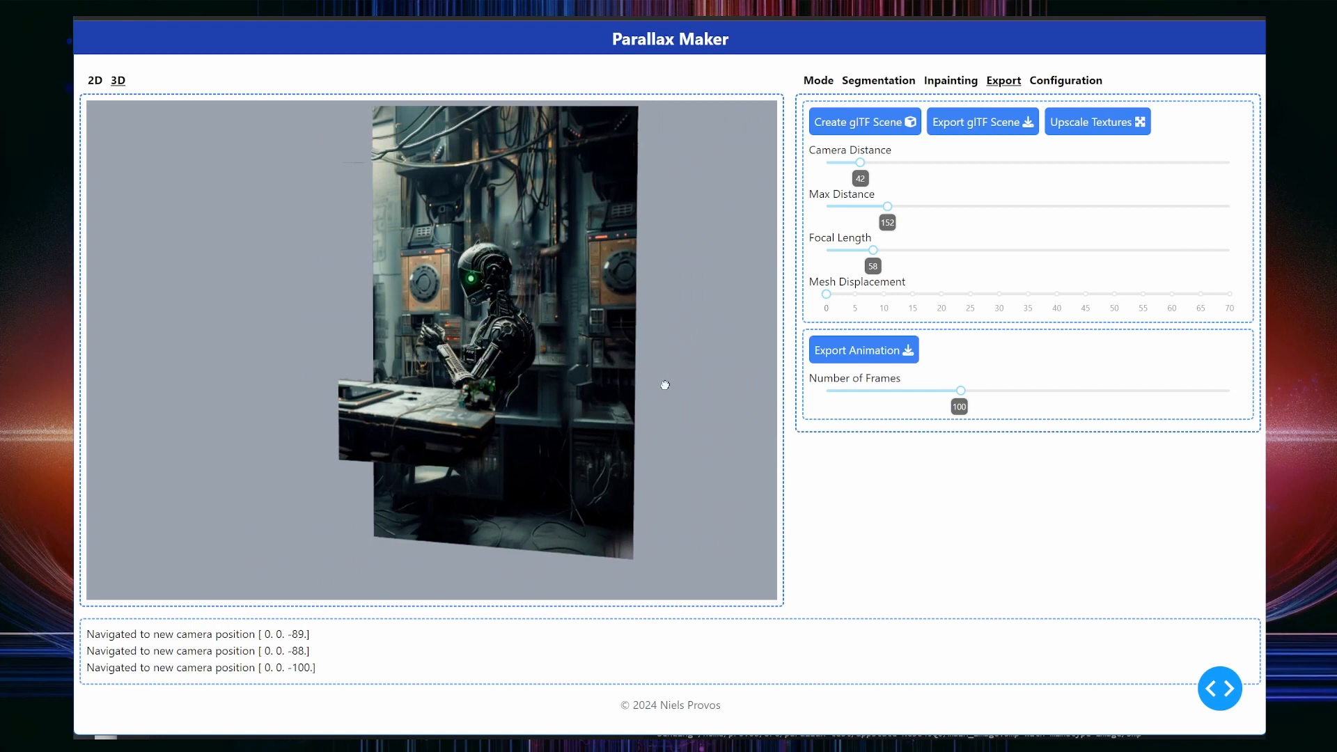
# Step: Erase the hanging-cables slice's inpainting, then reselect the background wall slice
pyautogui.click(878, 80)
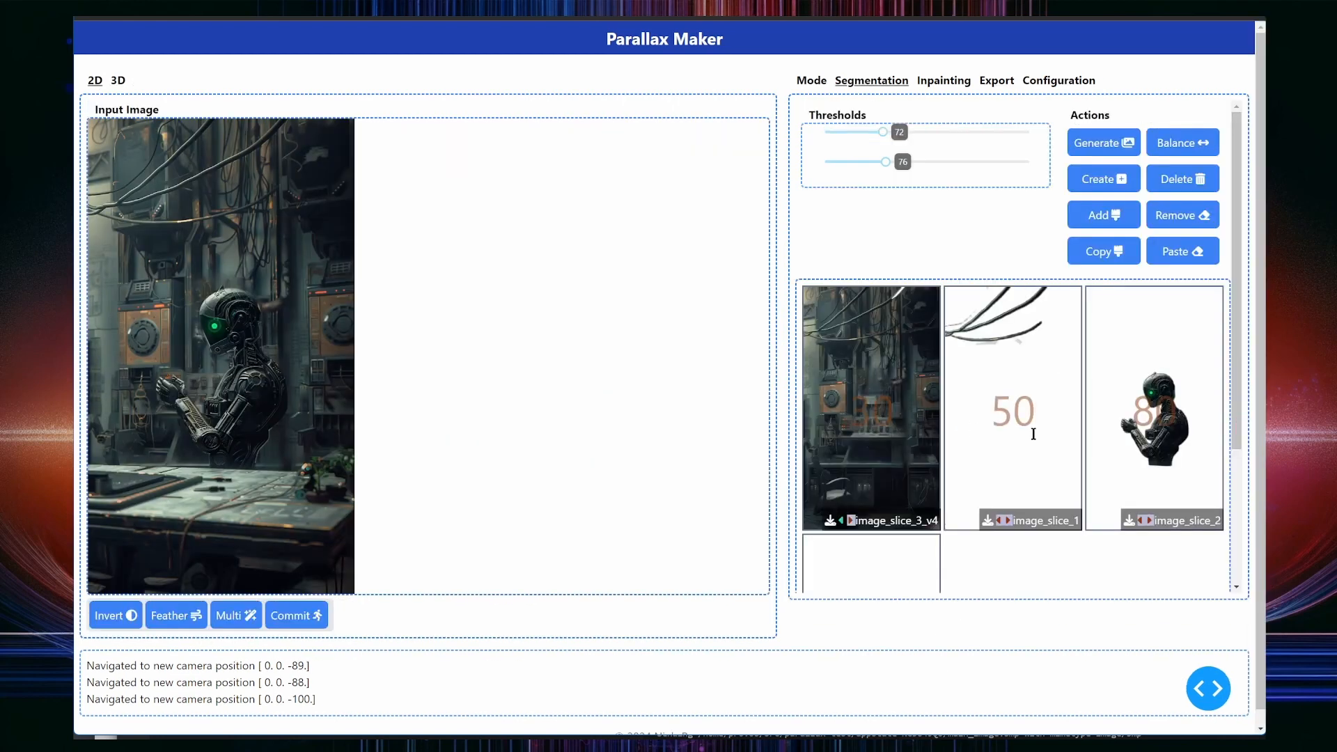
pyautogui.click(1011, 407)
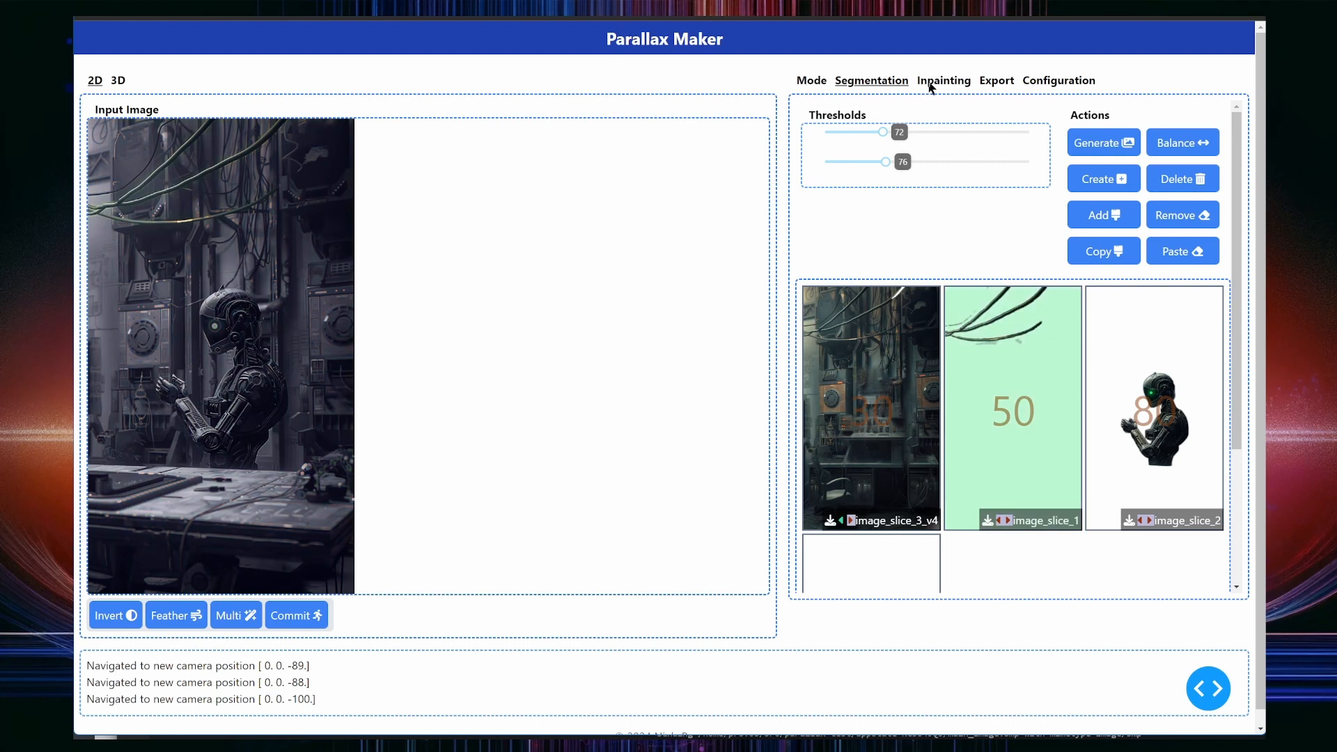
pyautogui.click(943, 80)
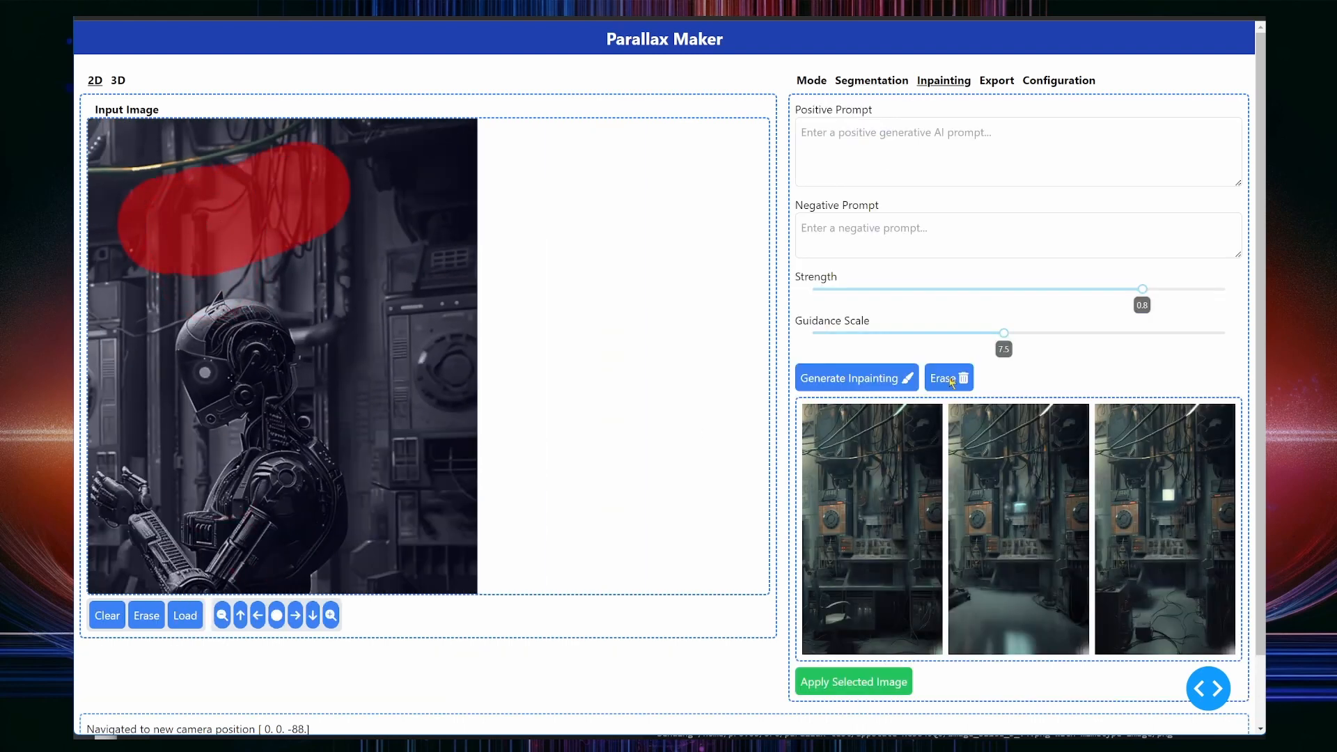
pyautogui.click(947, 377)
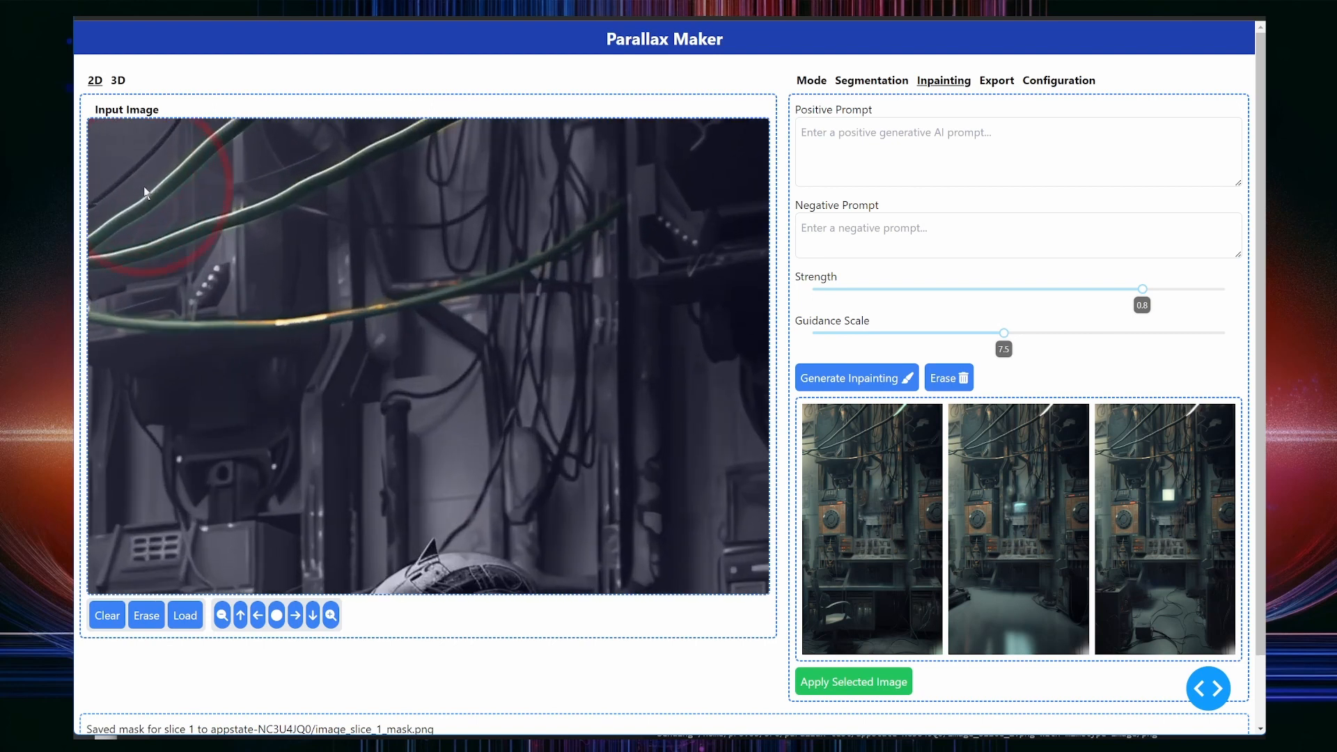
pyautogui.click(870, 80)
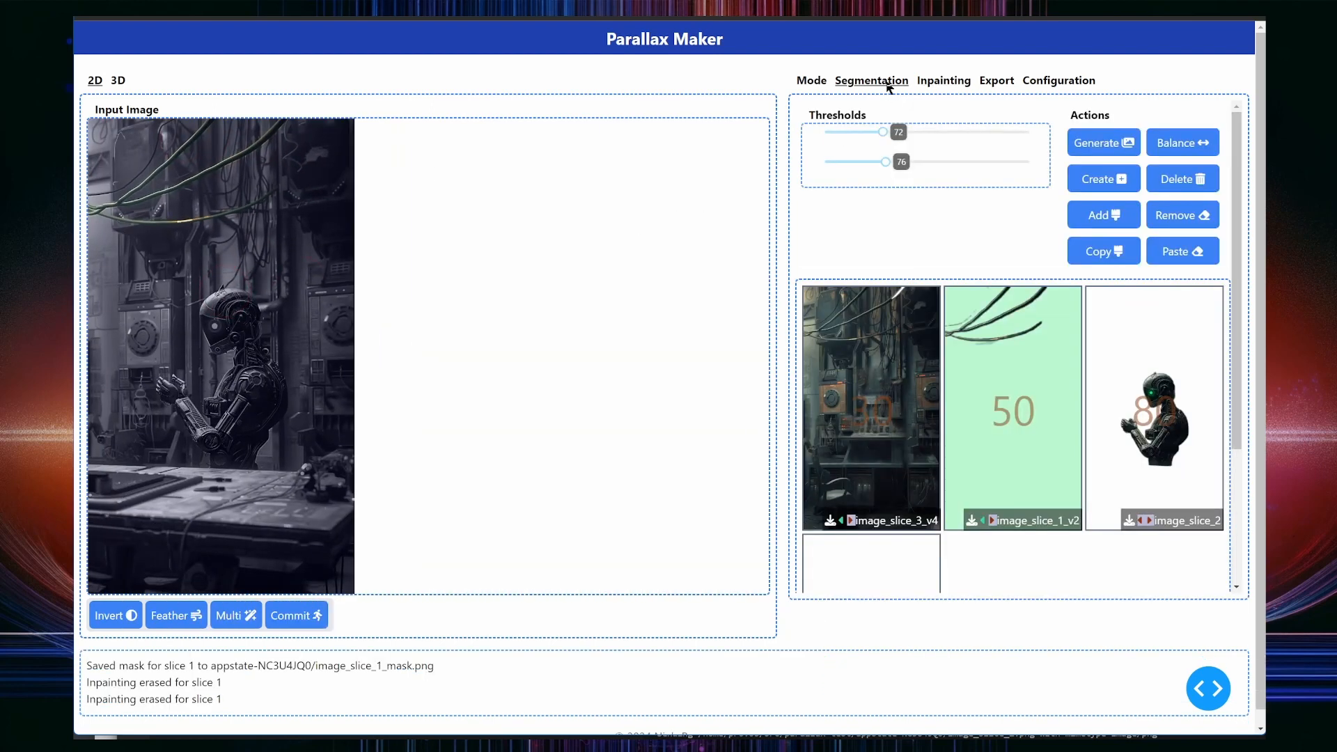
pyautogui.click(943, 80)
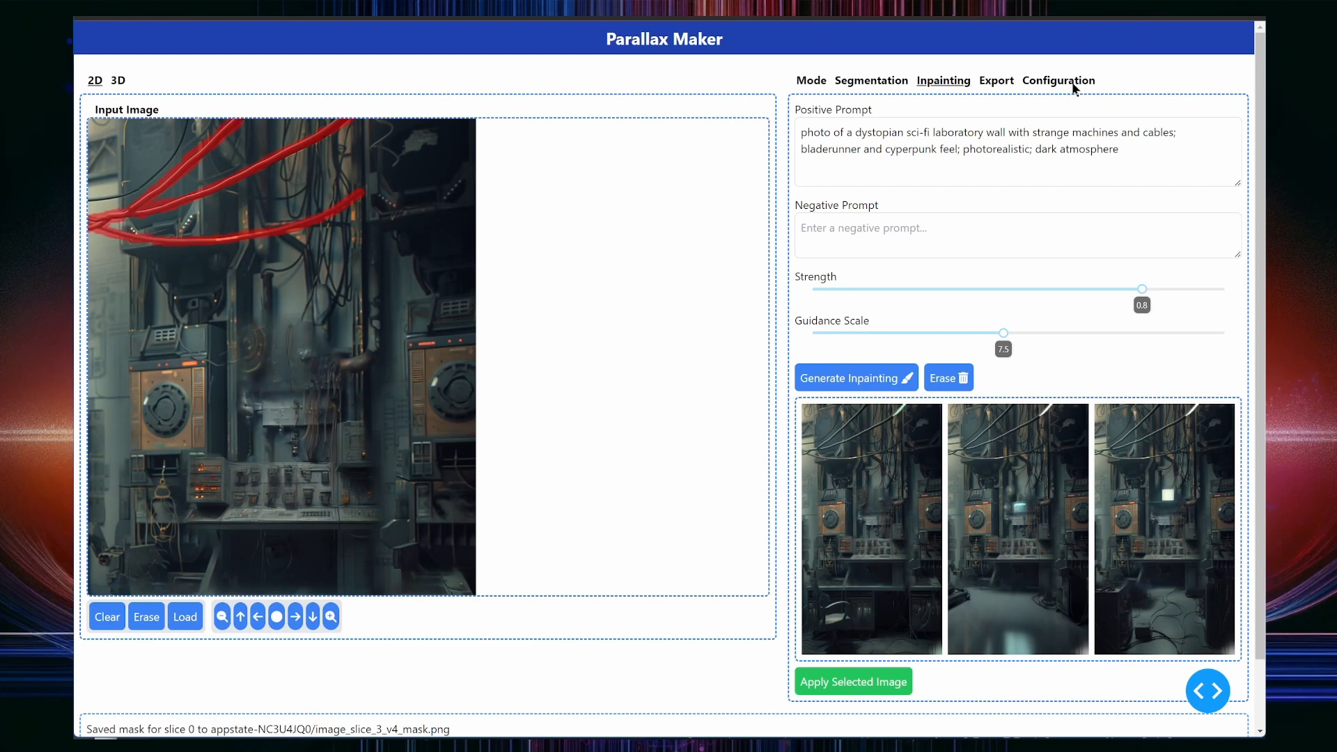
# Step: Show the Configuration tab's Mask Padding and Mask Blur settings for the cable mask
pyautogui.click(1058, 80)
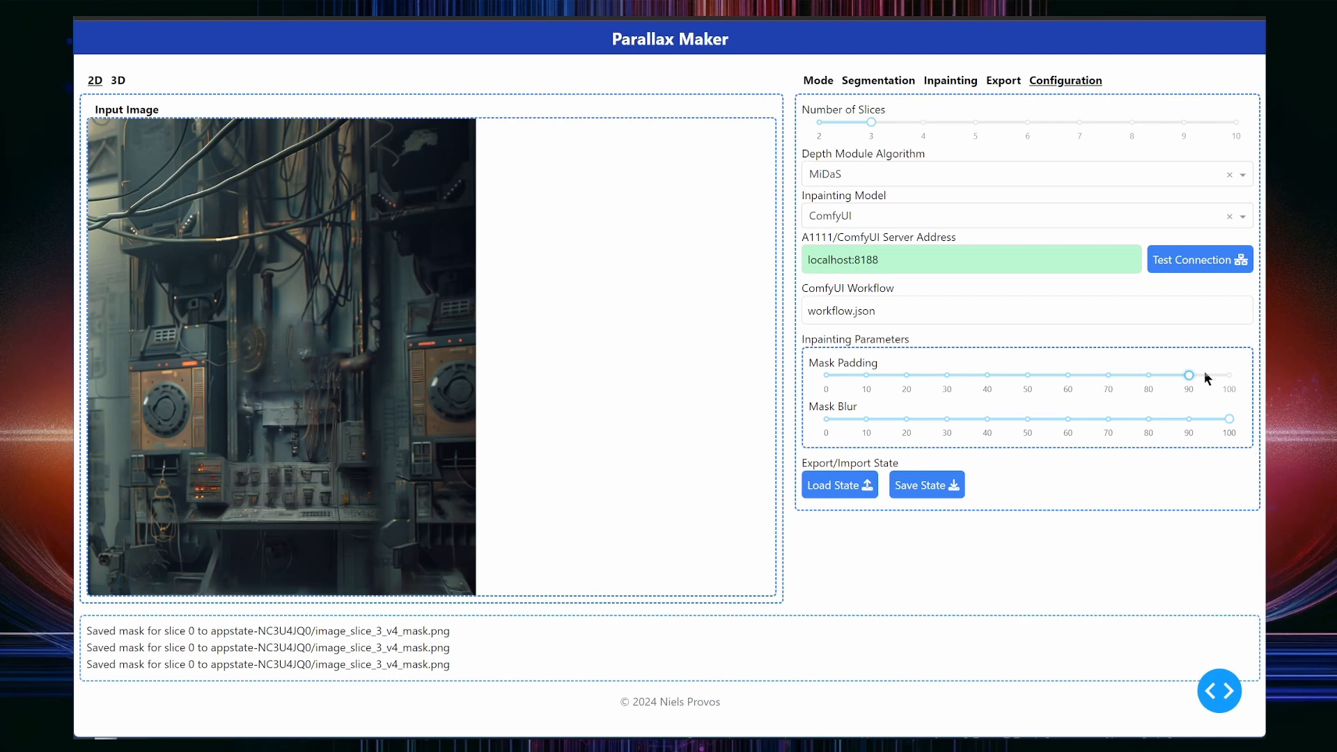
# Step: Raise the inpainting Mask Padding slider for the cable-masked wall slice
pyautogui.click(951, 80)
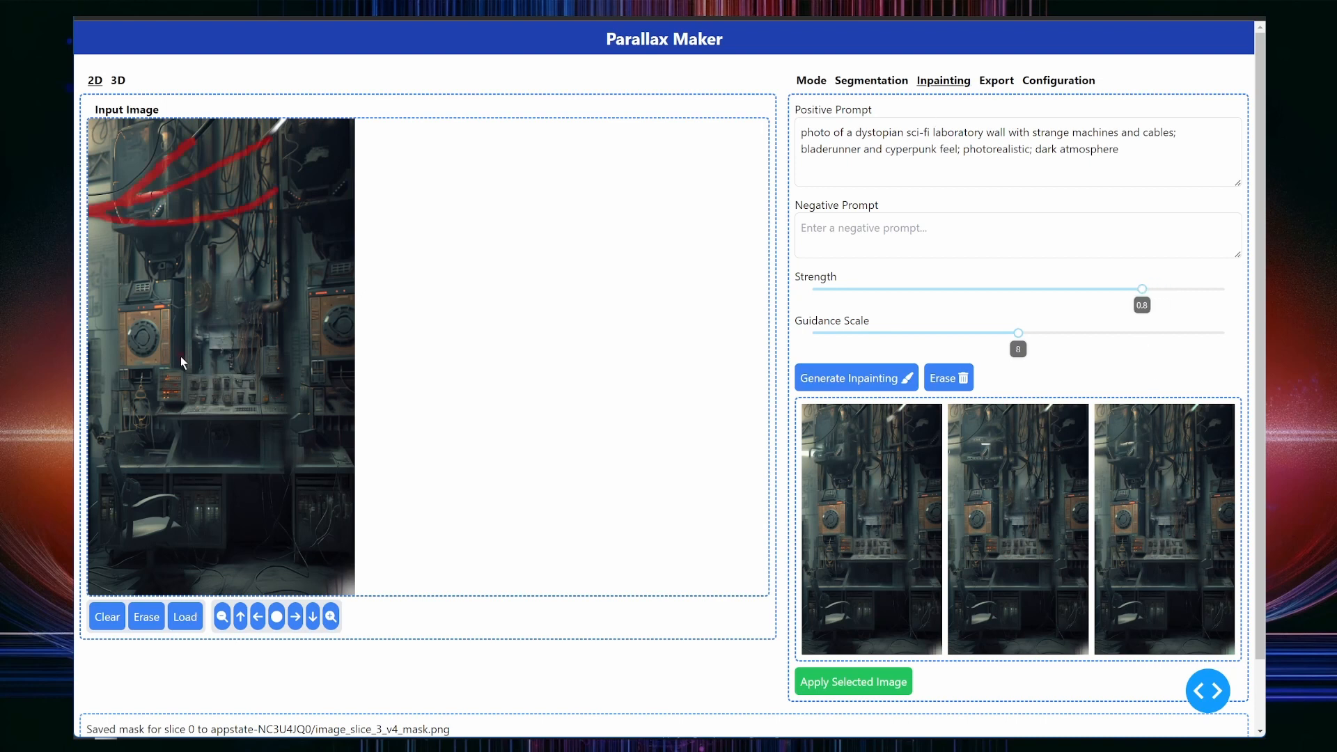
pyautogui.moveTo(204, 285)
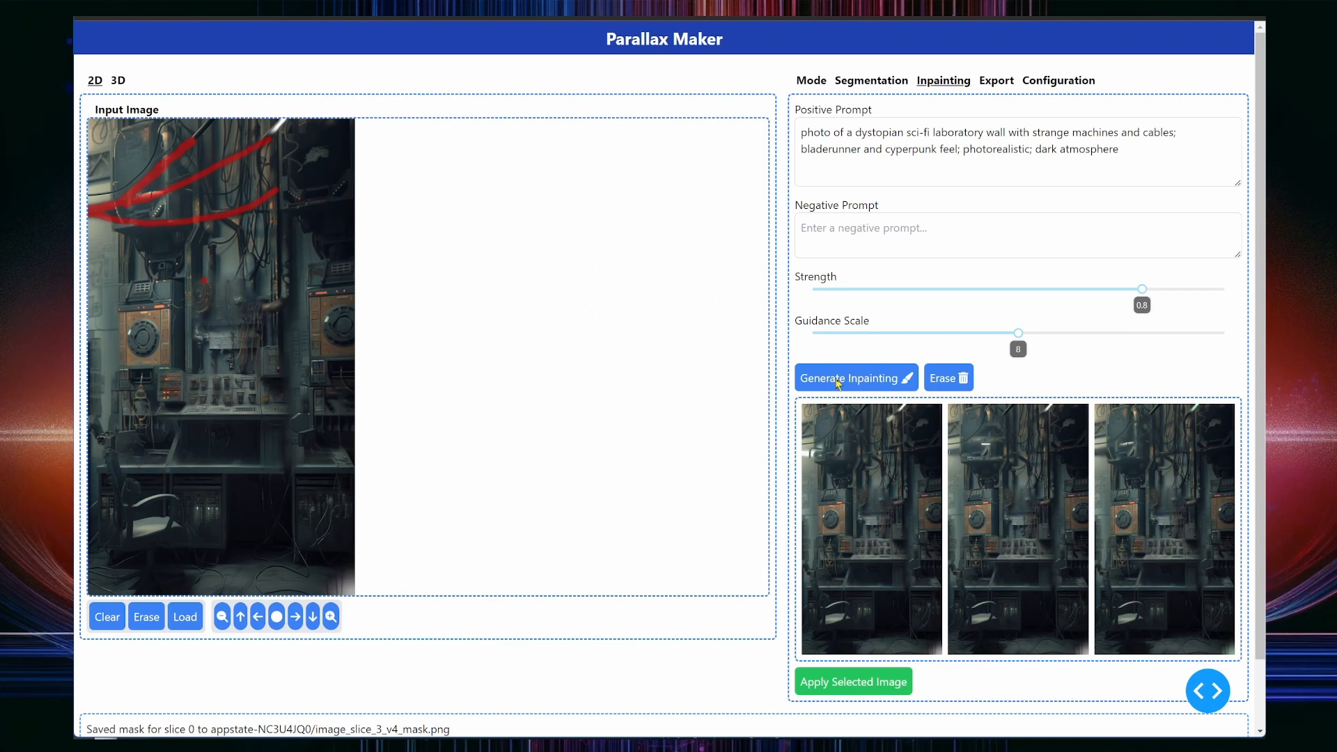
# Step: Generate new wall images for the masked cables and pick the first one
pyautogui.click(855, 378)
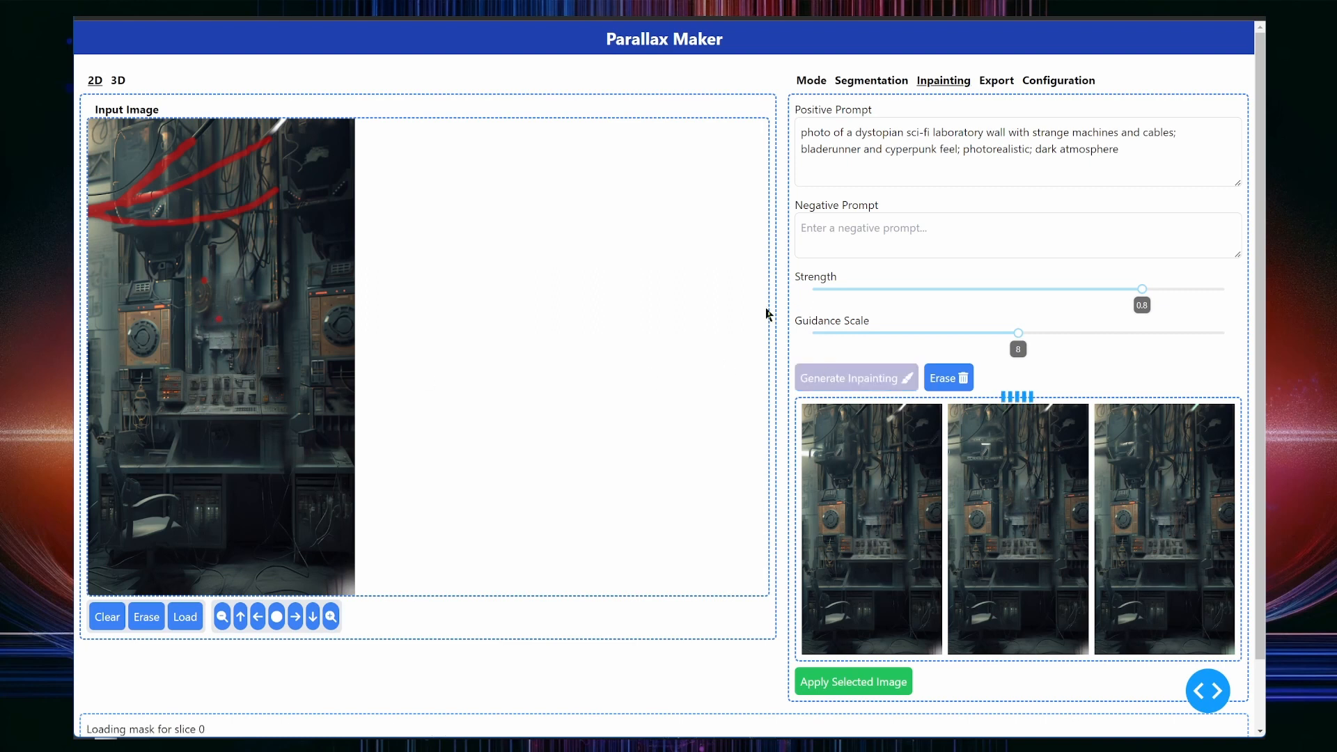
pyautogui.click(106, 616)
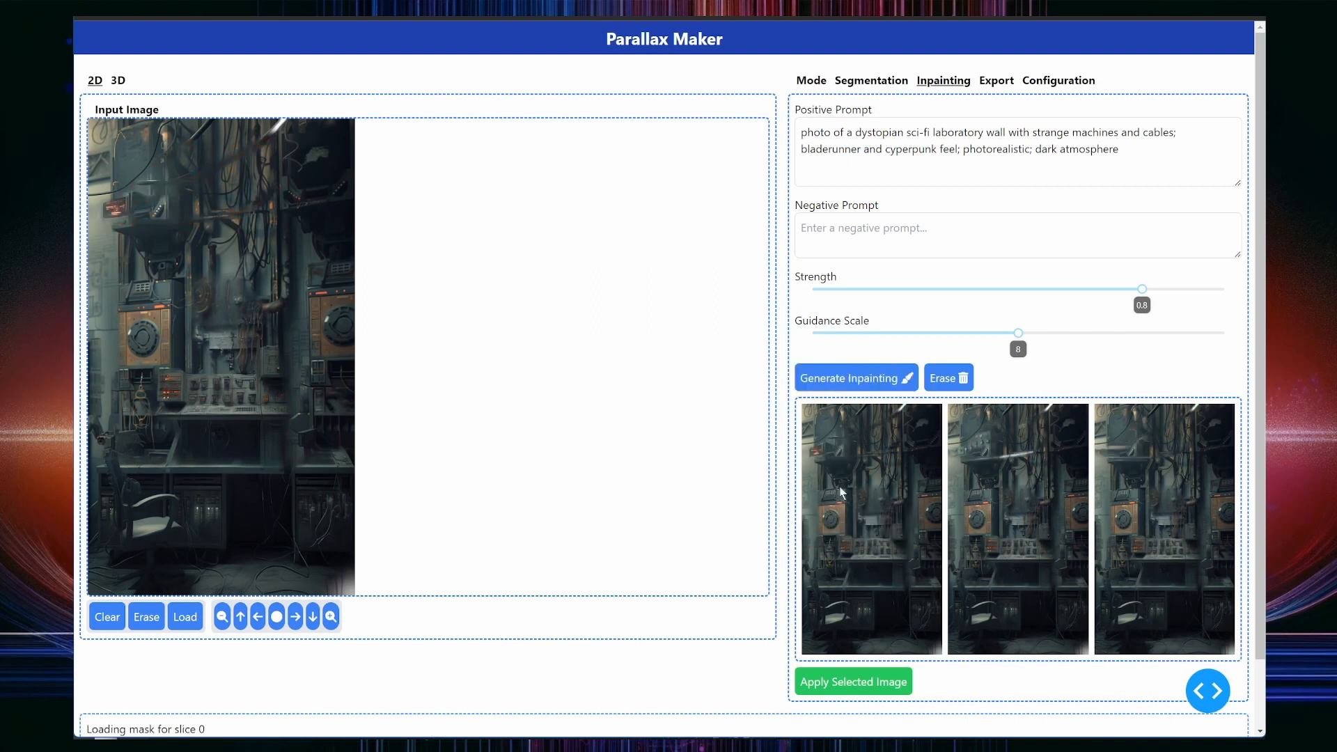
pyautogui.click(184, 615)
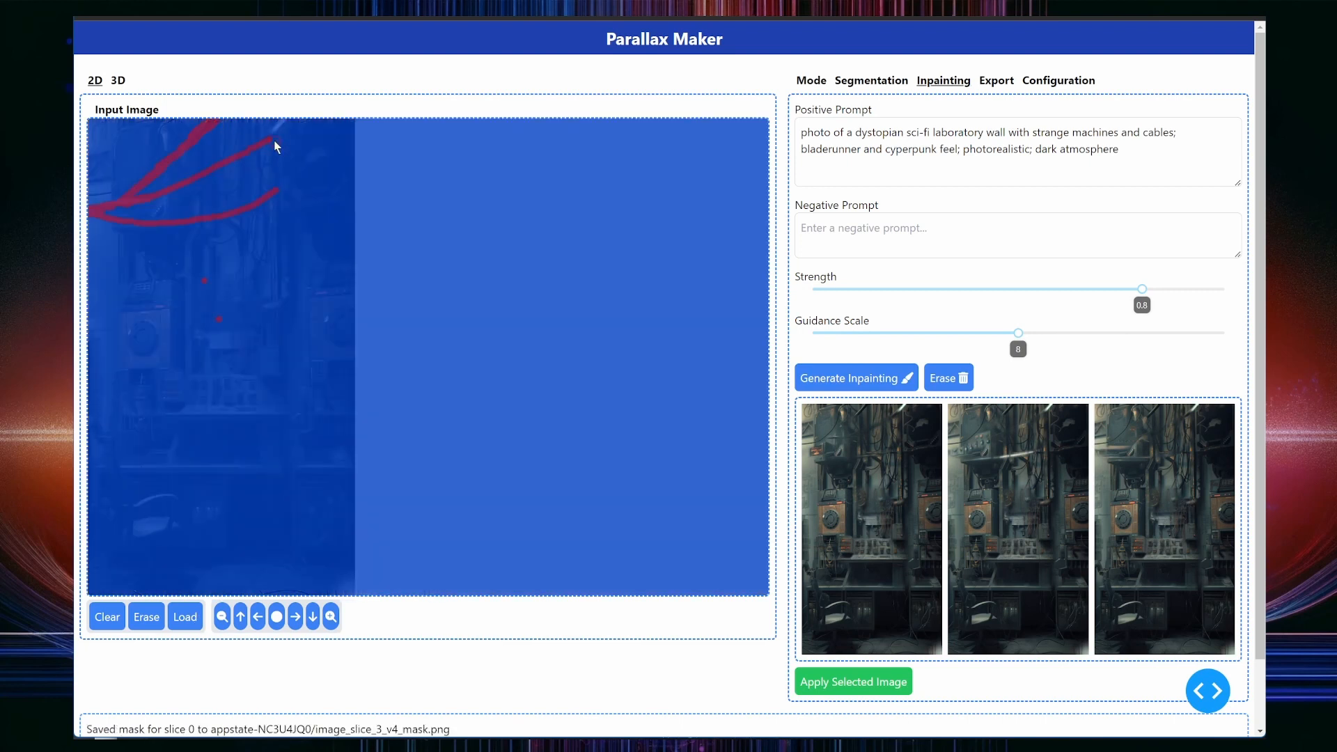
# Step: Lower mask blur to 30 and apply the chosen inpainted image to slice 0
pyautogui.click(1064, 80)
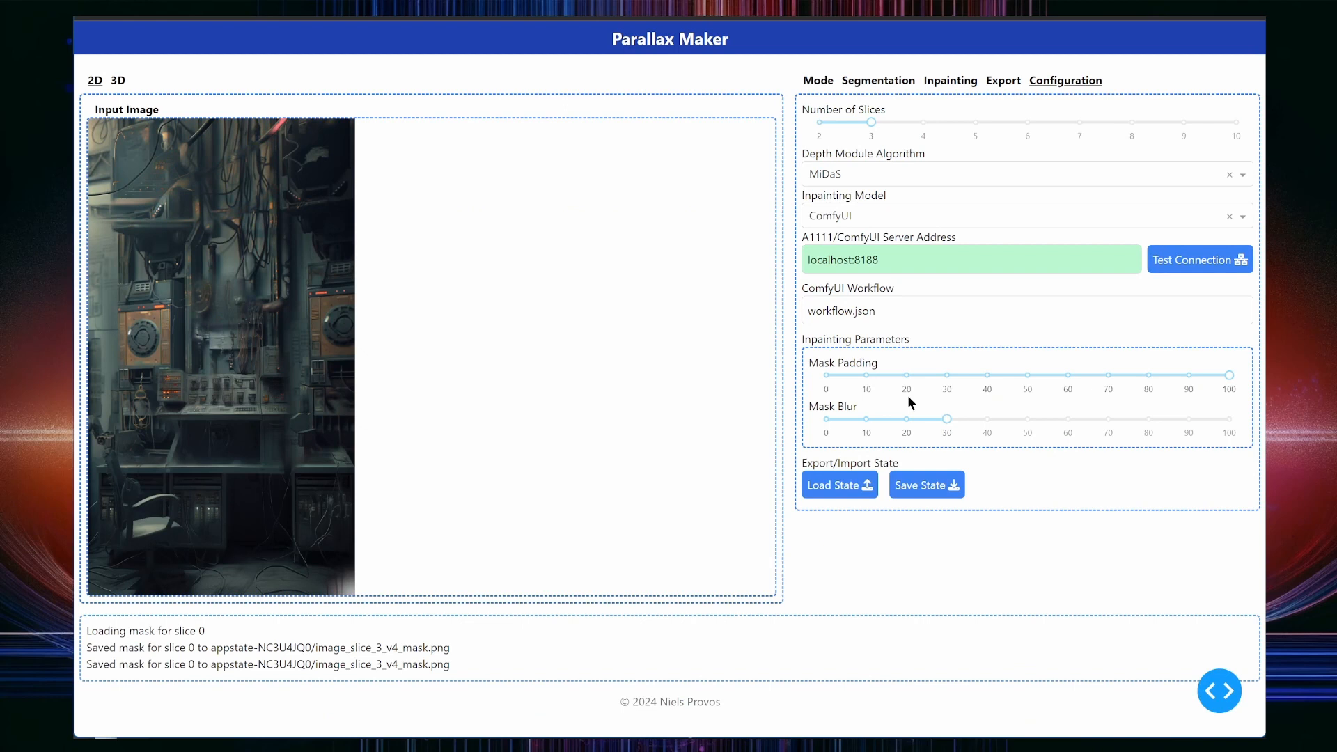
pyautogui.click(950, 80)
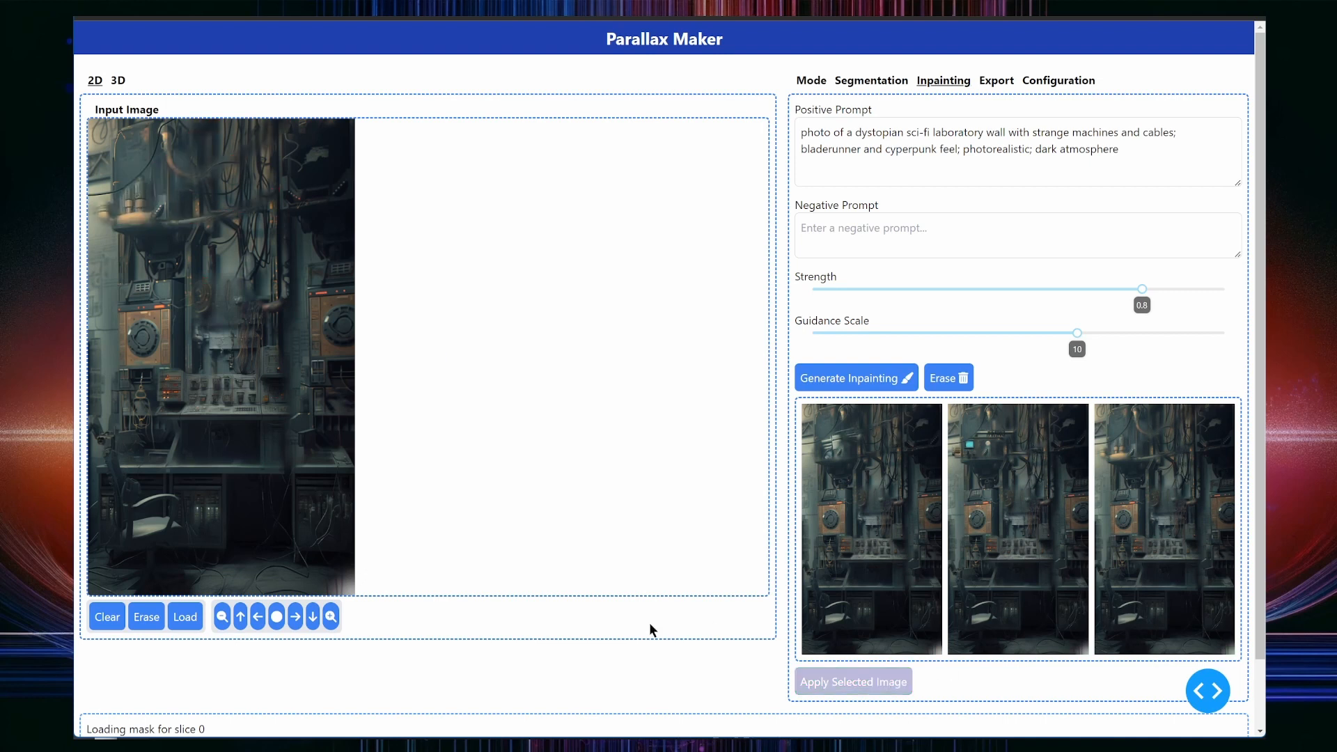
pyautogui.click(852, 681)
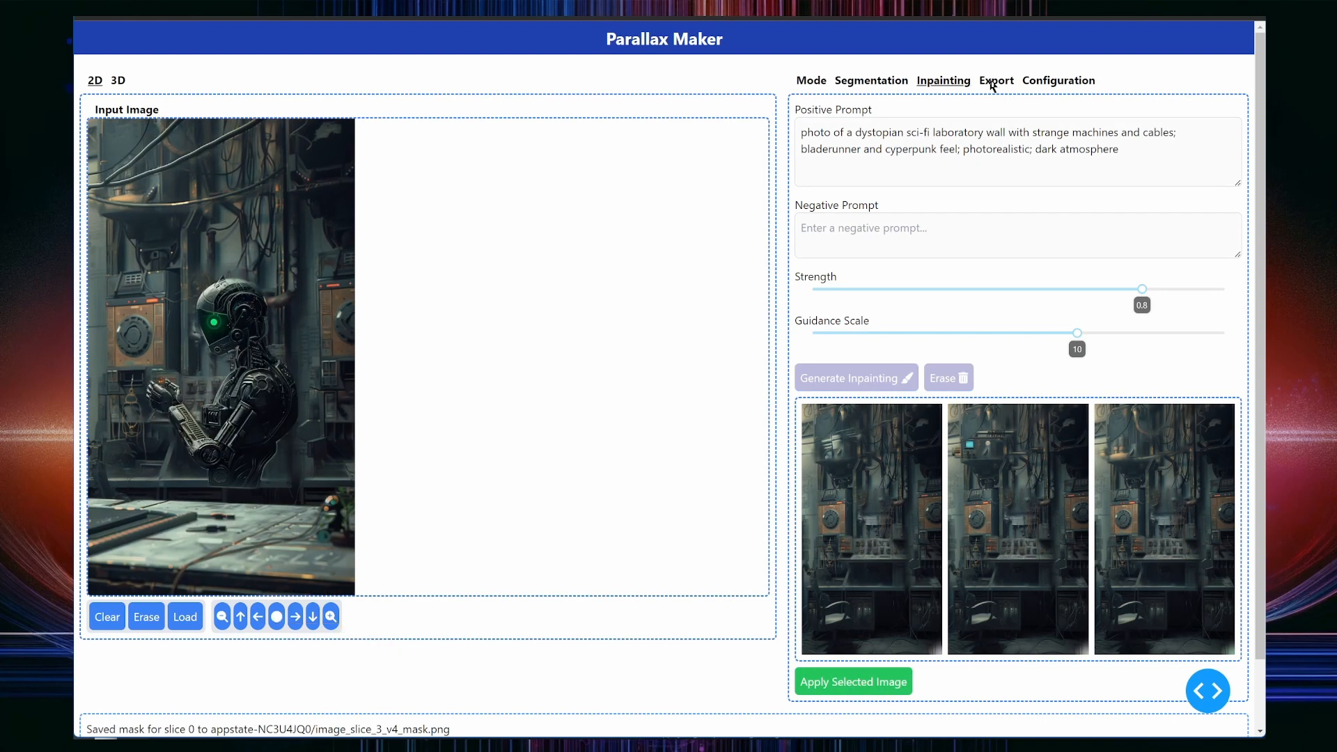
pyautogui.click(995, 80)
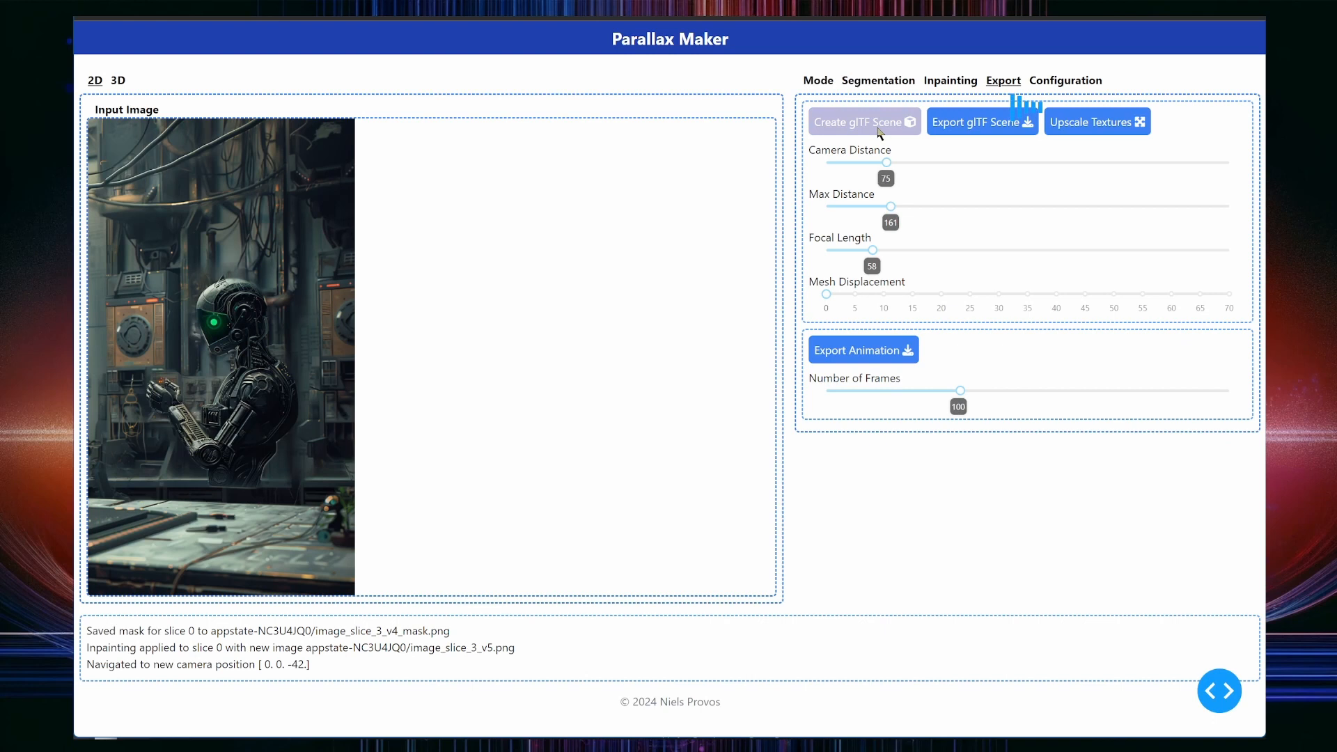
# Step: Build the glTF scene, preview it in 3D, and rebuild with mesh displacement 50
pyautogui.click(118, 80)
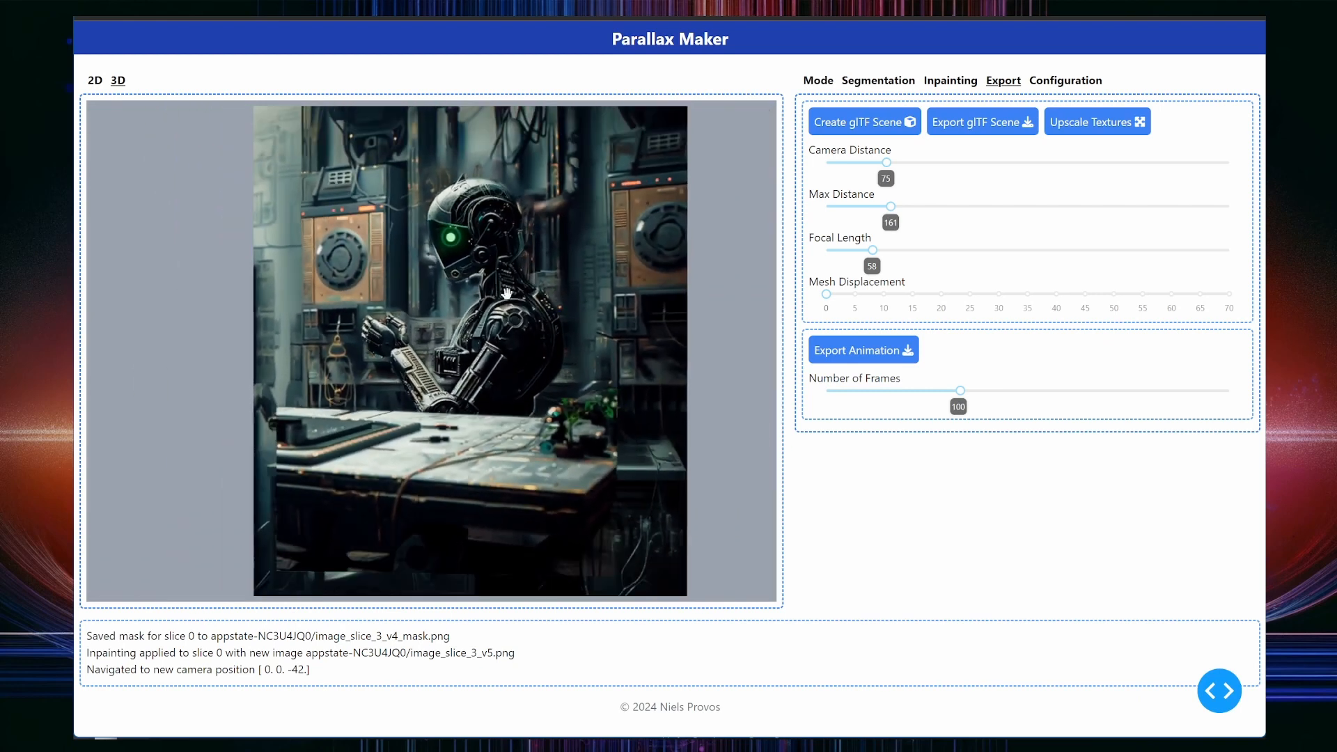
pyautogui.click(95, 80)
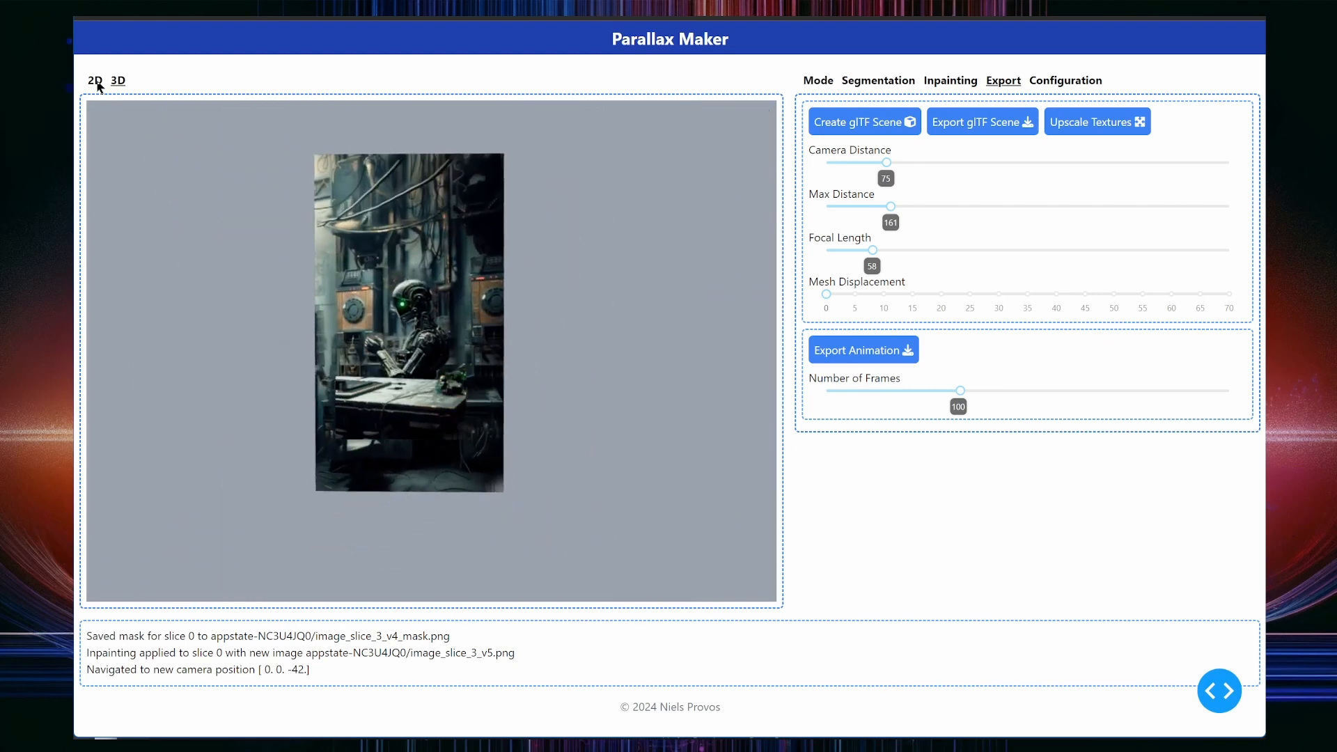
pyautogui.click(94, 79)
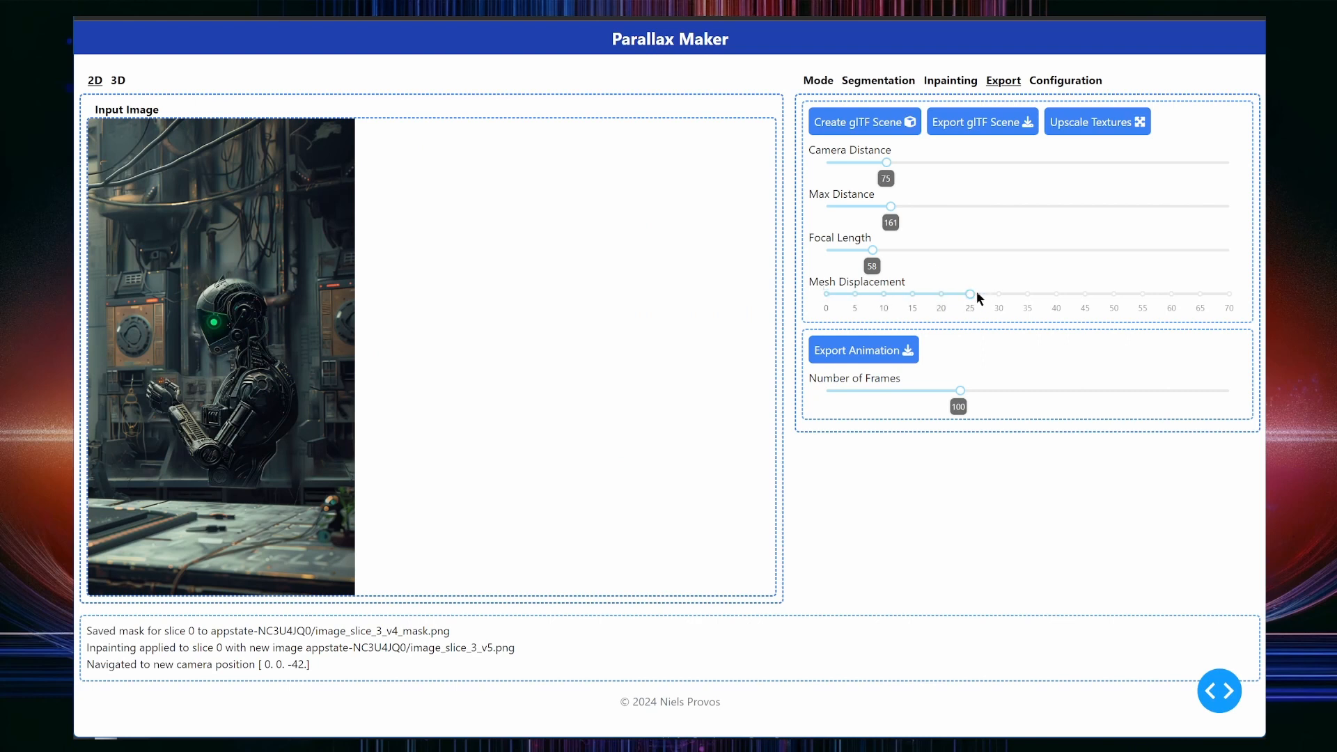
pyautogui.moveTo(921, 202)
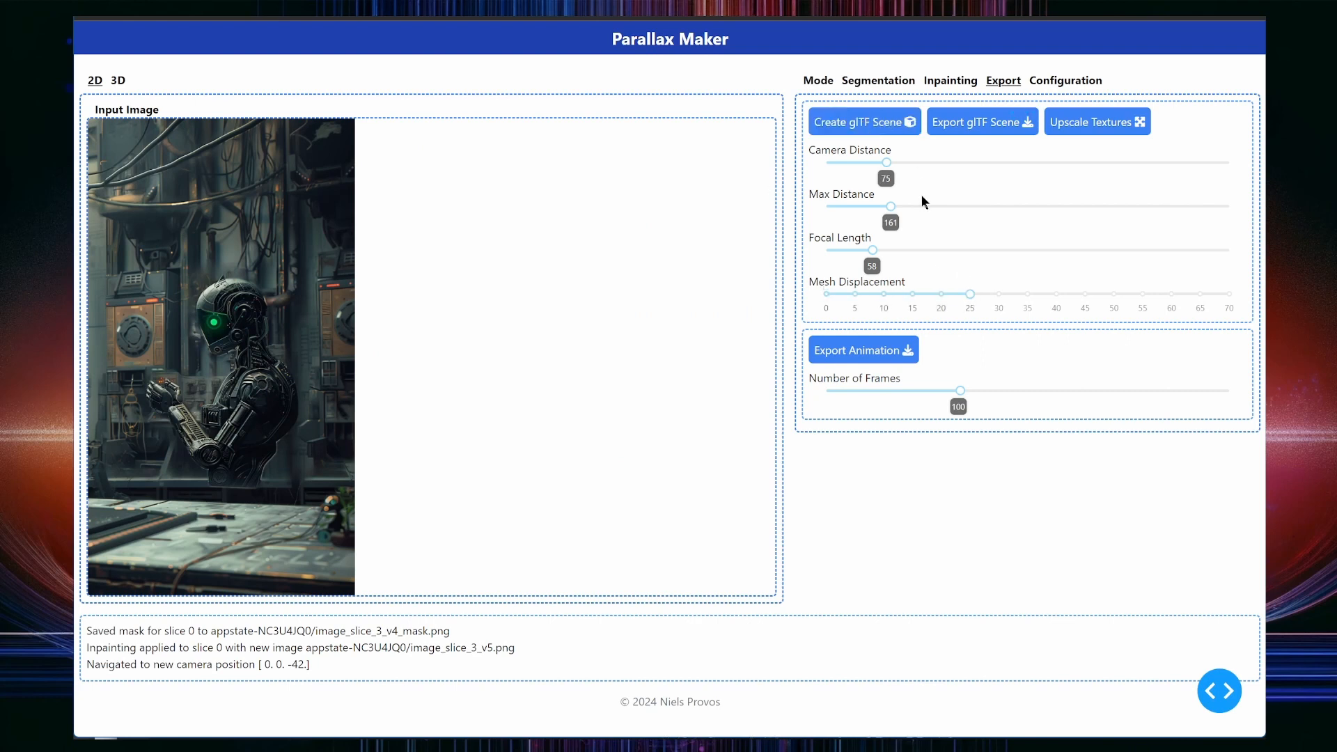
pyautogui.click(119, 79)
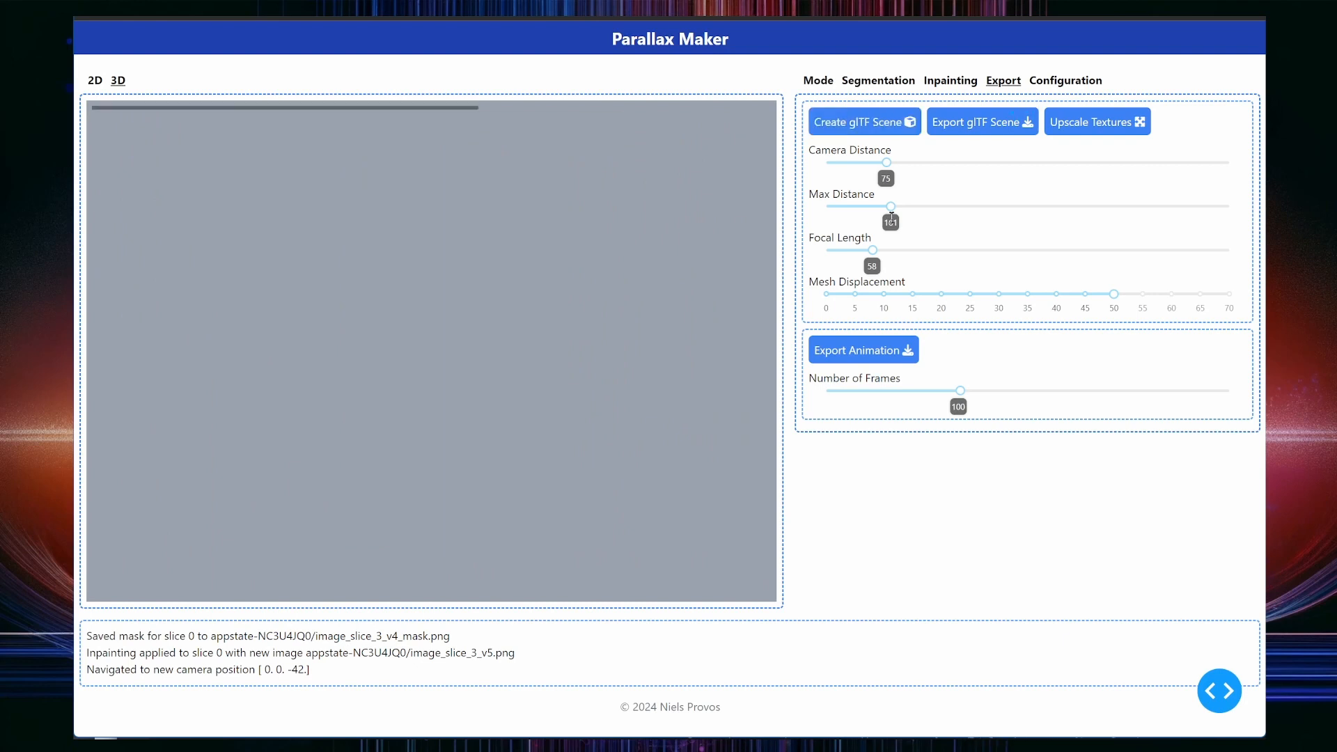
pyautogui.click(862, 121)
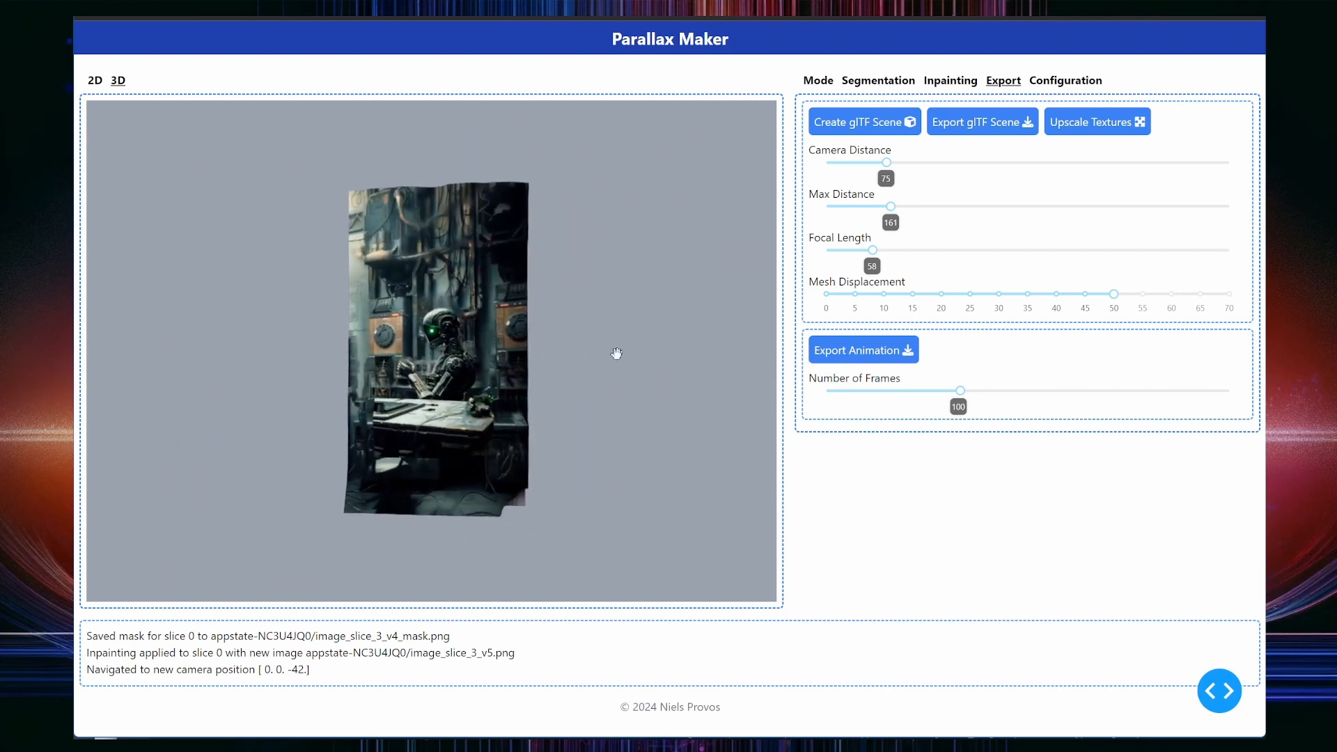
pyautogui.click(94, 80)
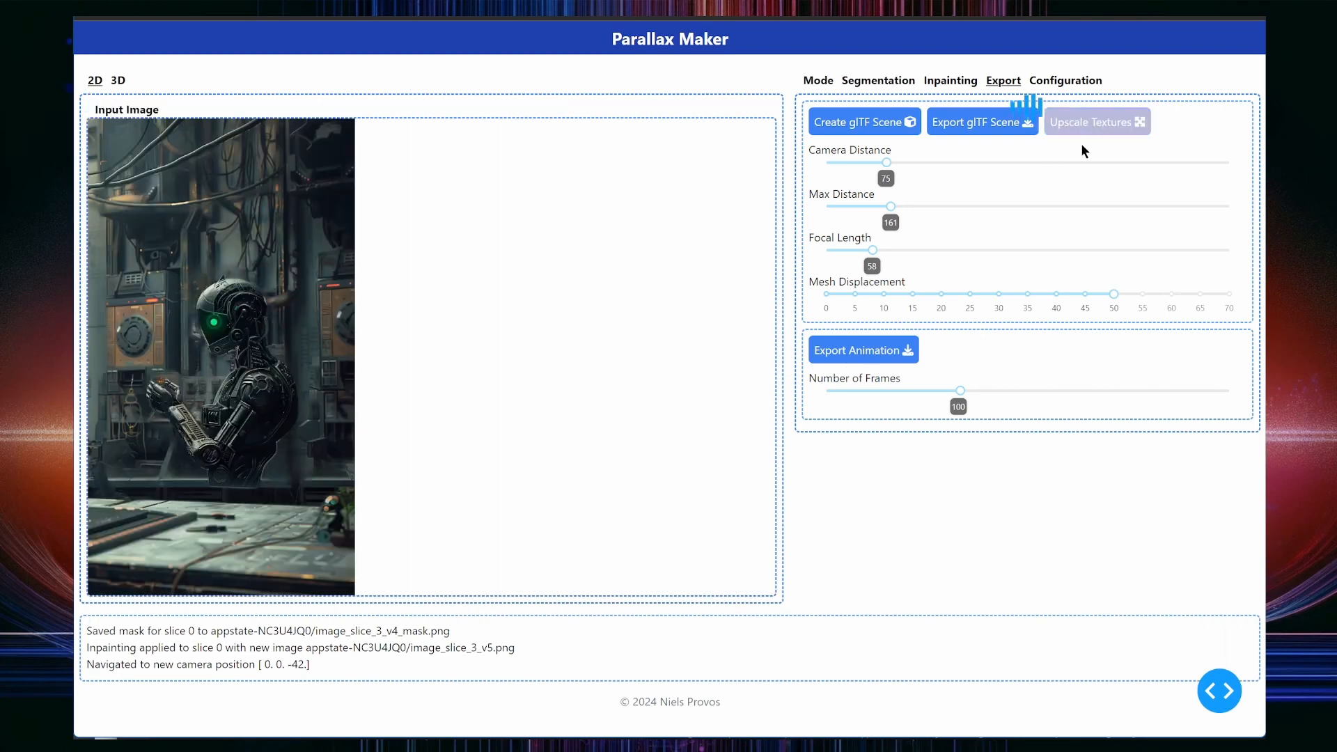
# Step: Upscale all slice textures and recreate the glTF scene with them
pyautogui.click(1096, 121)
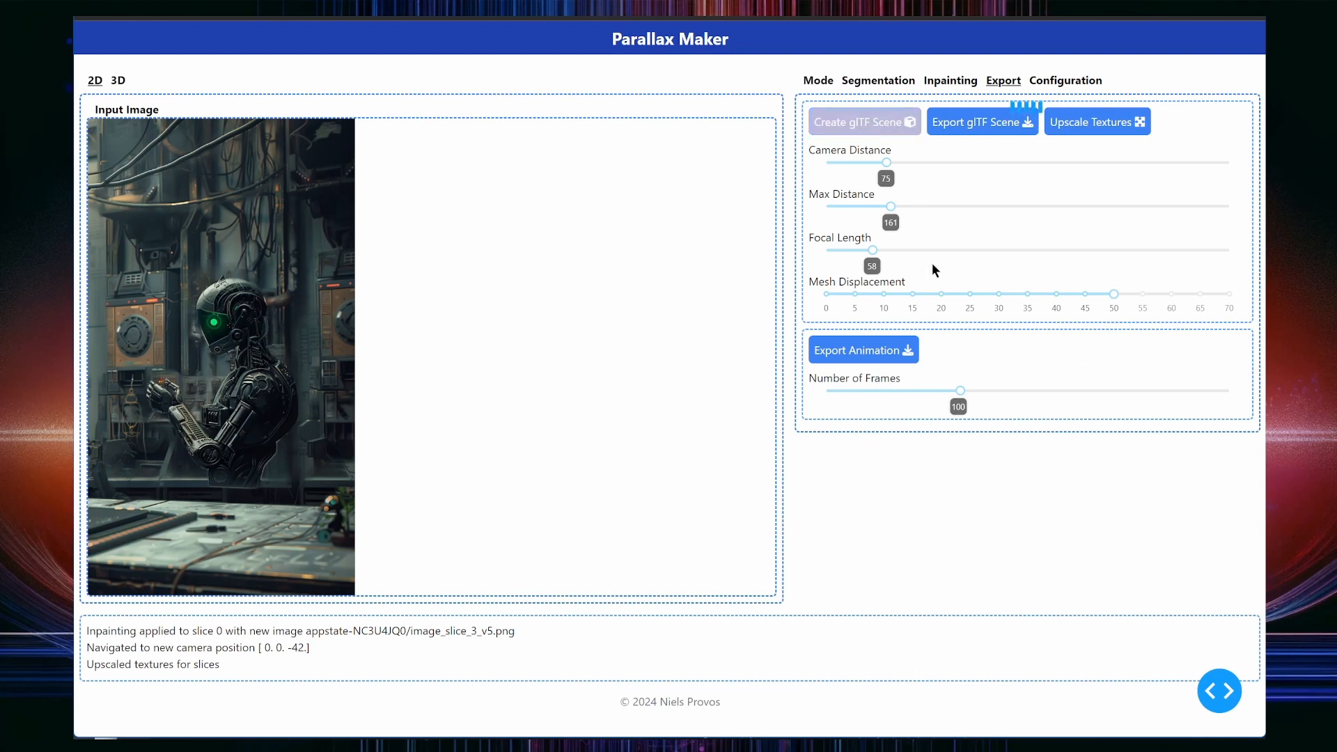
pyautogui.click(119, 80)
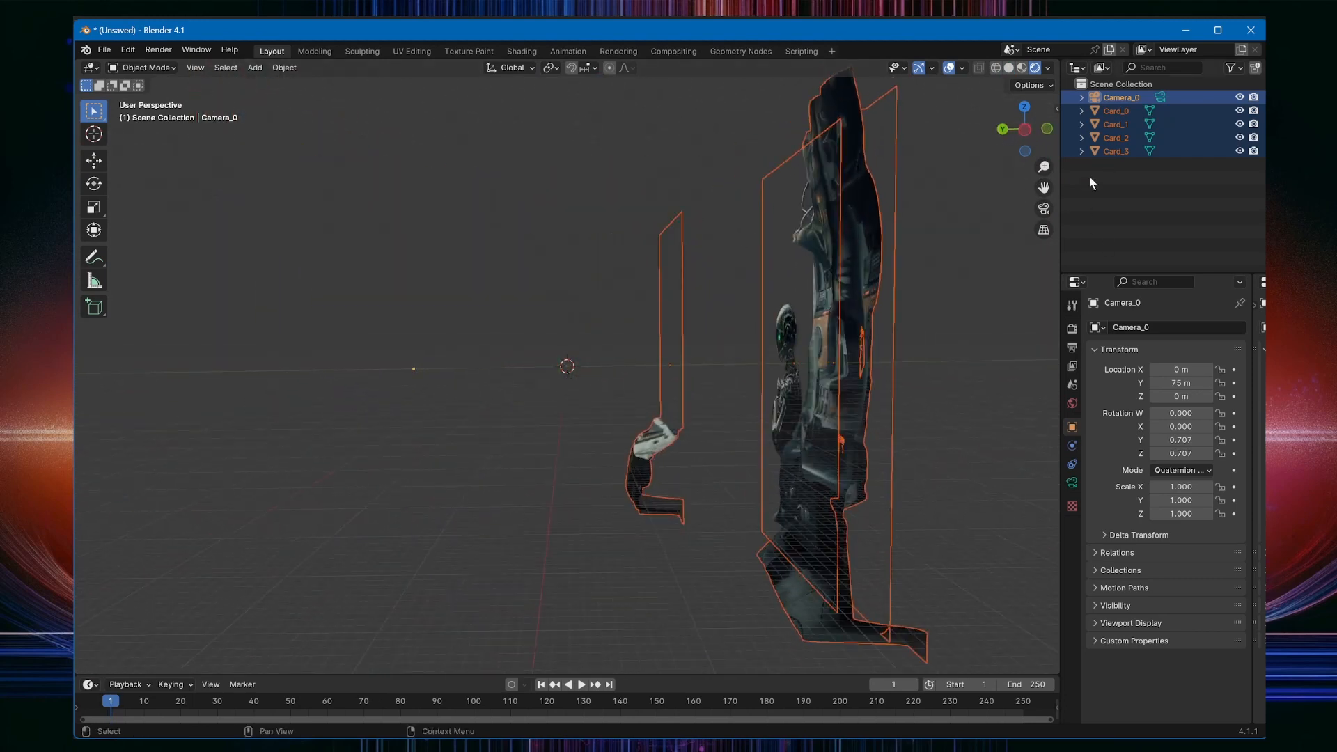
# Step: View the cards through Camera_0 and inspect its 56.2° field of view
pyautogui.click(1114, 125)
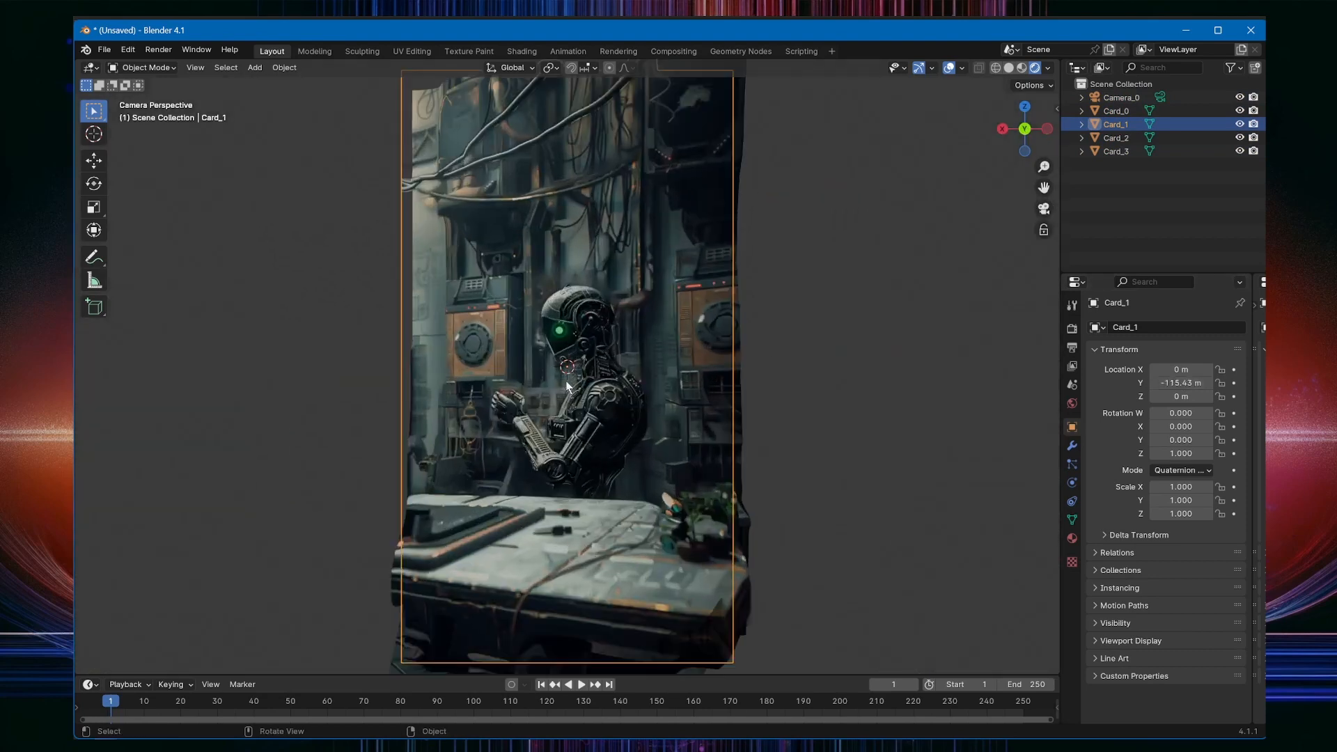
pyautogui.click(1121, 98)
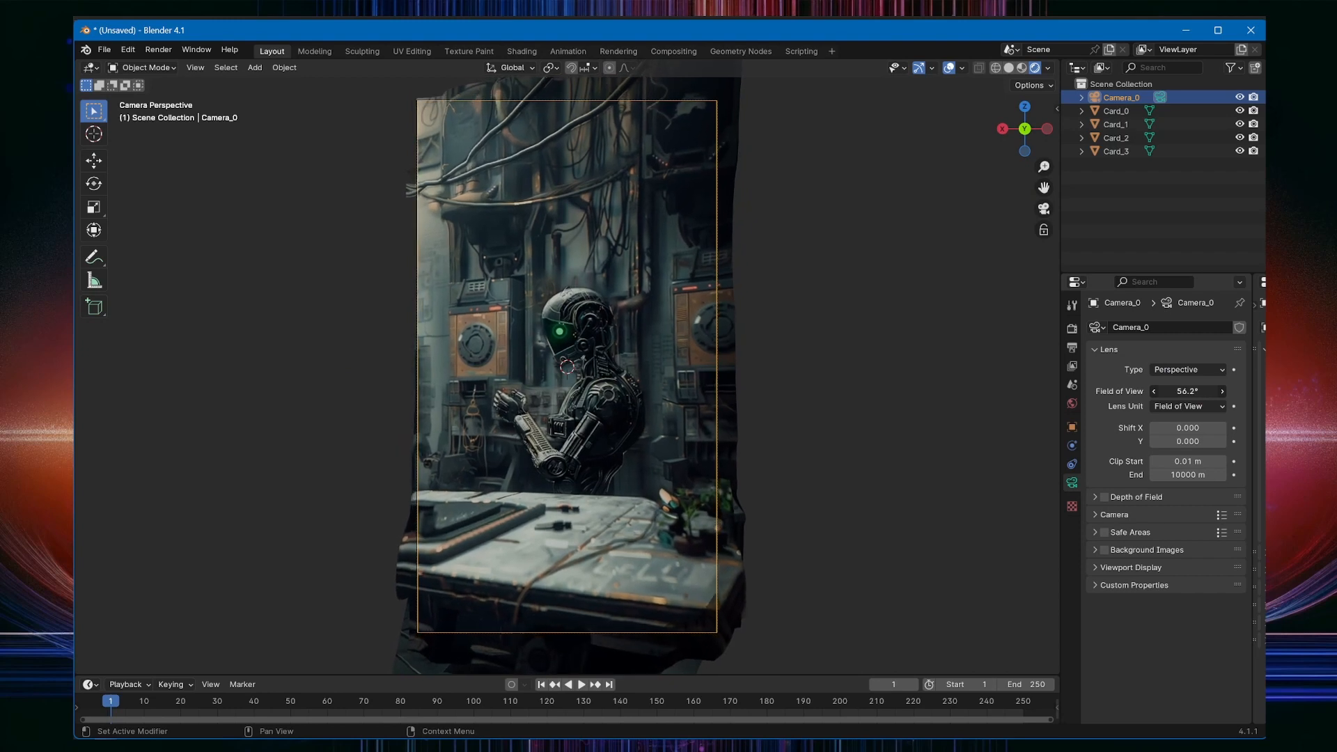
# Step: Set Card_3's material to Alpha Hashed and enable camera depth of field with a lower f-stop
pyautogui.click(1193, 540)
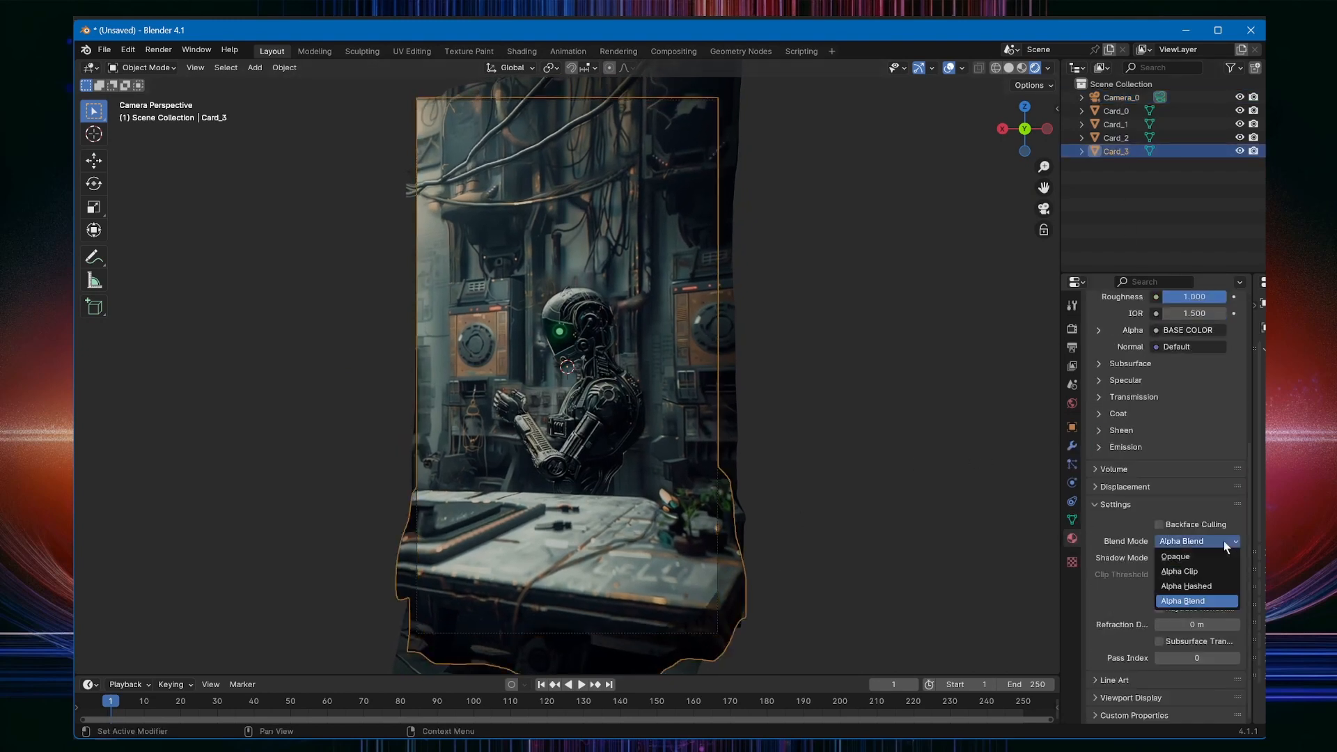
pyautogui.click(1185, 586)
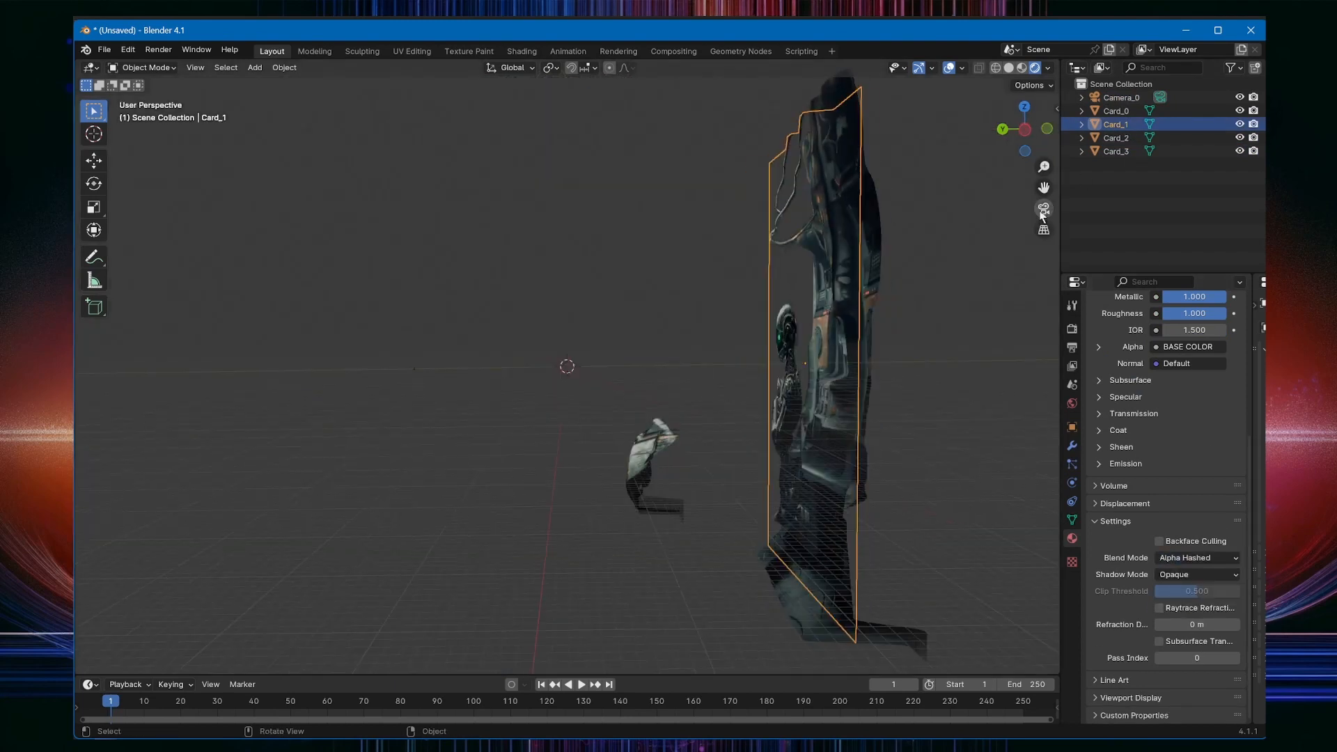
pyautogui.click(1123, 96)
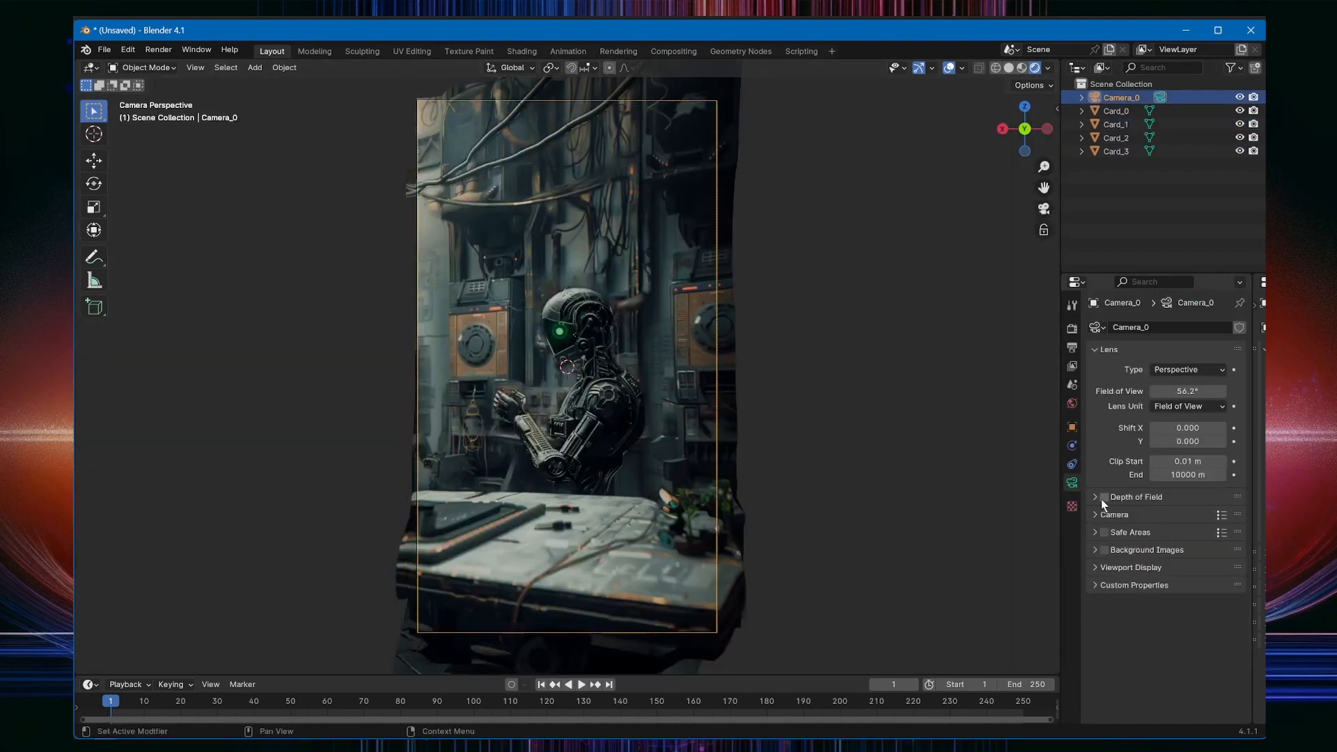
pyautogui.click(1102, 496)
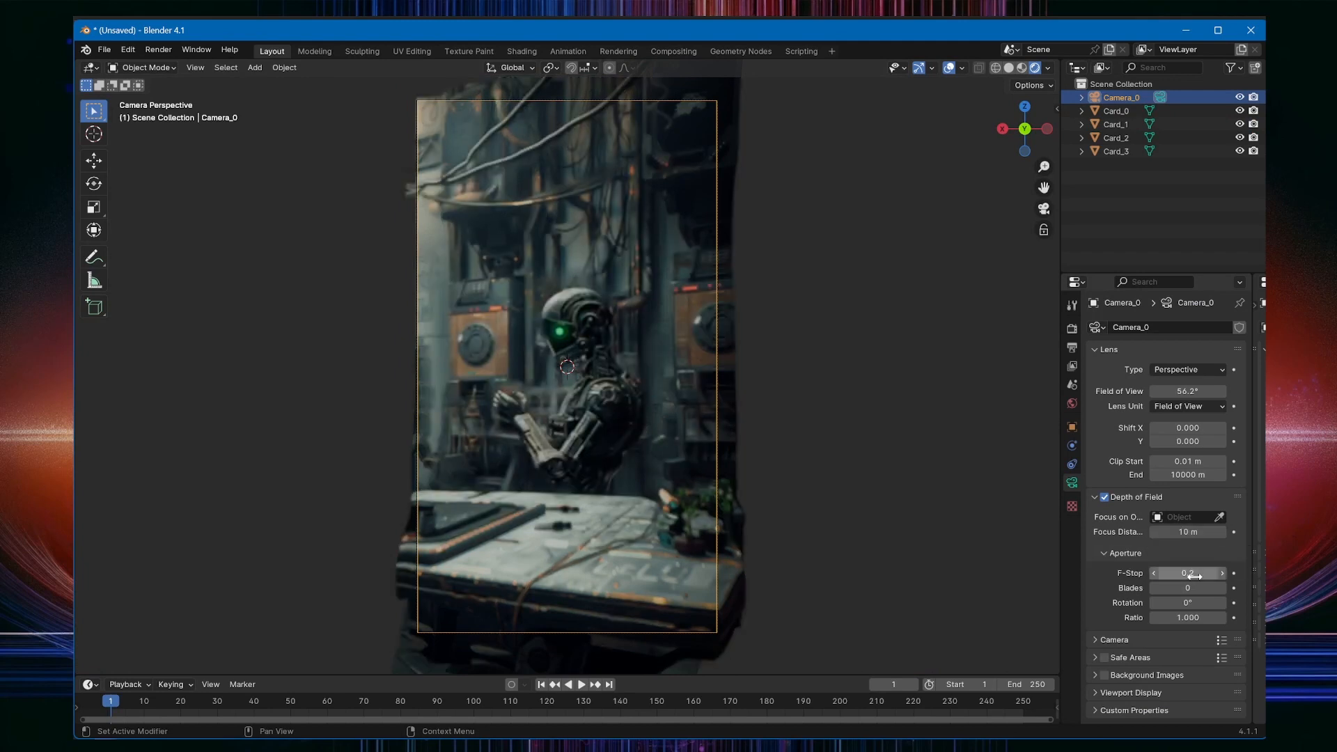
pyautogui.click(1185, 531)
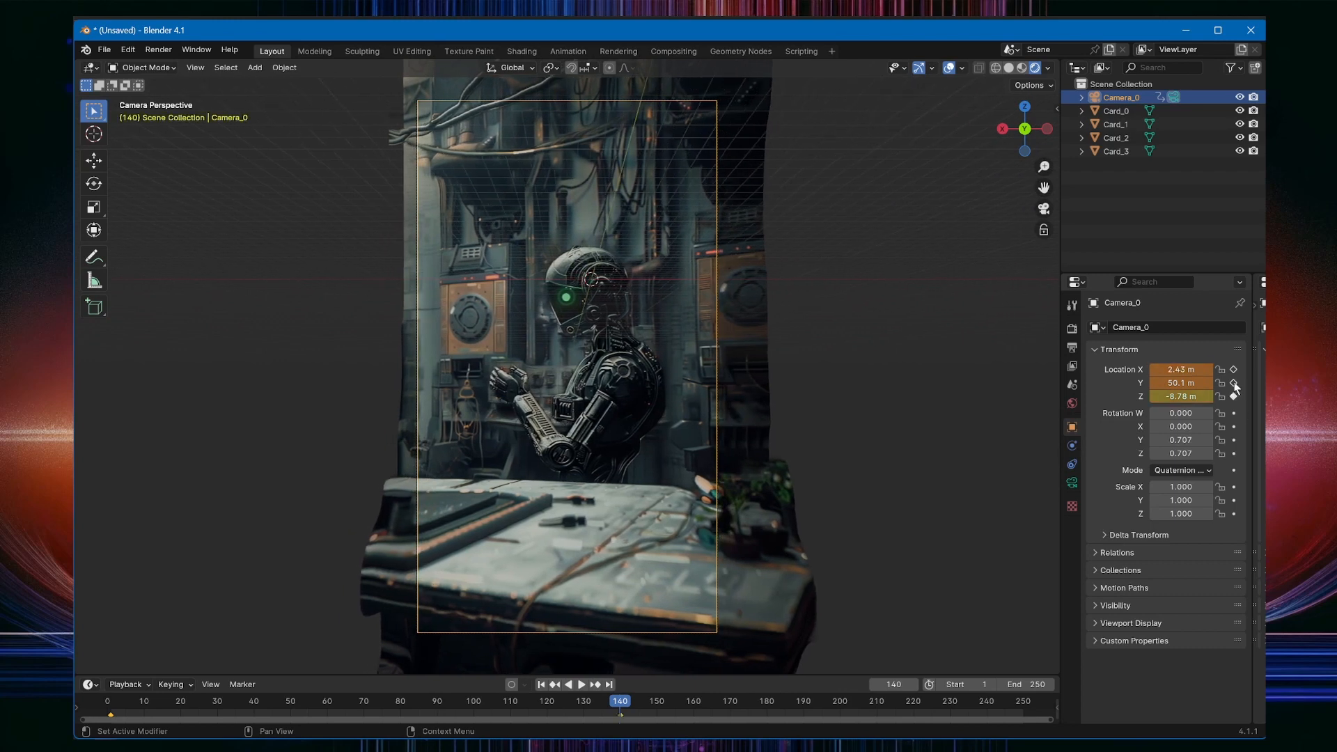
# Step: Keyframe Camera_0's location at frames 140 and 250
pyautogui.click(610, 684)
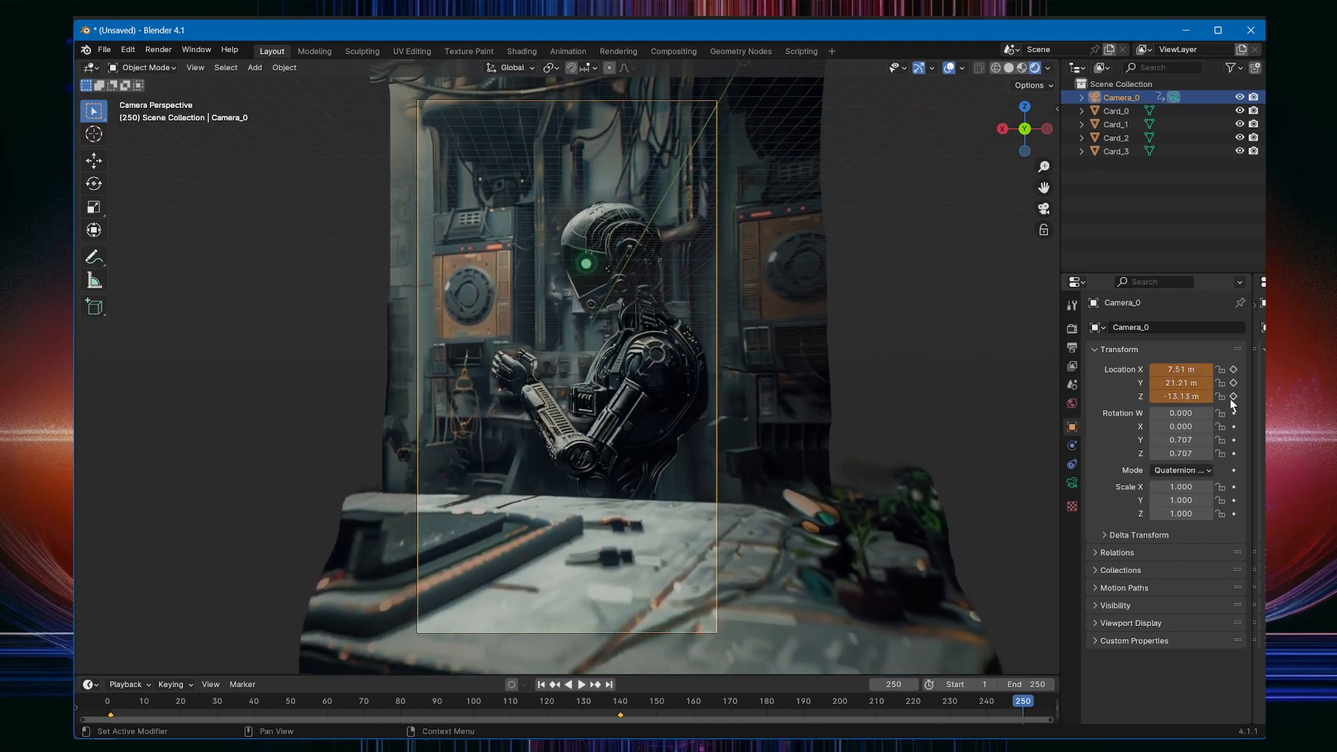
pyautogui.click(581, 684)
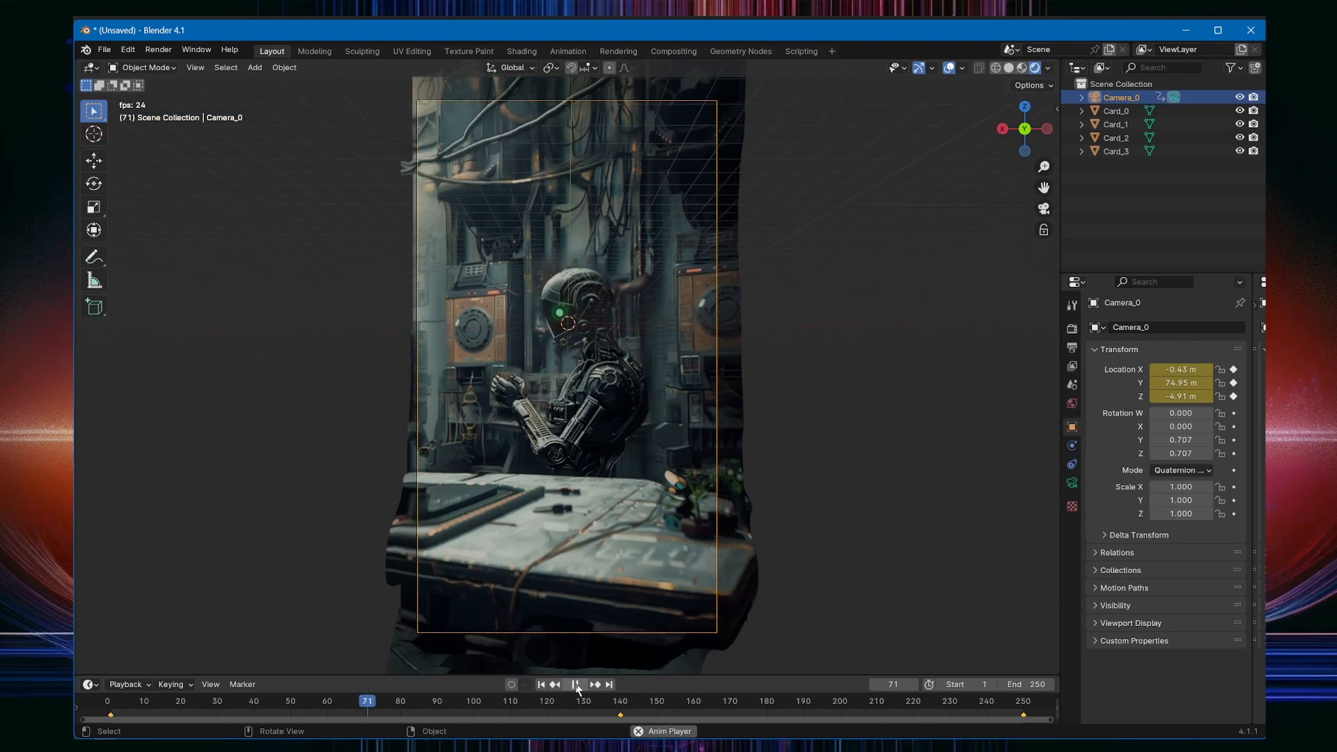
# Step: Replay the camera move with Card_3 depth of field, then check Output Properties
pyautogui.click(576, 684)
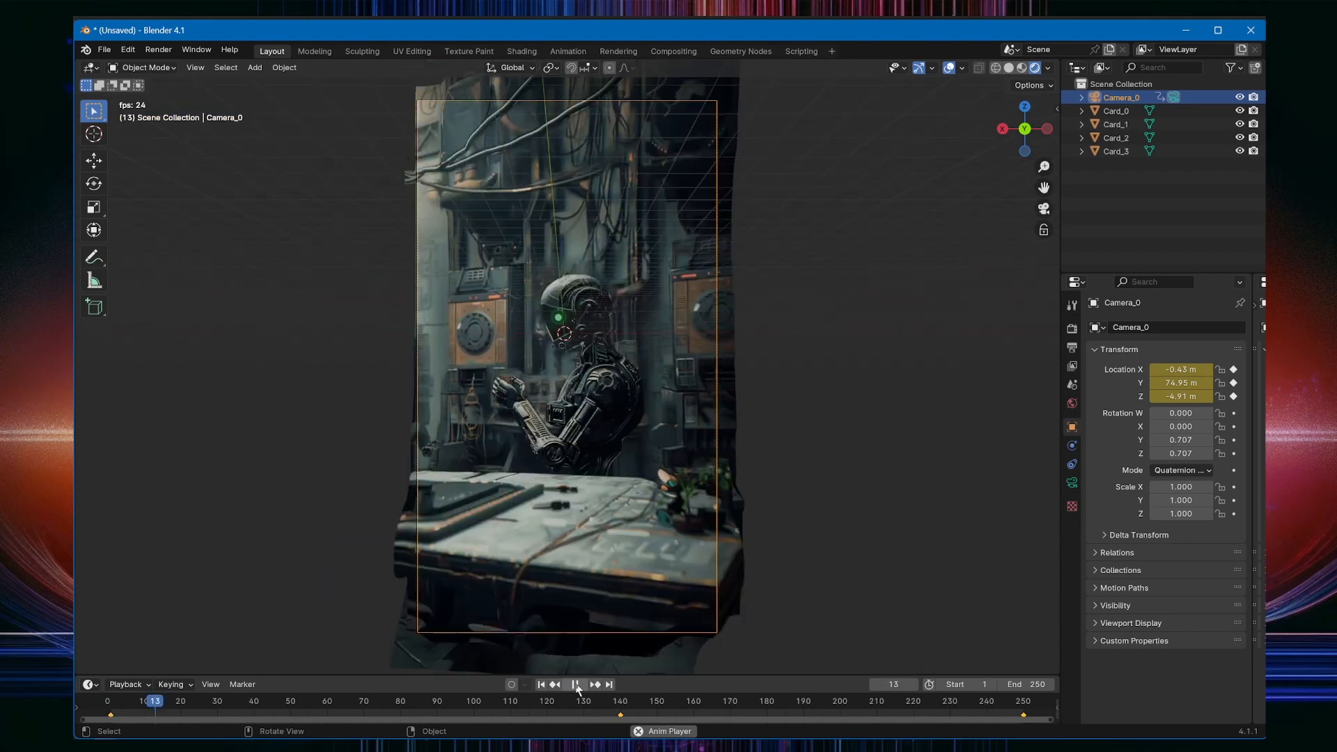
pyautogui.click(538, 683)
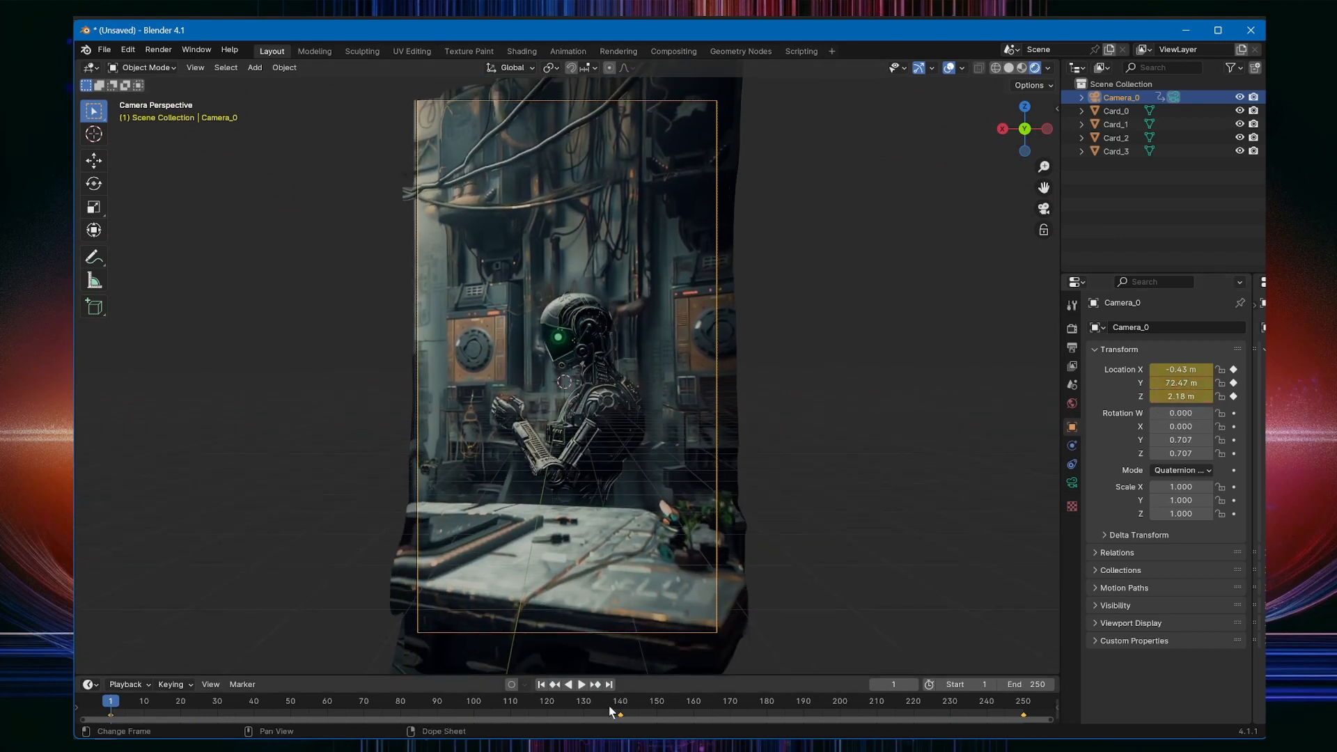
pyautogui.moveTo(585, 689)
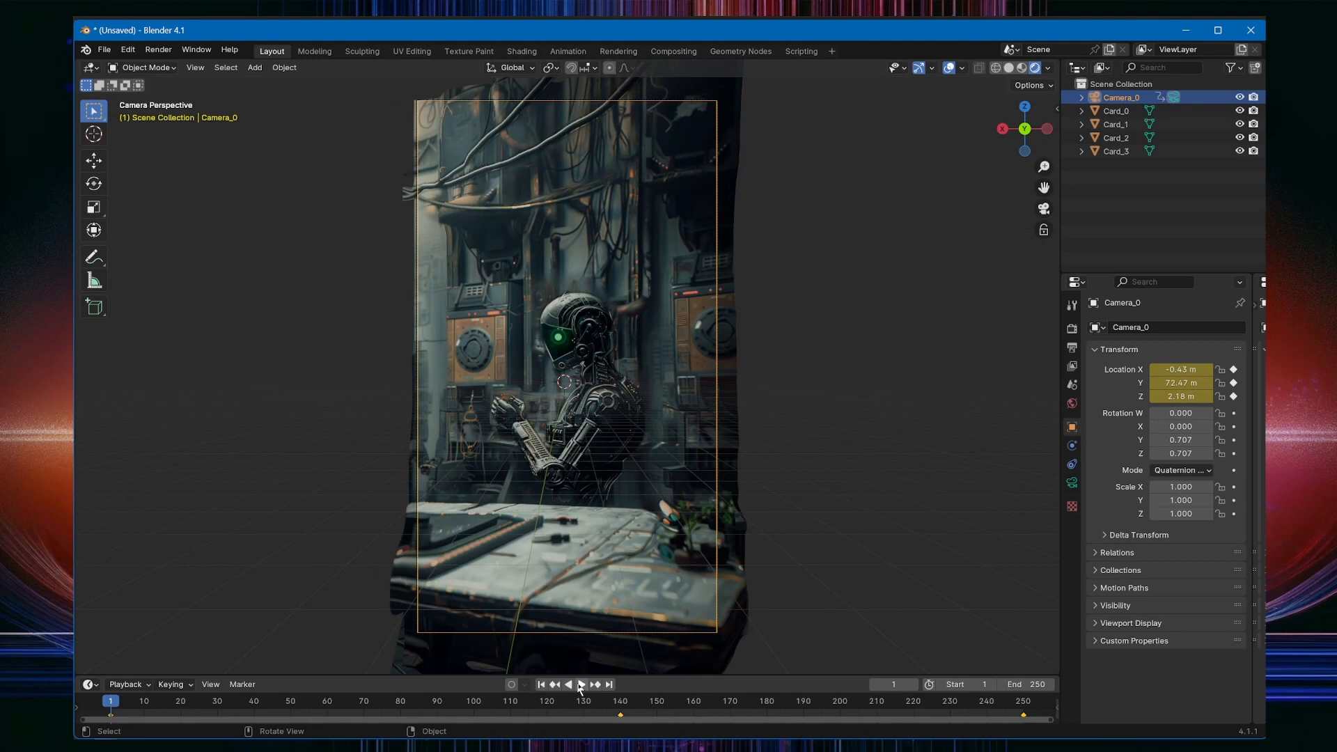
pyautogui.click(582, 684)
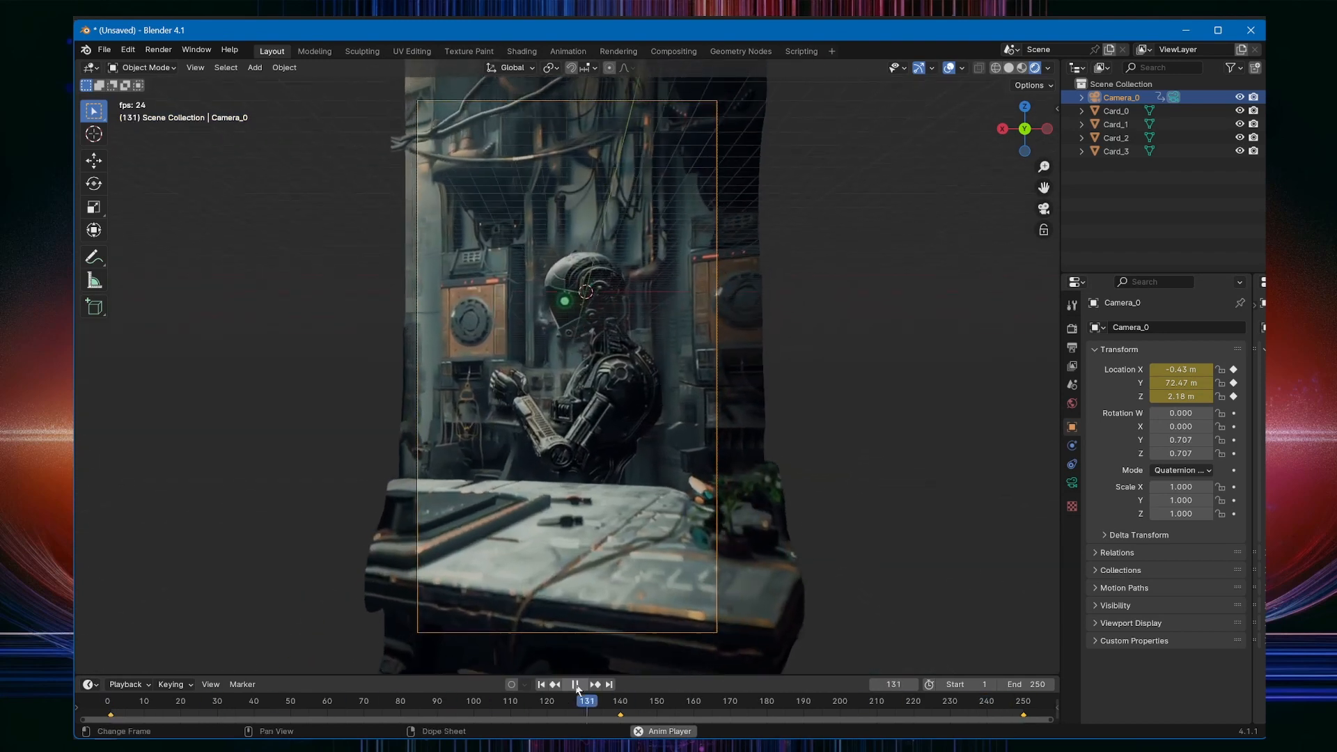
pyautogui.click(539, 684)
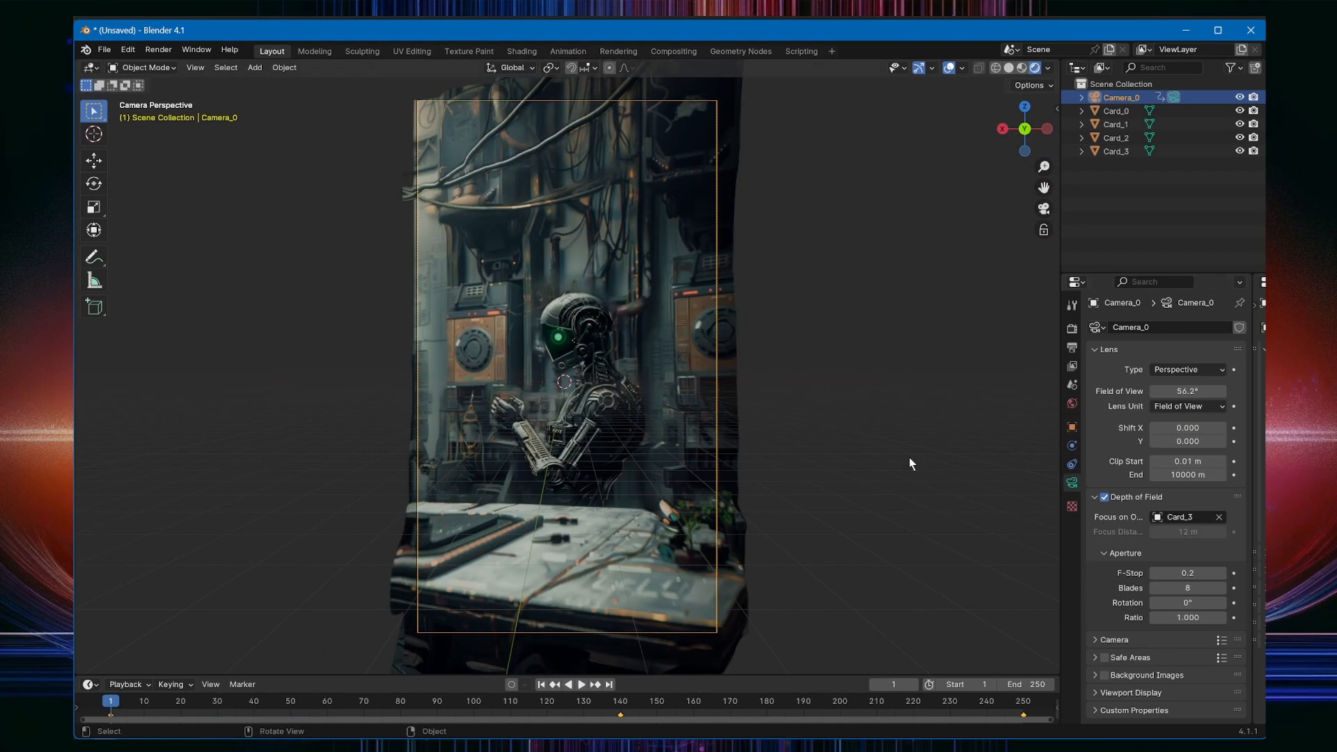
pyautogui.click(581, 684)
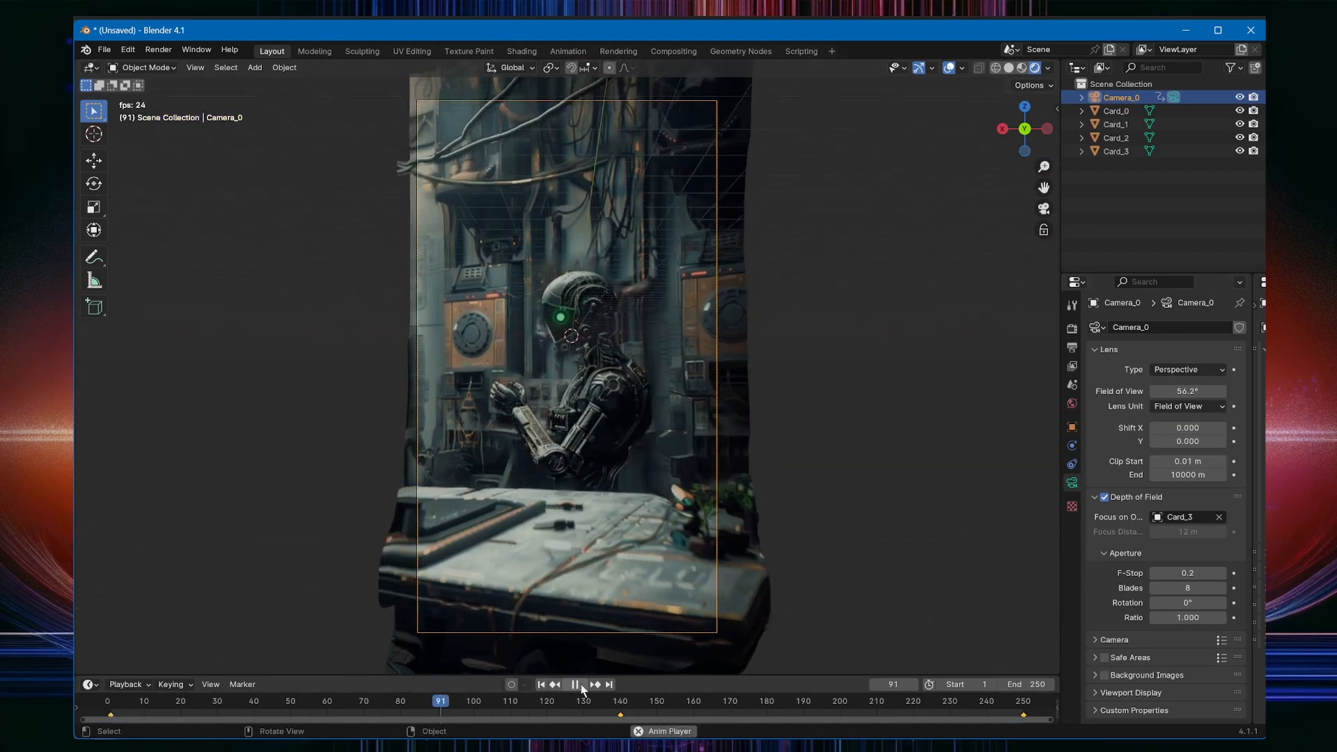
pyautogui.click(1072, 350)
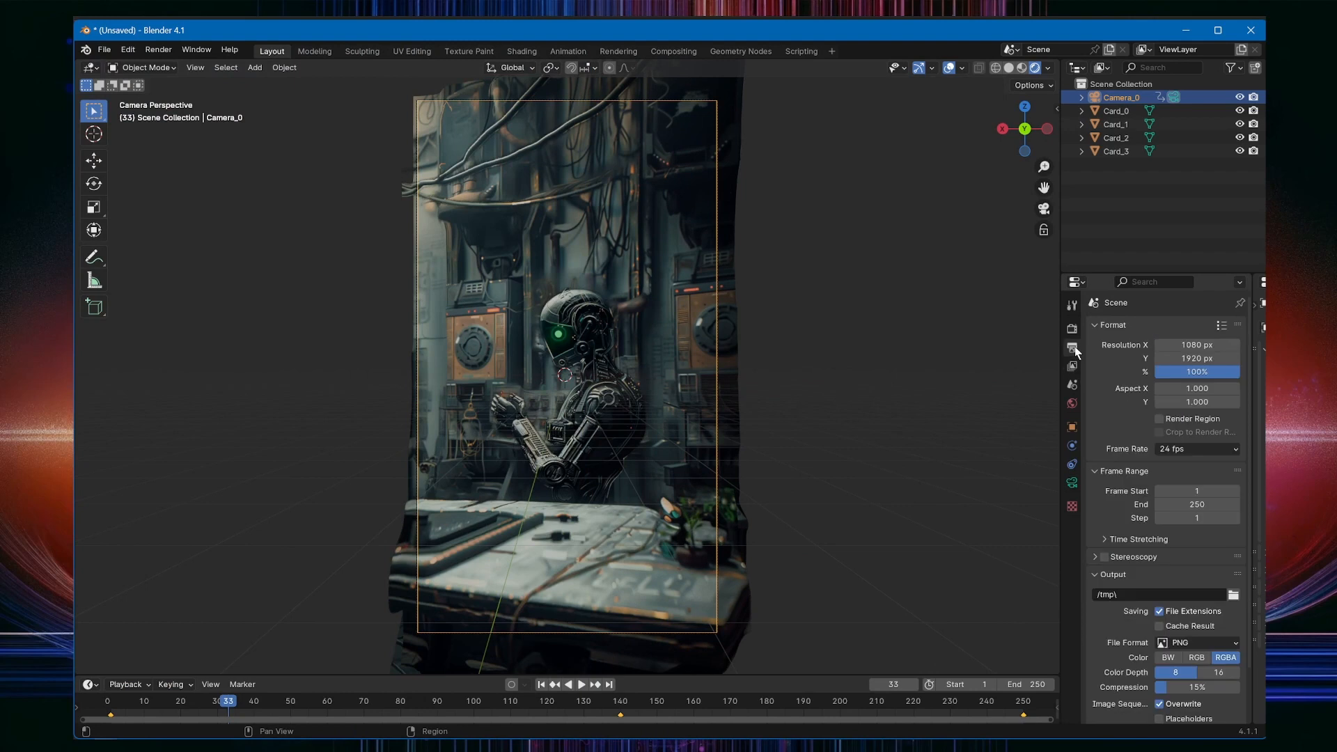
pyautogui.click(1072, 327)
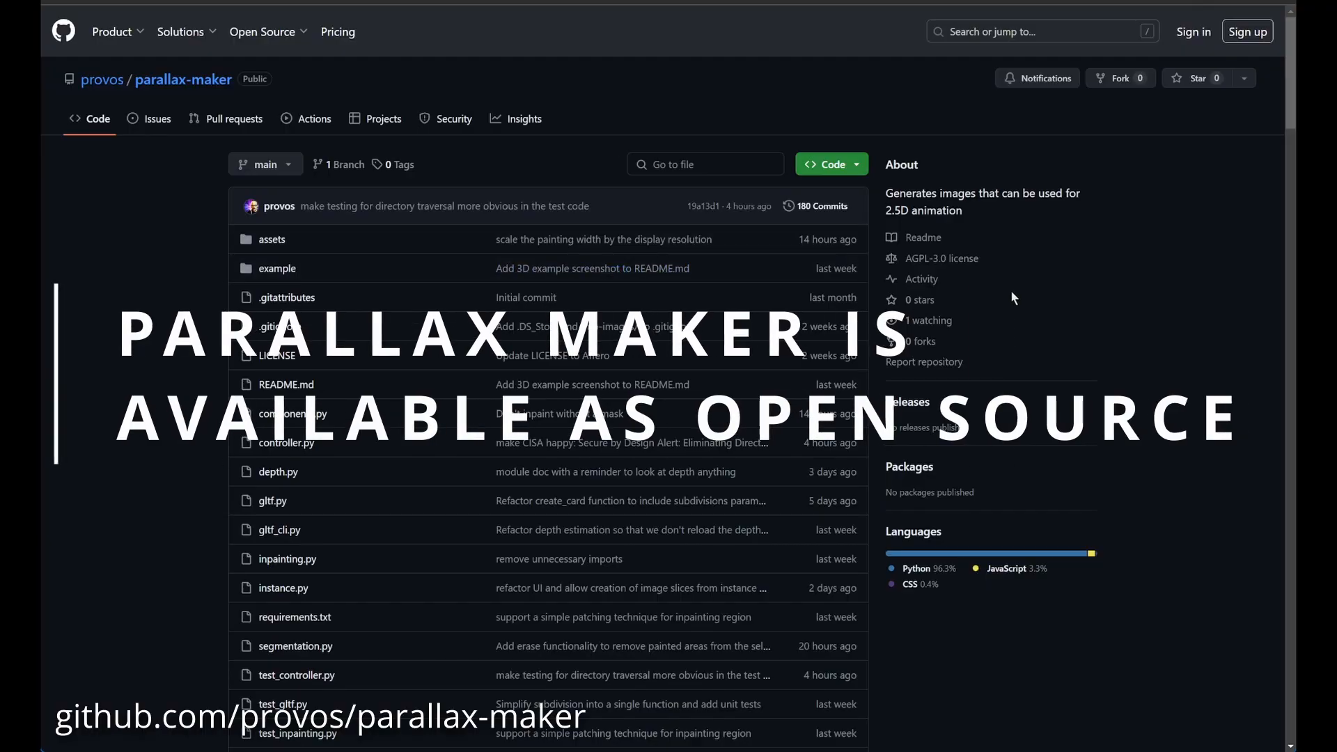
# Step: View the repository's clone options, then scroll to the README pip installation section
pyautogui.click(828, 164)
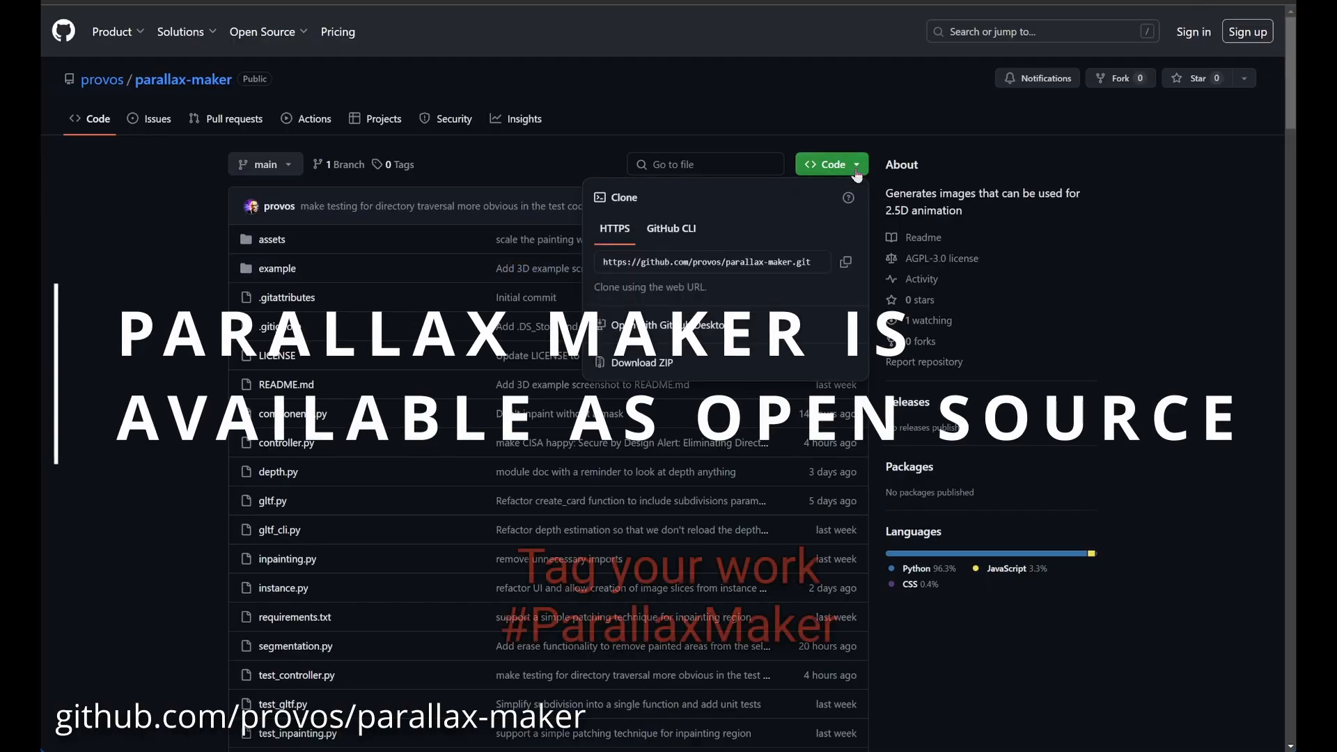
pyautogui.scroll(-3)
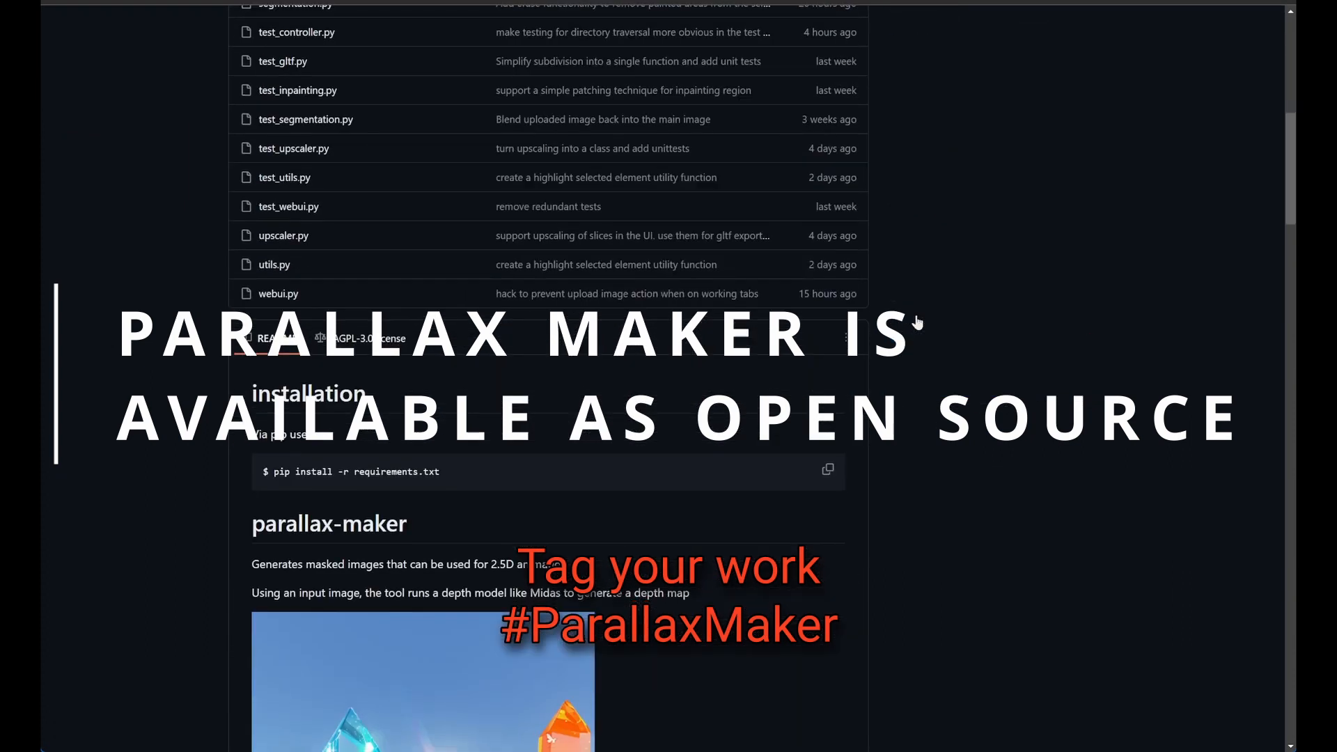